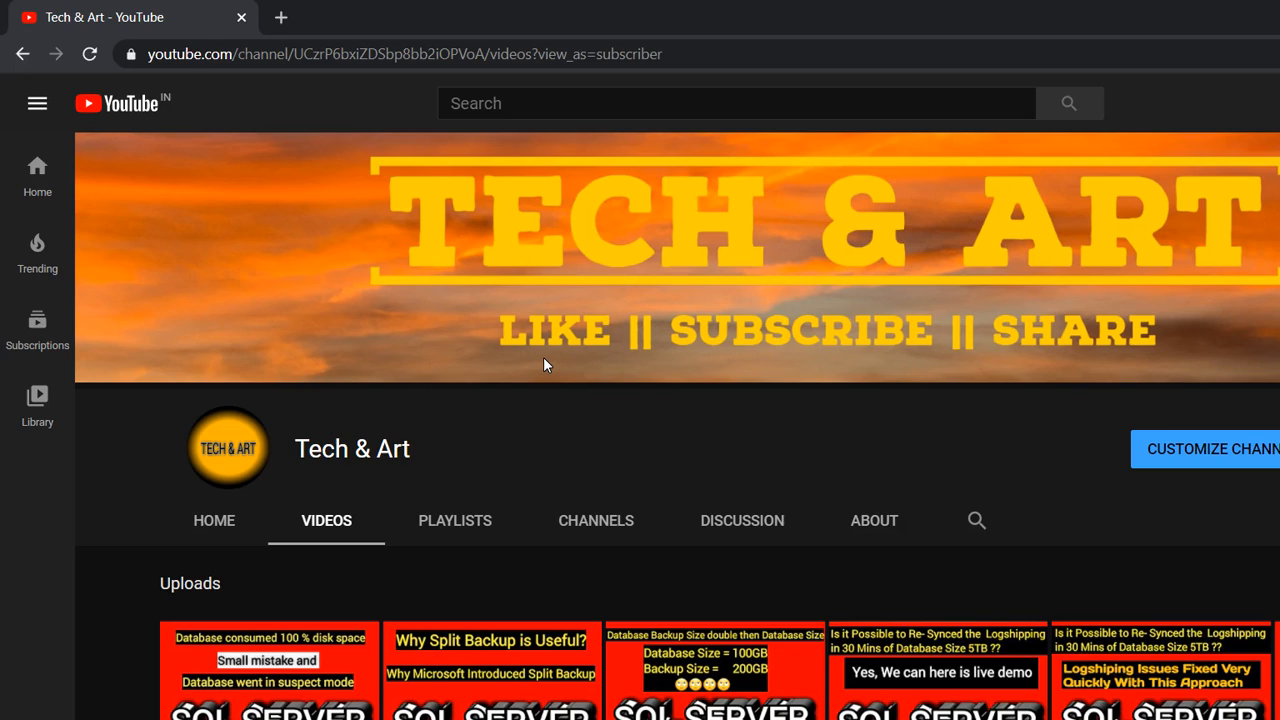
{"action": "mouse_move", "coordinate": [540, 360]}
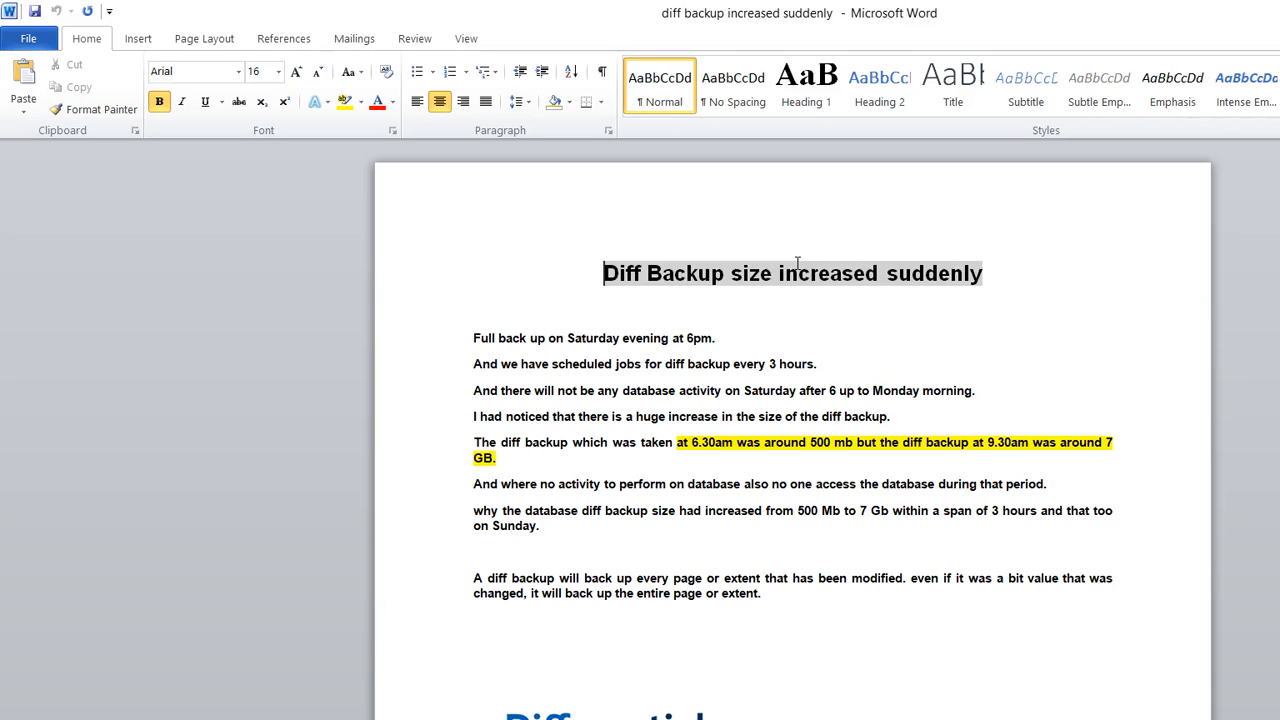
{"action": "mouse_move", "coordinate": [836, 240]}
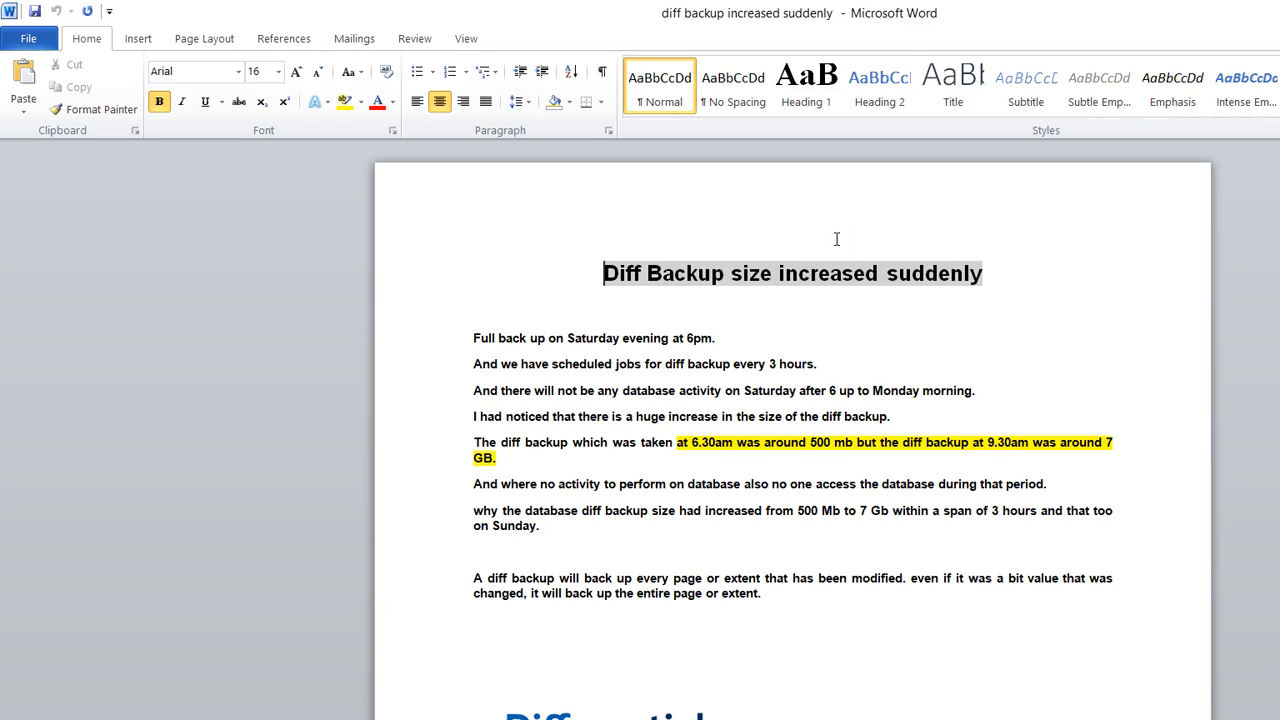
{"action": "left_click_drag", "start_coordinate": [602, 272], "coordinate": [982, 272]}
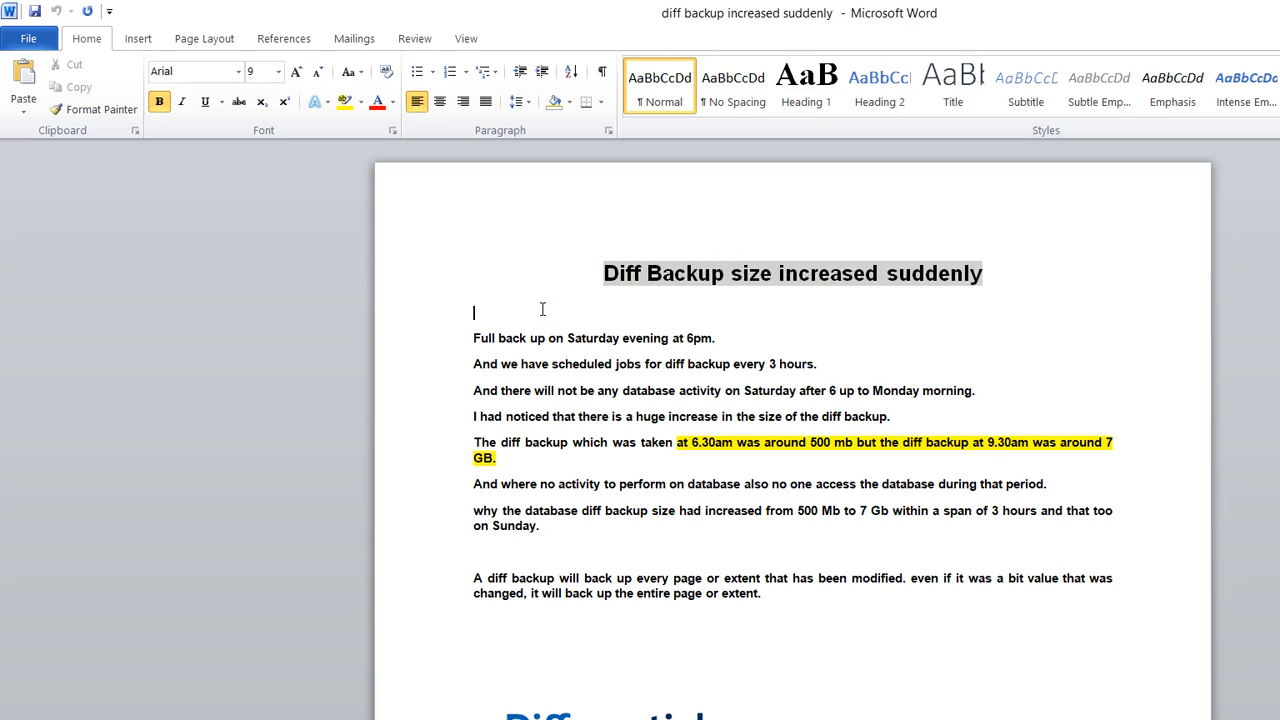
{"action": "left_click_drag", "start_coordinate": [474, 312], "coordinate": [732, 442]}
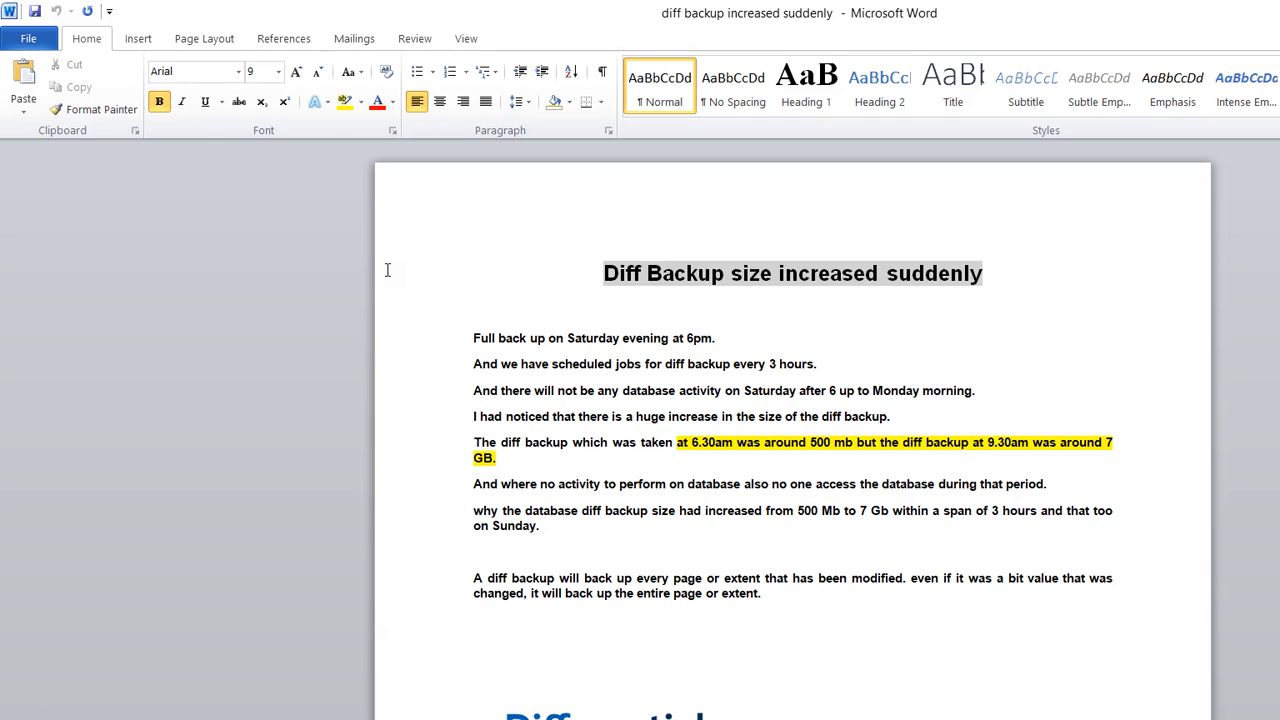
{"action": "left_click_drag", "start_coordinate": [474, 338], "coordinate": [688, 338]}
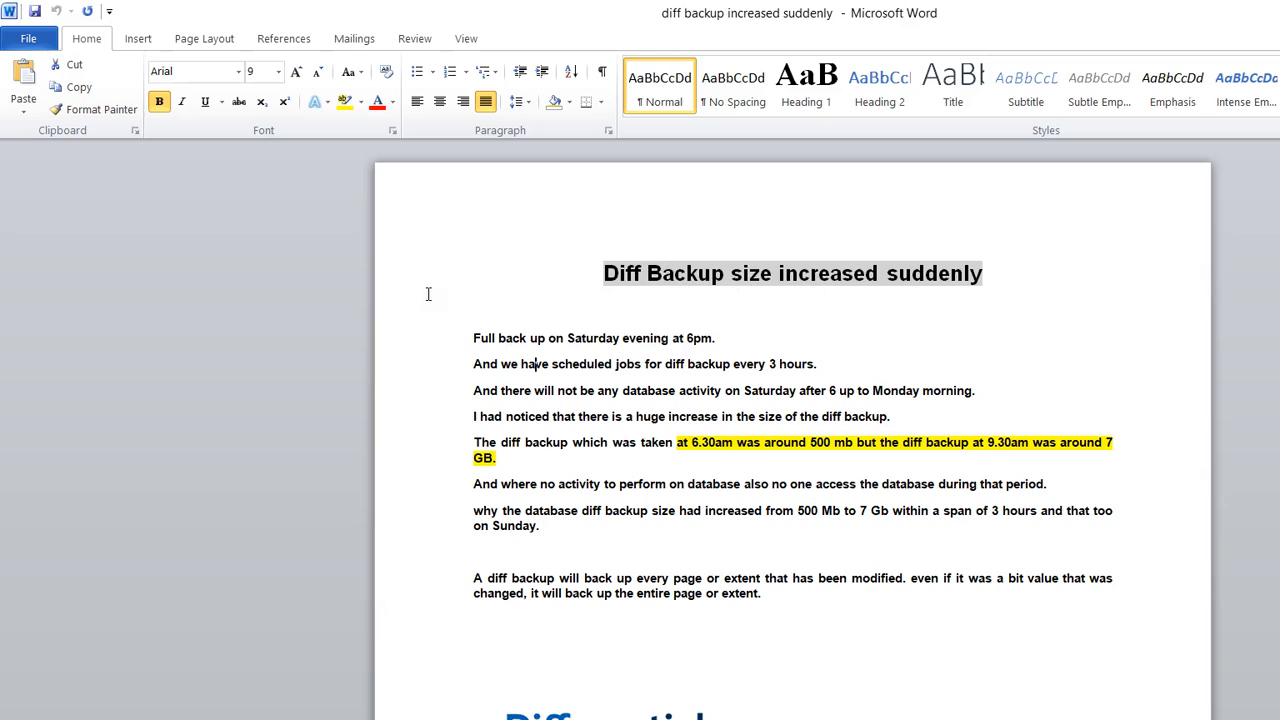
{"action": "left_click_drag", "start_coordinate": [520, 364], "coordinate": [732, 364]}
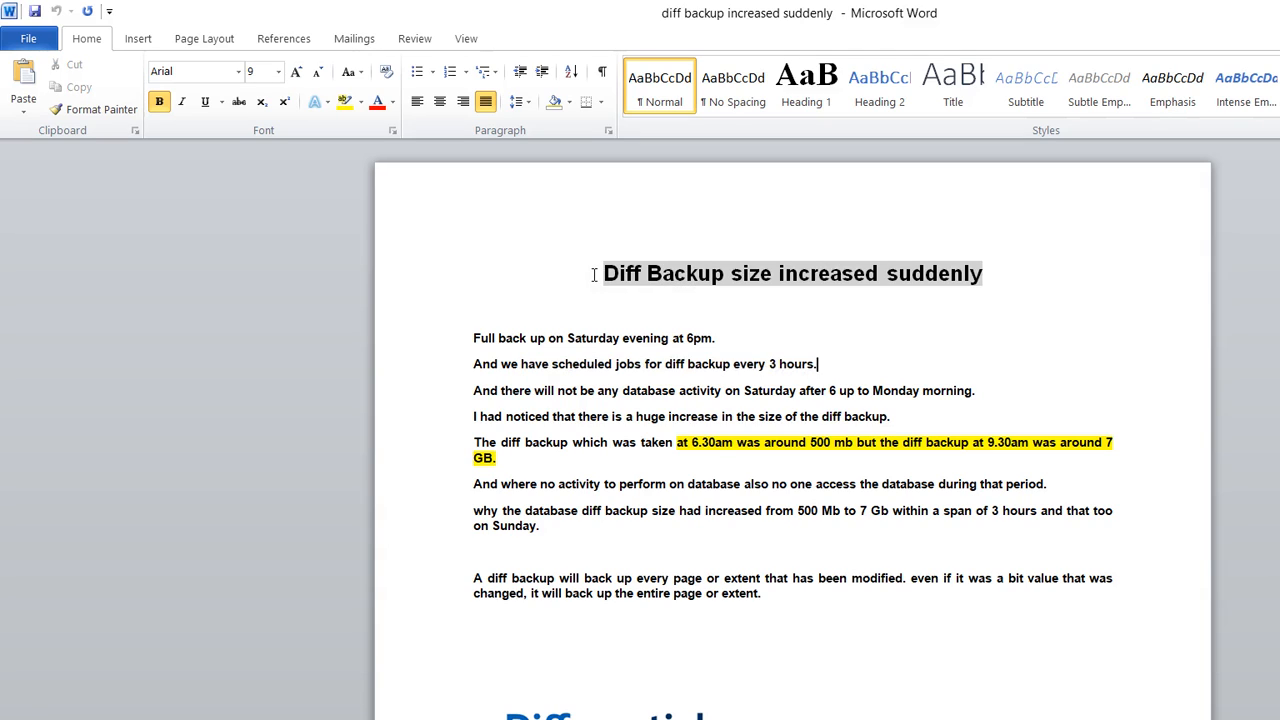
{"action": "left_click_drag", "start_coordinate": [568, 338], "coordinate": [716, 338]}
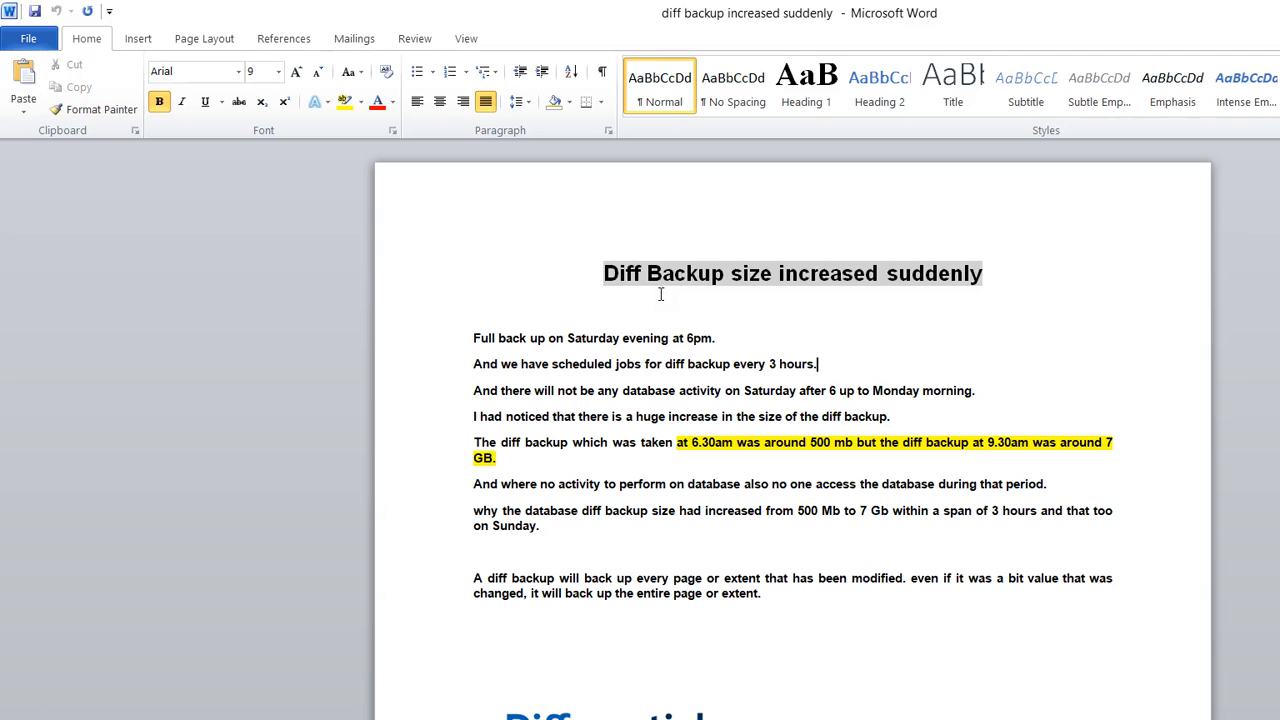
{"action": "mouse_move", "coordinate": [668, 292]}
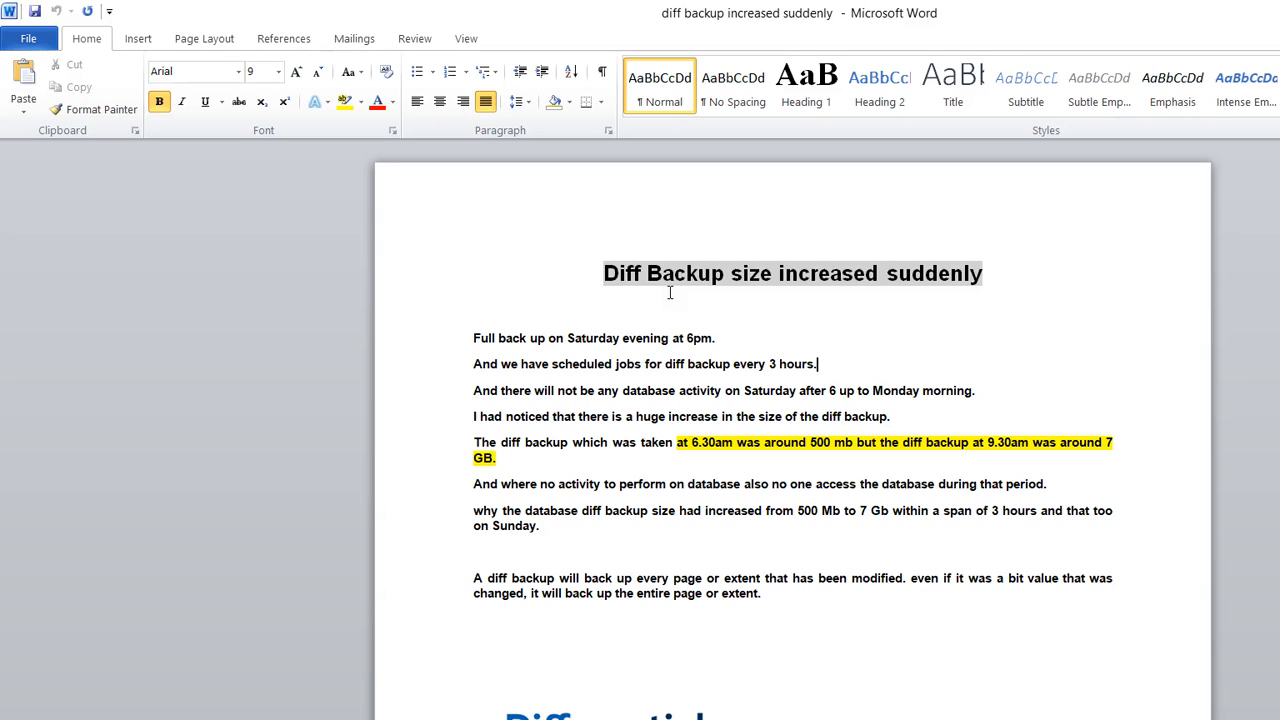
{"action": "left_click_drag", "start_coordinate": [552, 364], "coordinate": [816, 364]}
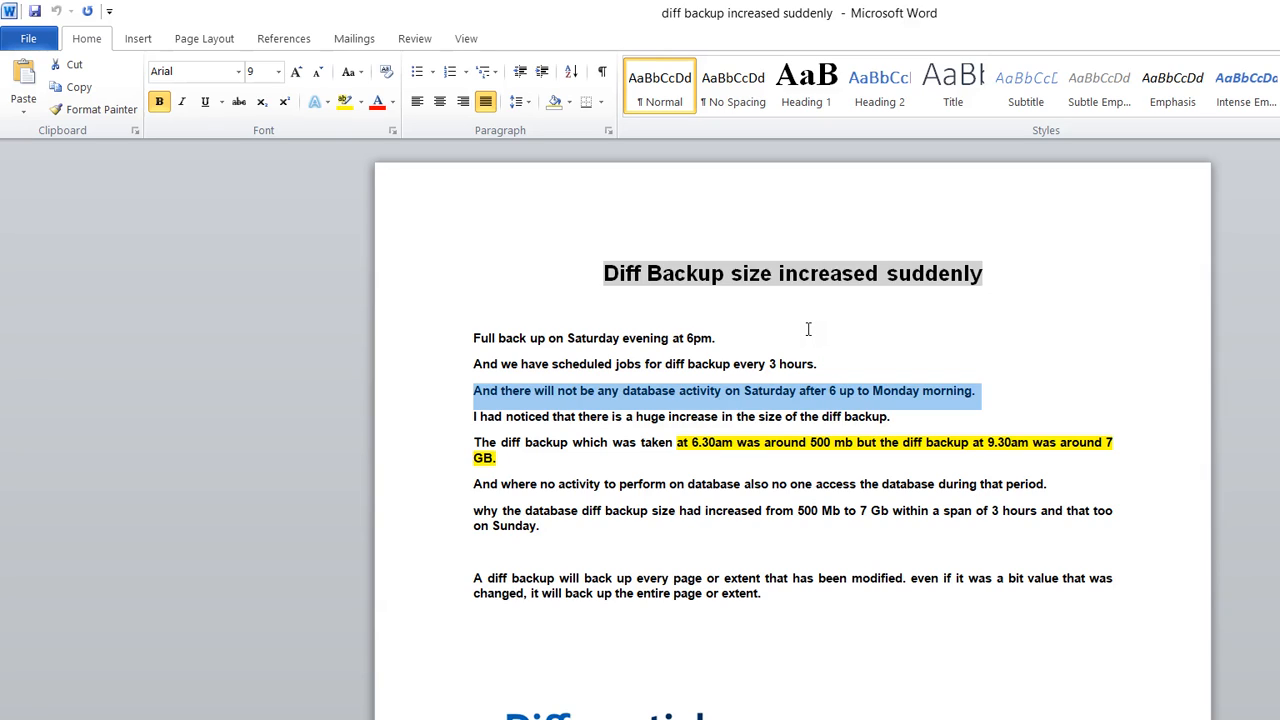
{"action": "mouse_move", "coordinate": [790, 332]}
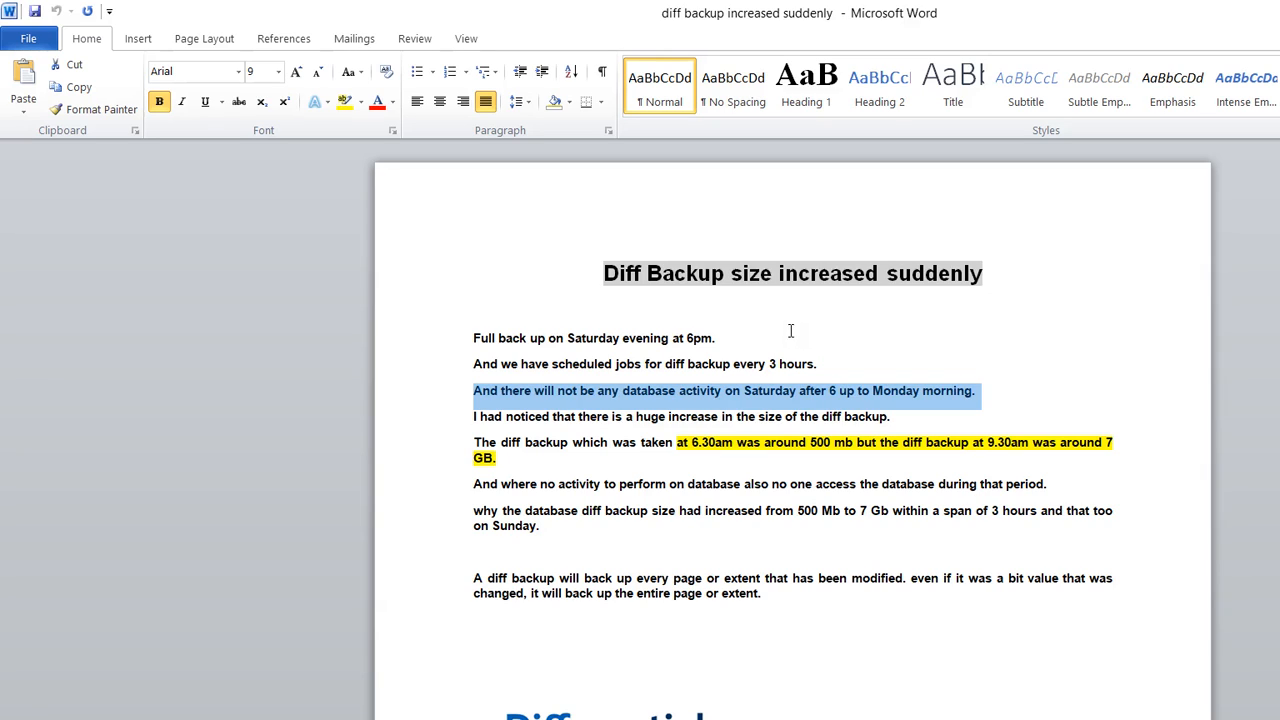
{"action": "mouse_move", "coordinate": [428, 338]}
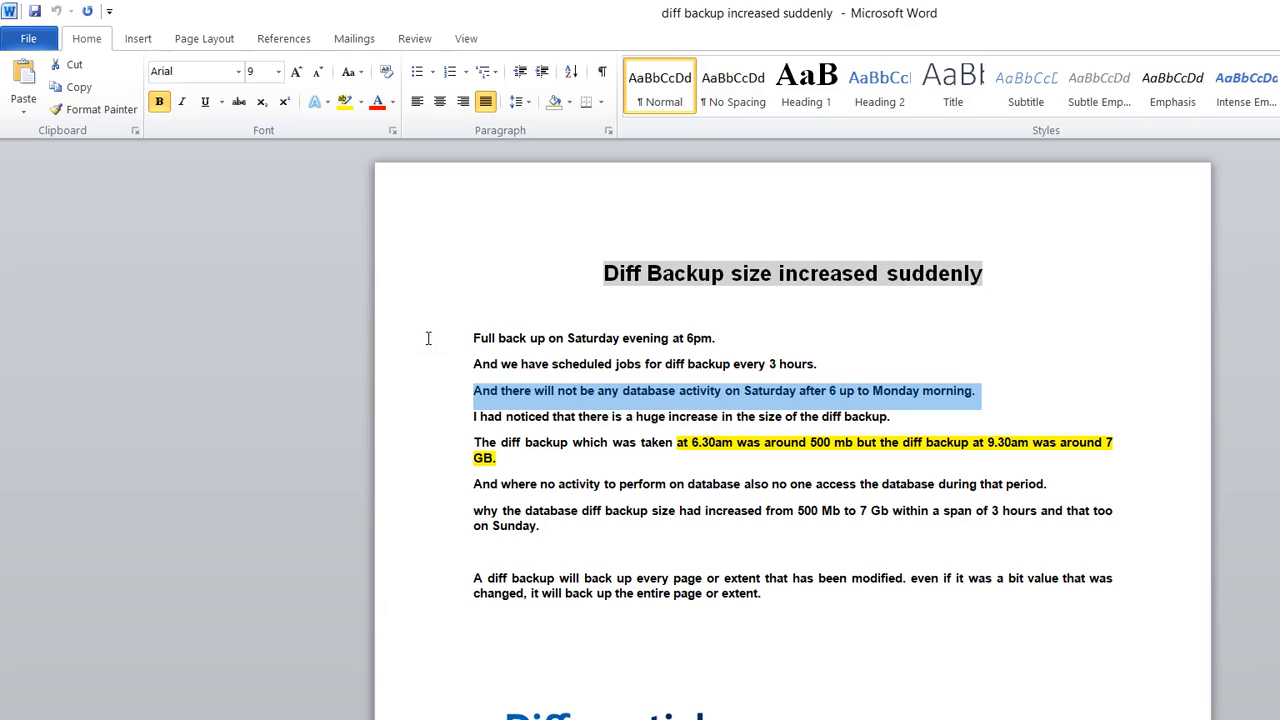
{"action": "left_click", "coordinate": [476, 416]}
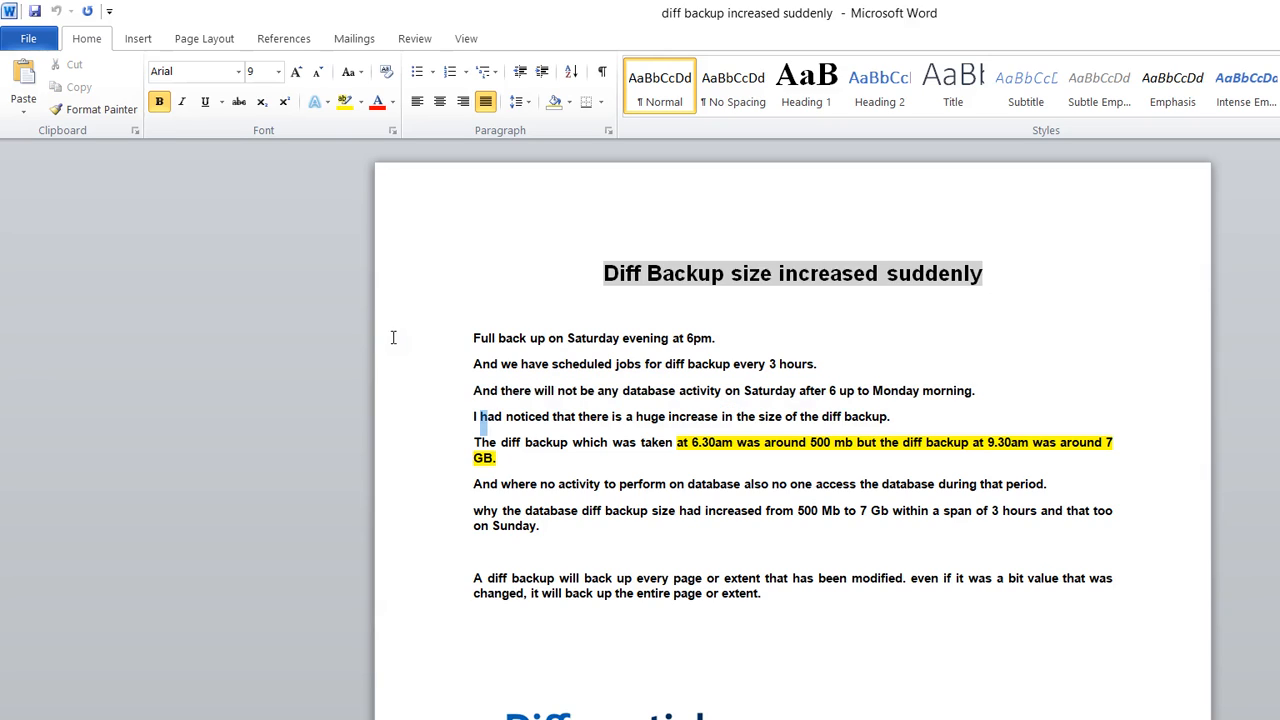
{"action": "left_click_drag", "start_coordinate": [484, 416], "coordinate": [736, 416]}
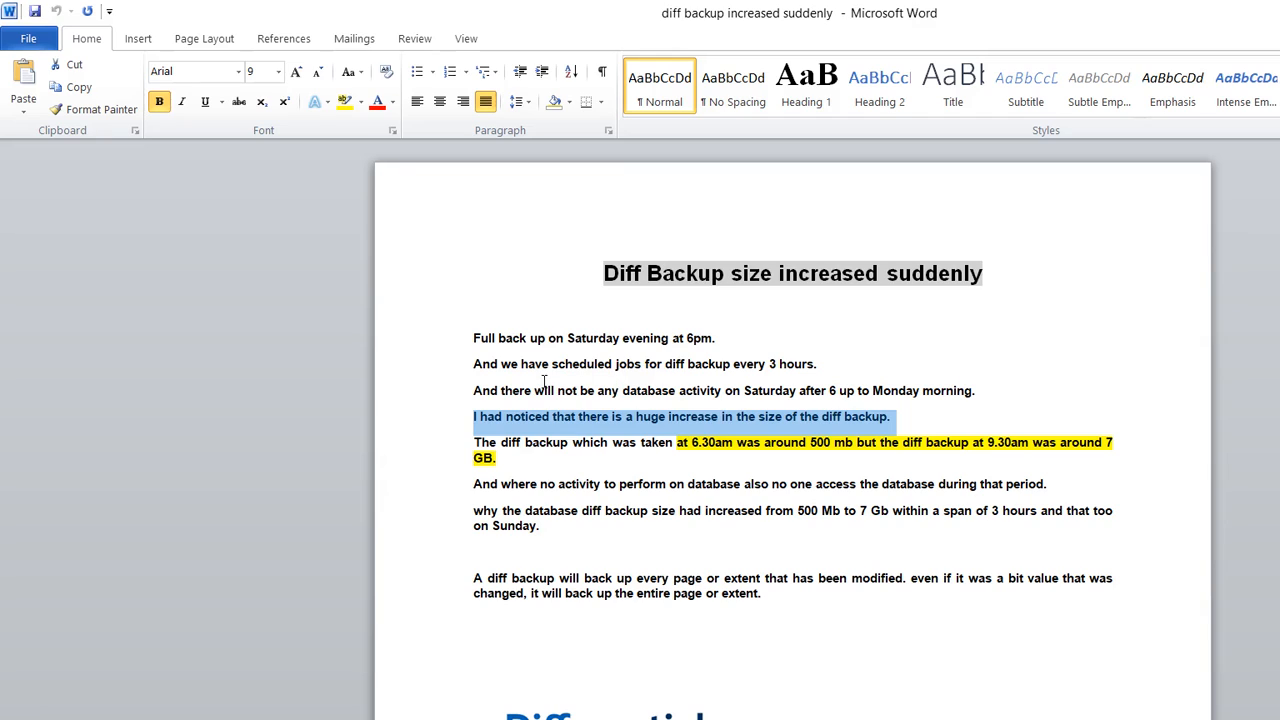
{"action": "left_click", "coordinate": [420, 366]}
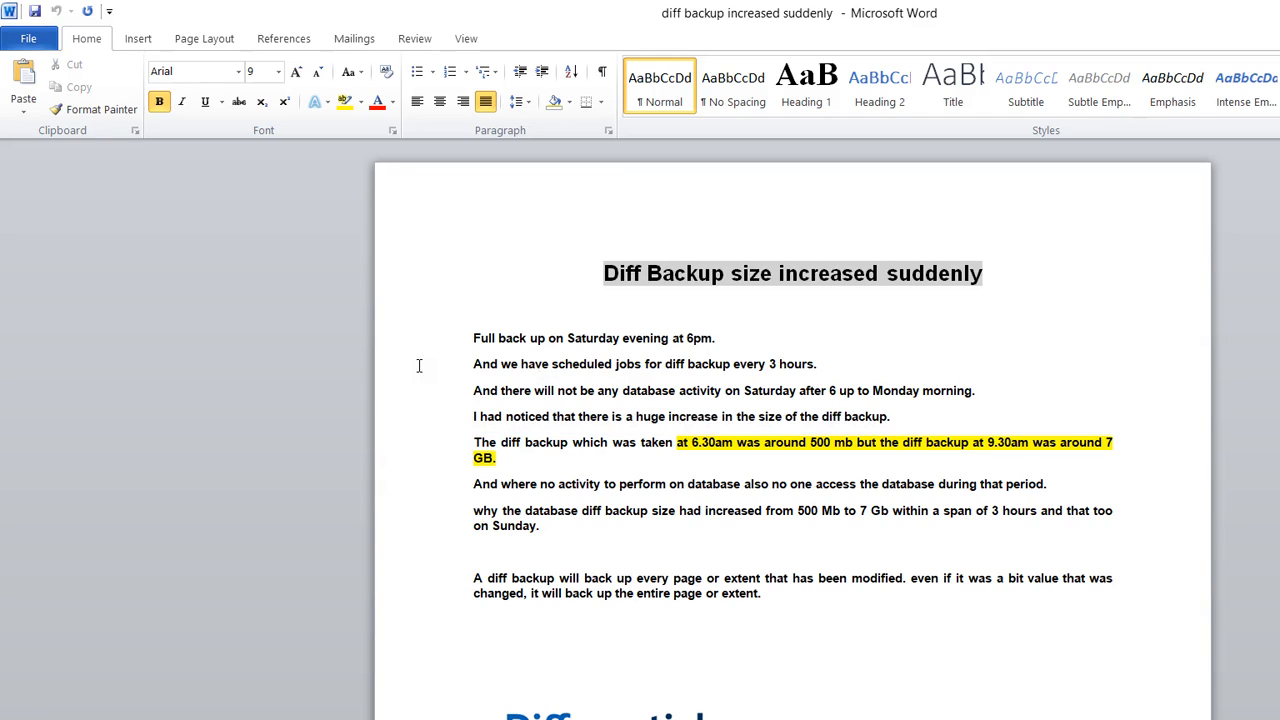
{"action": "left_click_drag", "start_coordinate": [524, 442], "coordinate": [732, 442]}
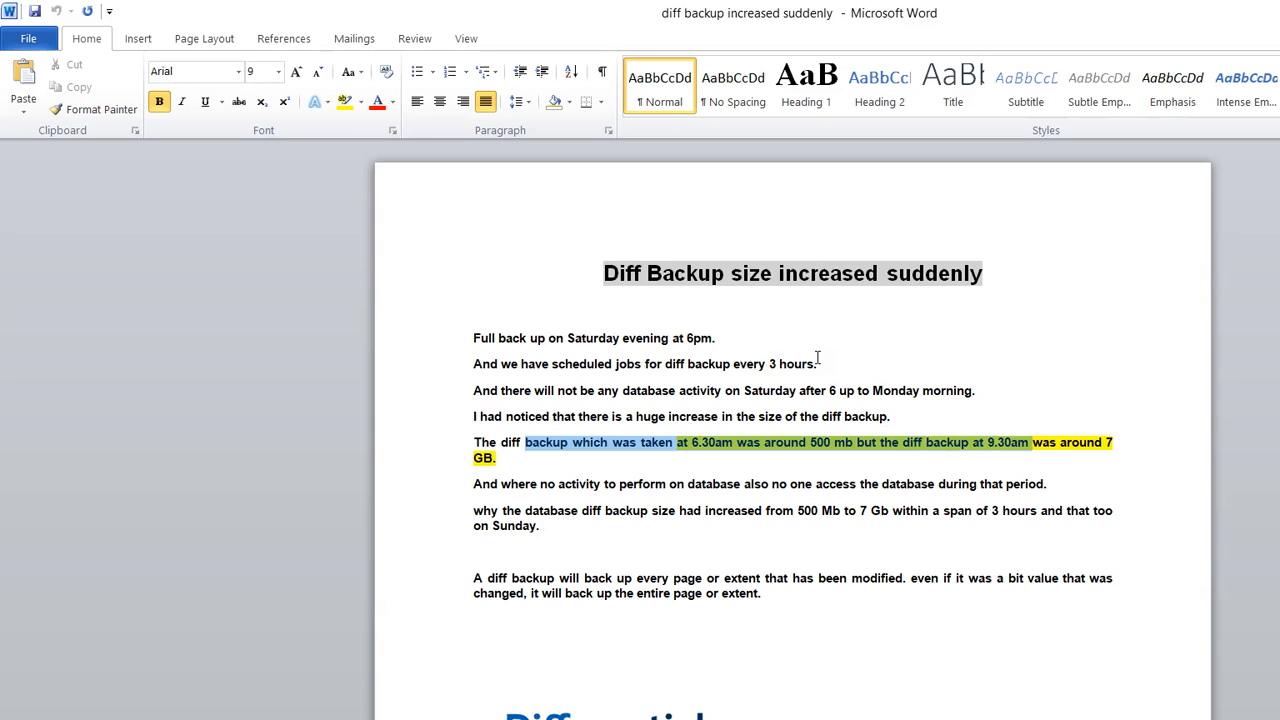
{"action": "mouse_move", "coordinate": [896, 362]}
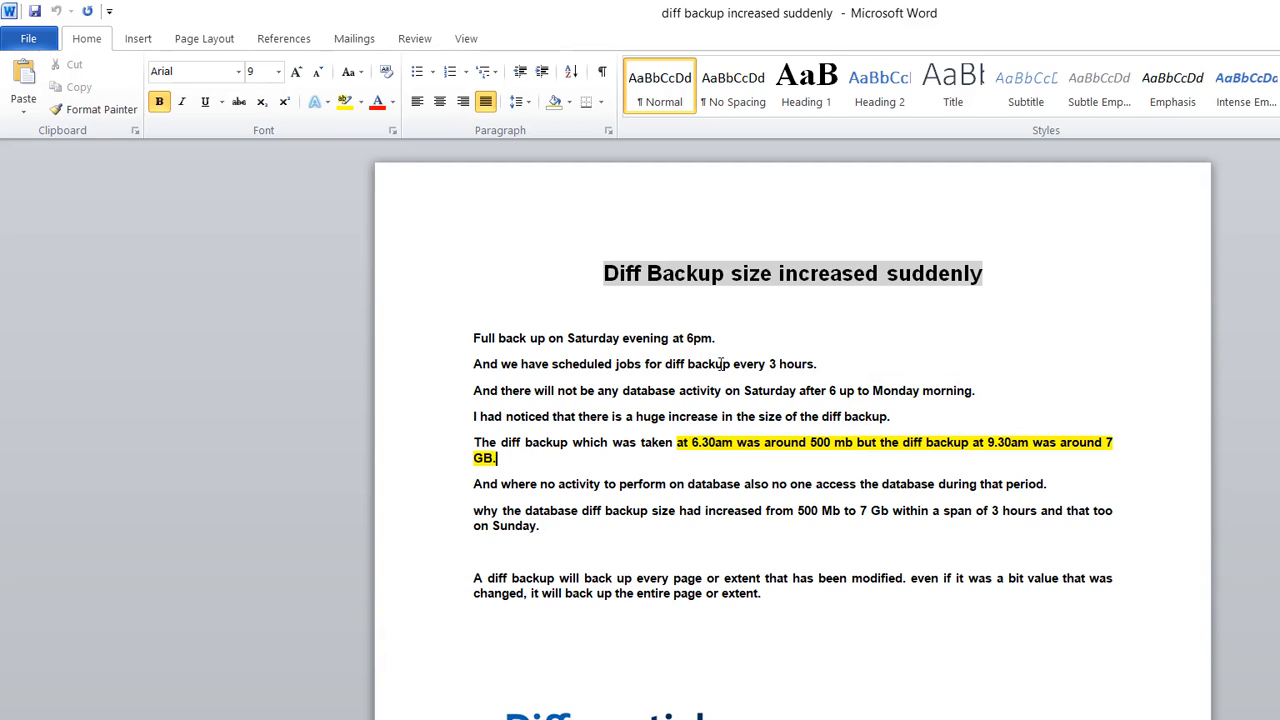
{"action": "left_click_drag", "start_coordinate": [878, 442], "coordinate": [994, 442]}
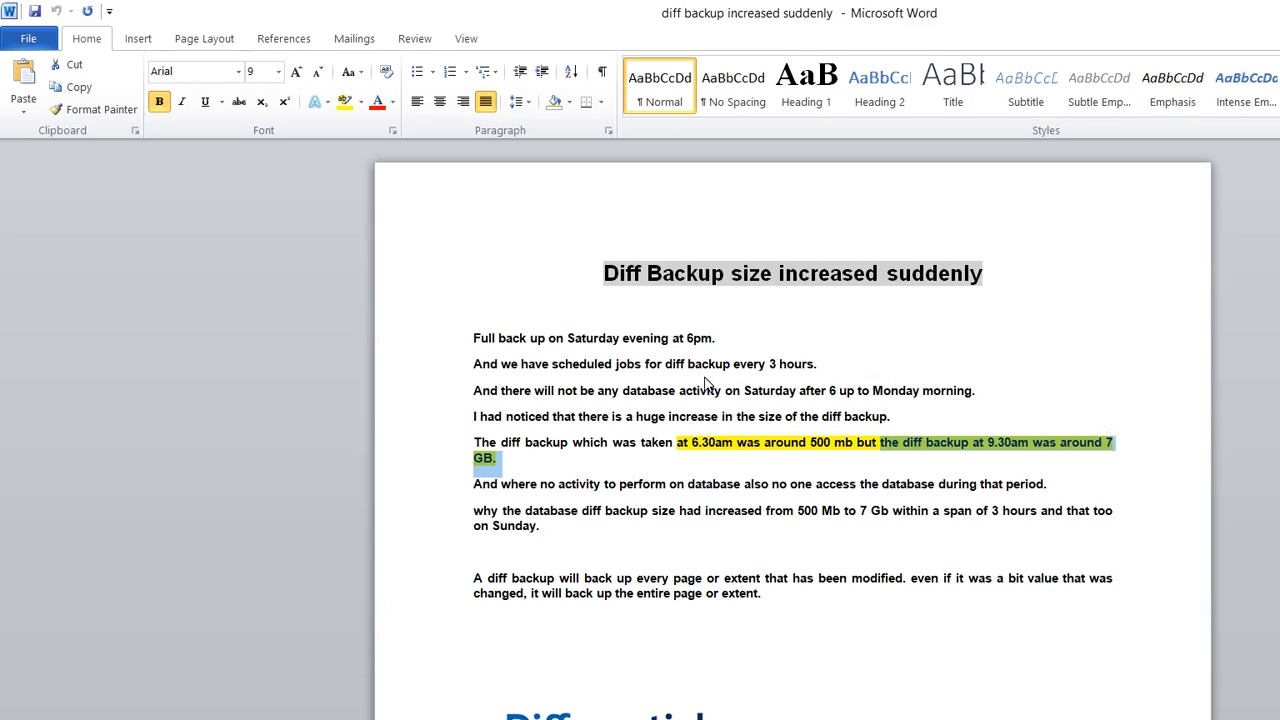
{"action": "left_click", "coordinate": [344, 100]}
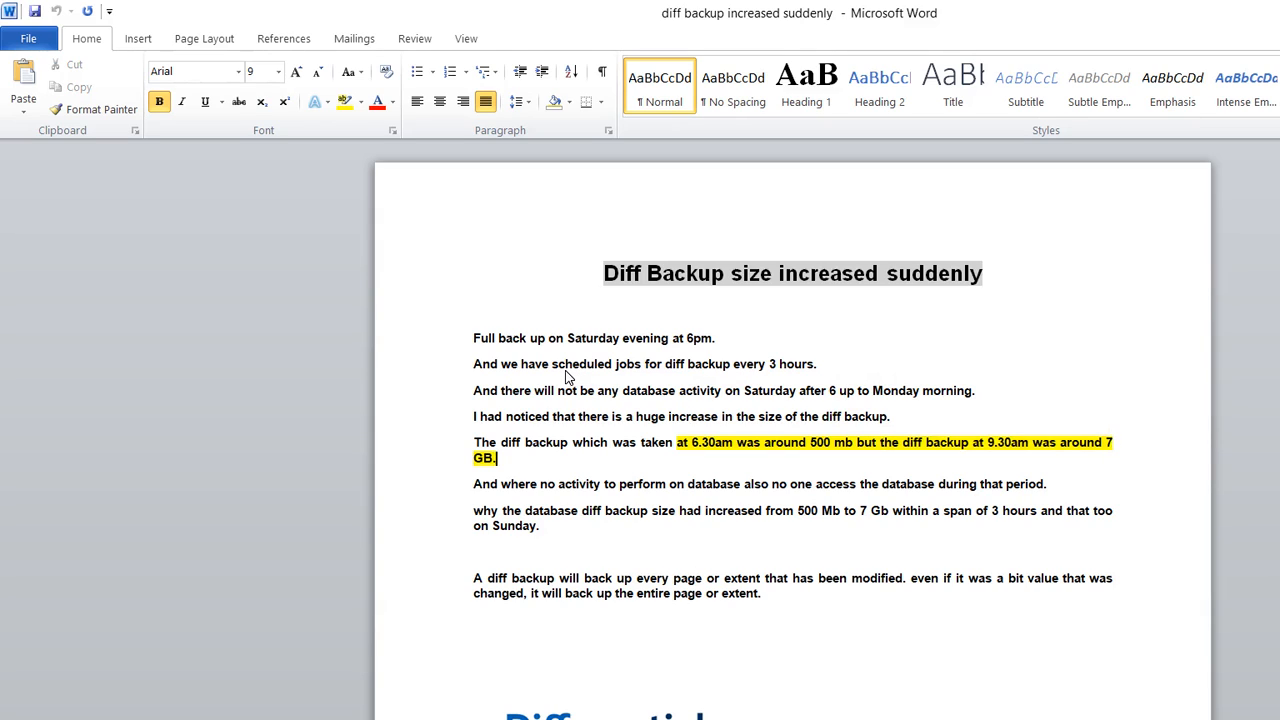
{"action": "mouse_move", "coordinate": [392, 396]}
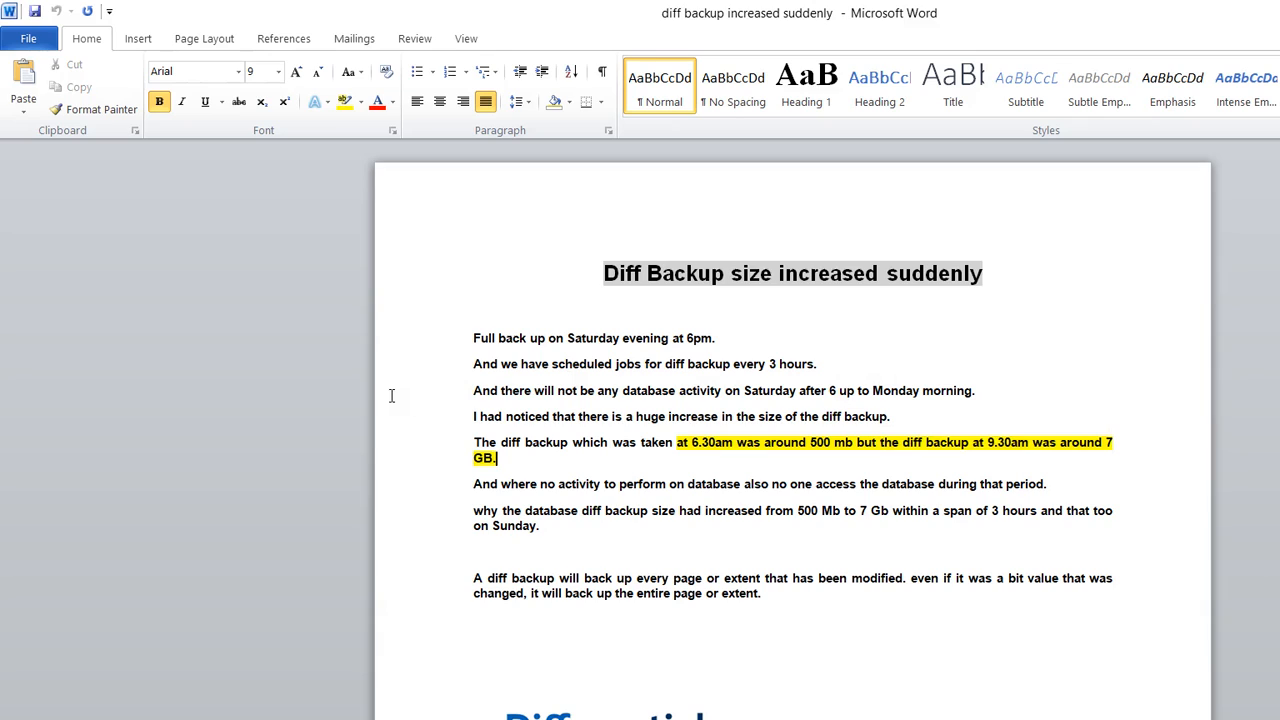
{"action": "left_click_drag", "start_coordinate": [474, 484], "coordinate": [742, 484]}
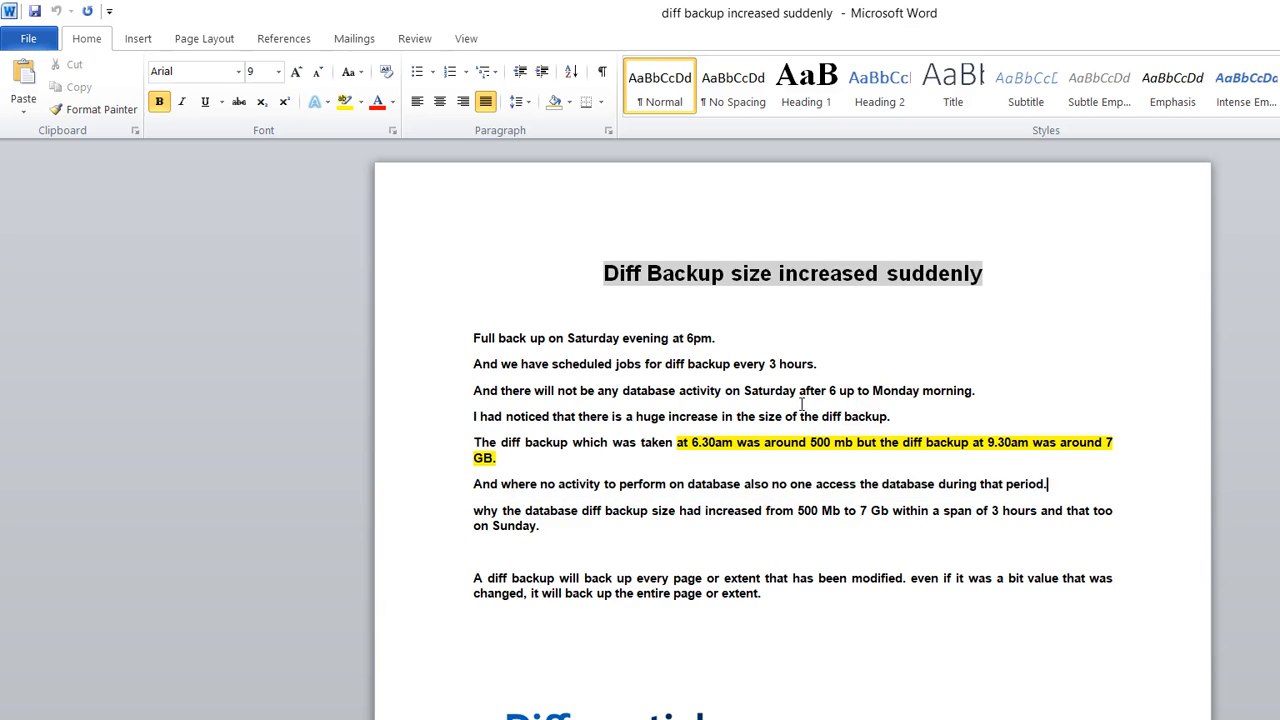
{"action": "left_click_drag", "start_coordinate": [474, 512], "coordinate": [760, 512]}
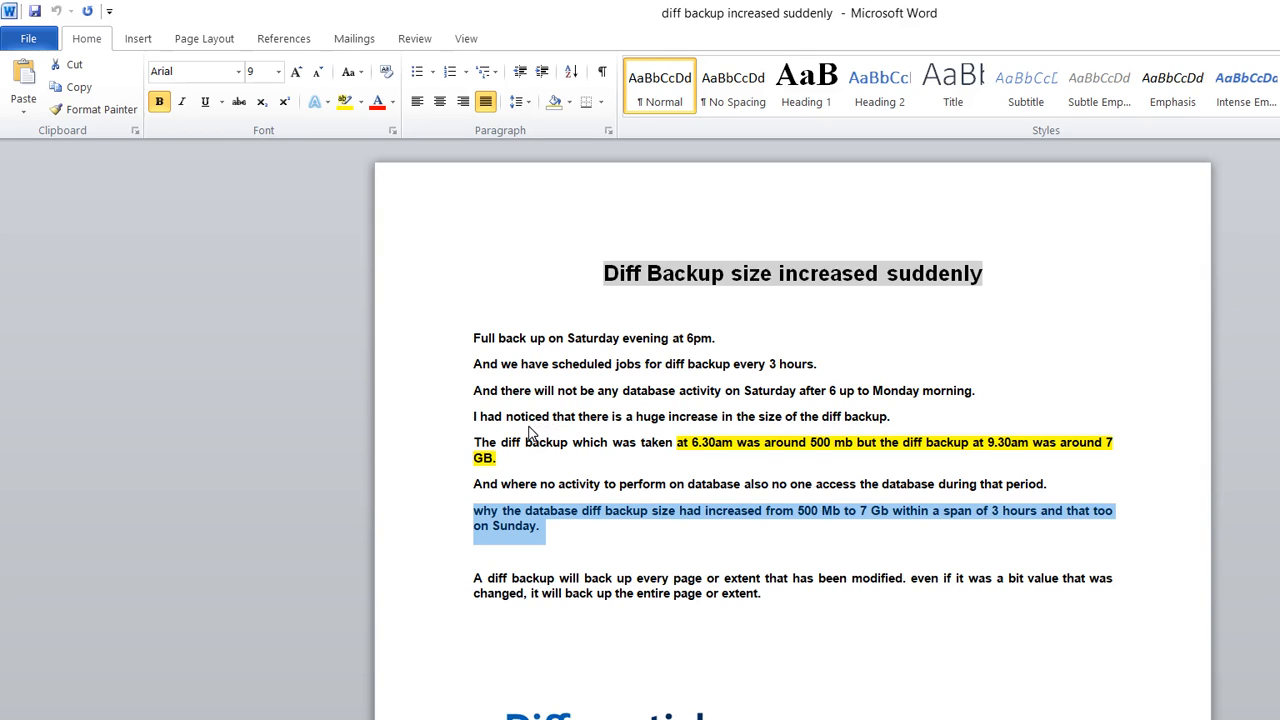
{"action": "left_click", "coordinate": [540, 526]}
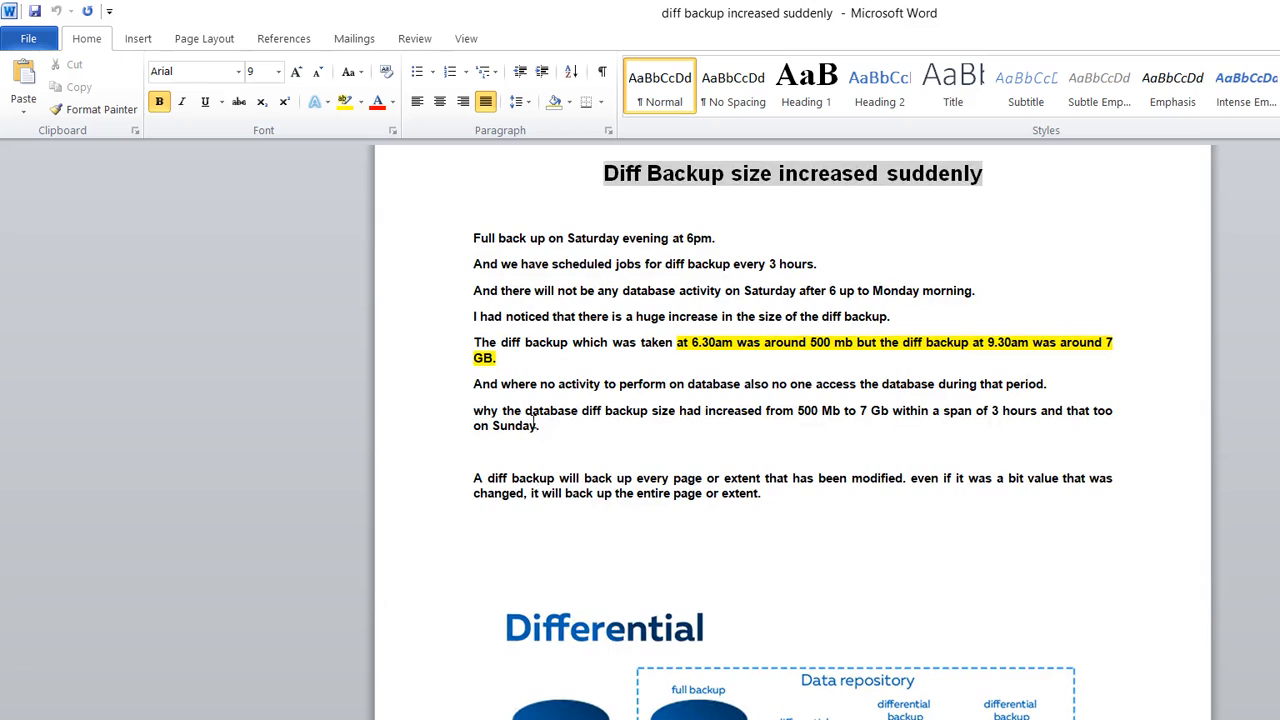
{"action": "mouse_move", "coordinate": [460, 424]}
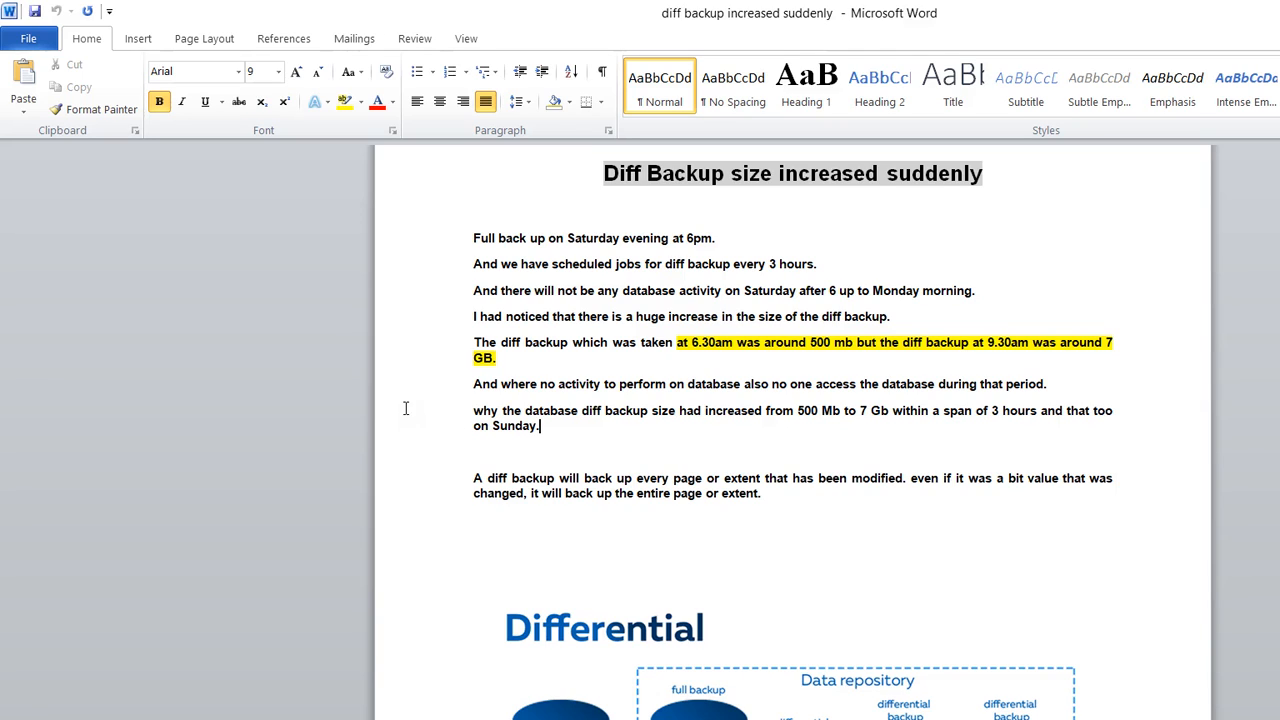
{"action": "left_click_drag", "start_coordinate": [474, 478], "coordinate": [672, 478]}
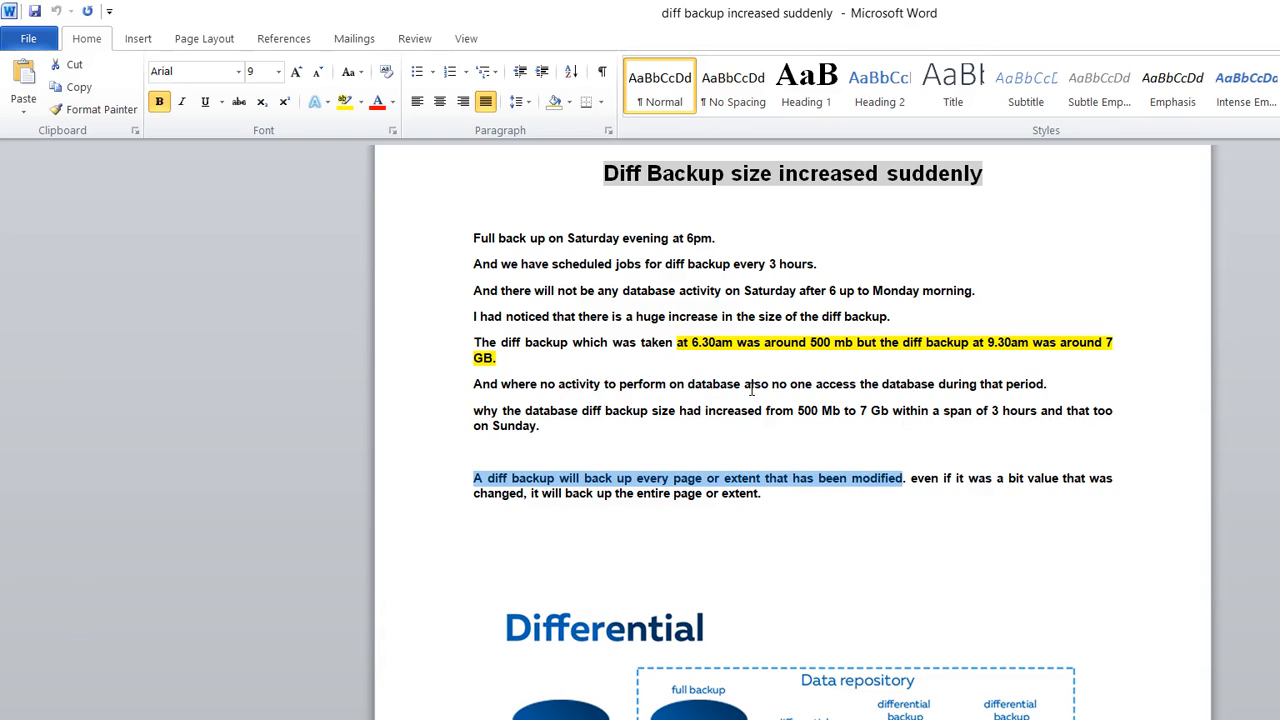
{"action": "mouse_move", "coordinate": [416, 408]}
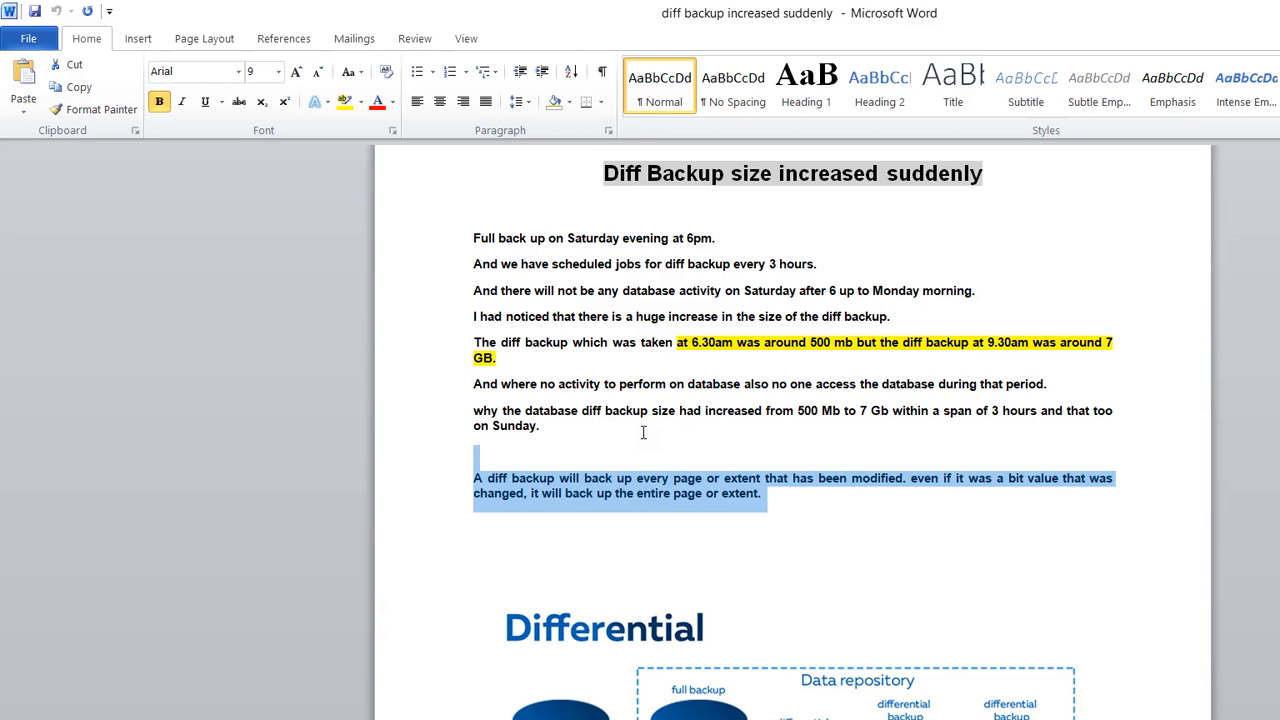
{"action": "mouse_move", "coordinate": [640, 432]}
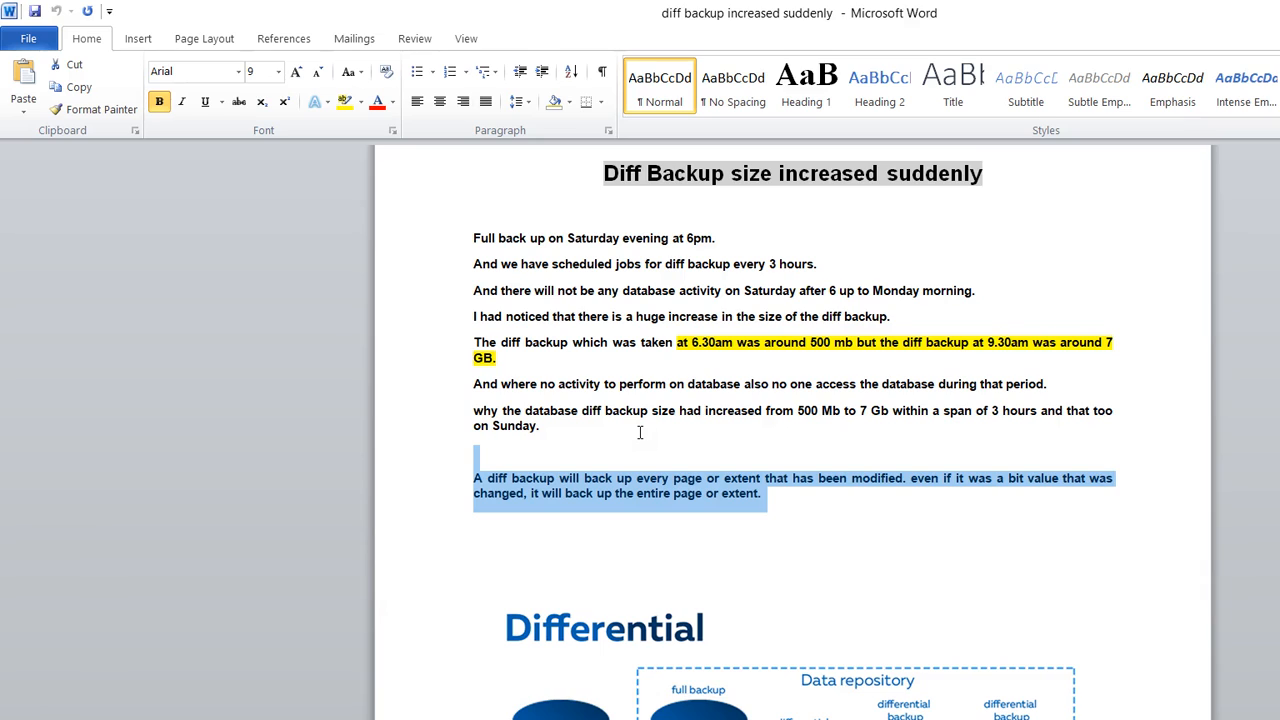
{"action": "left_click", "coordinate": [514, 396]}
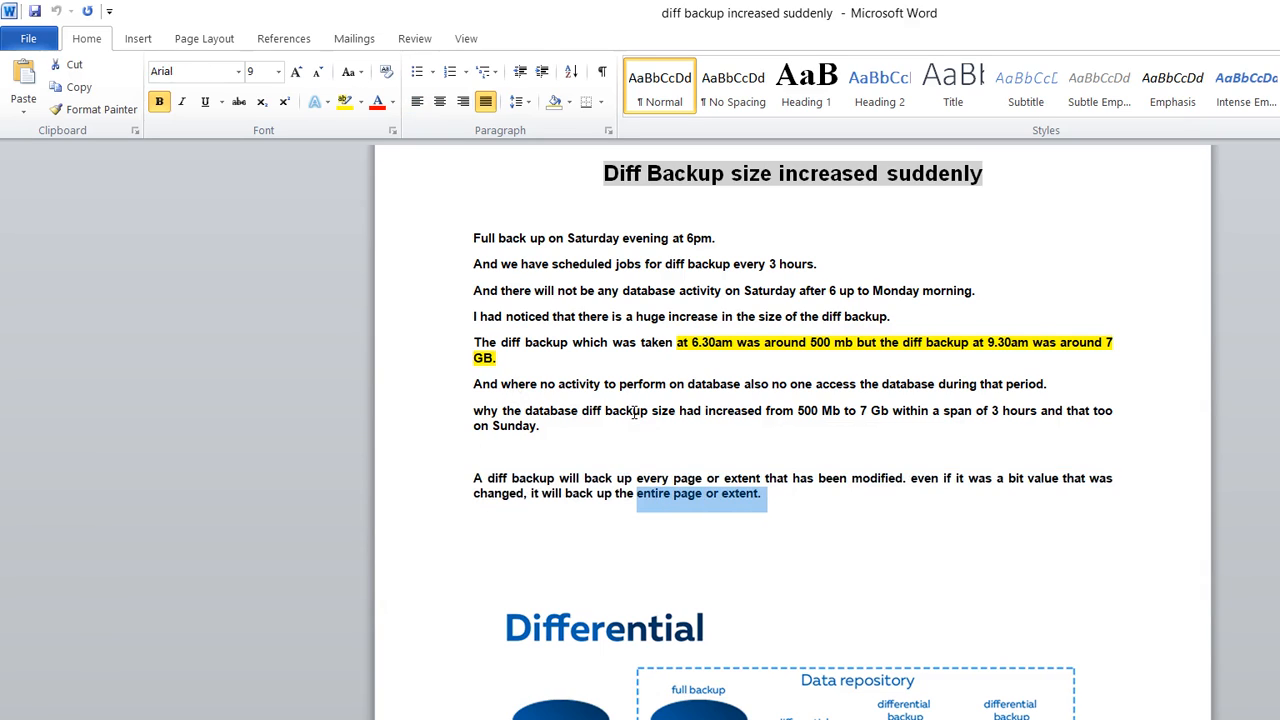
{"action": "mouse_move", "coordinate": [632, 412]}
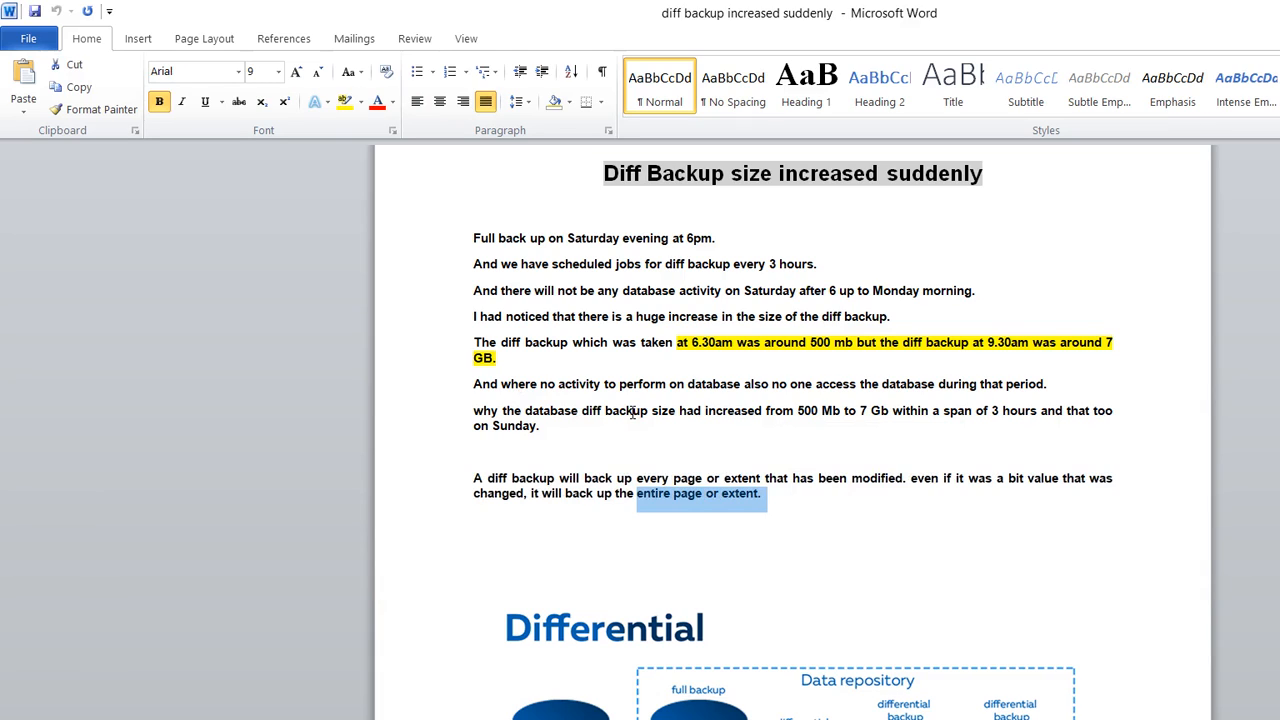
{"action": "mouse_move", "coordinate": [632, 410]}
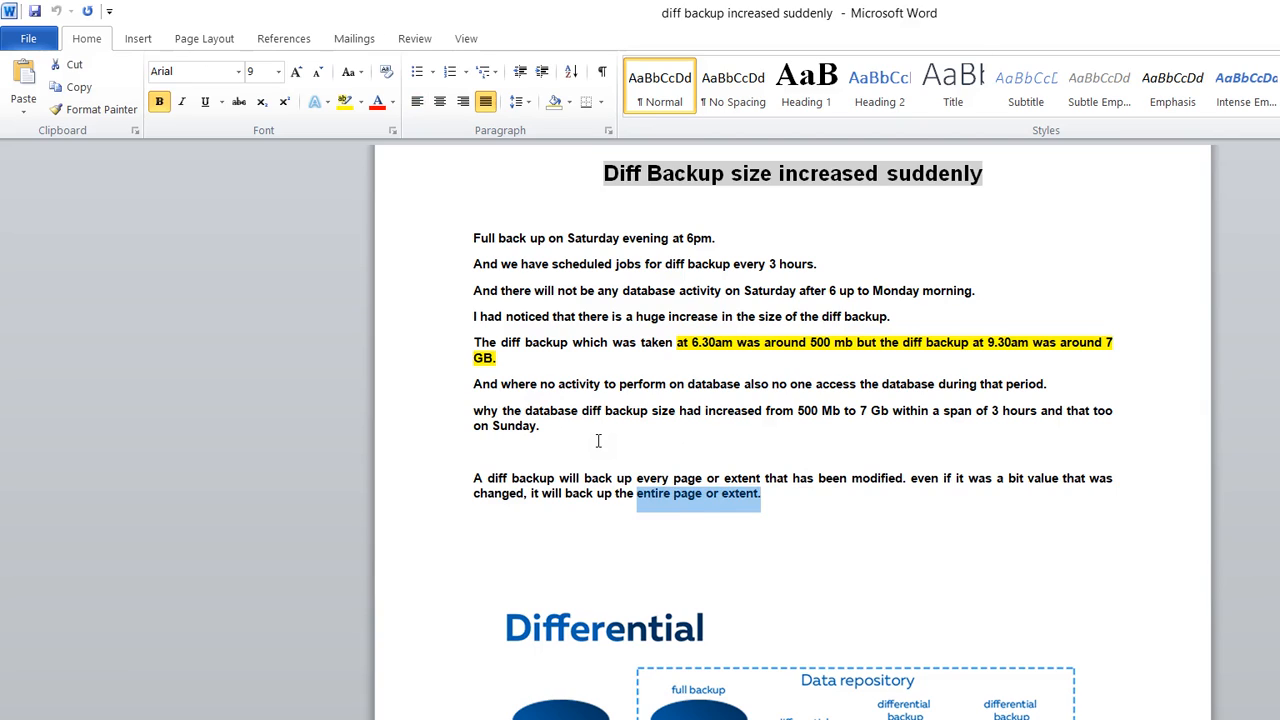
{"action": "mouse_move", "coordinate": [596, 442]}
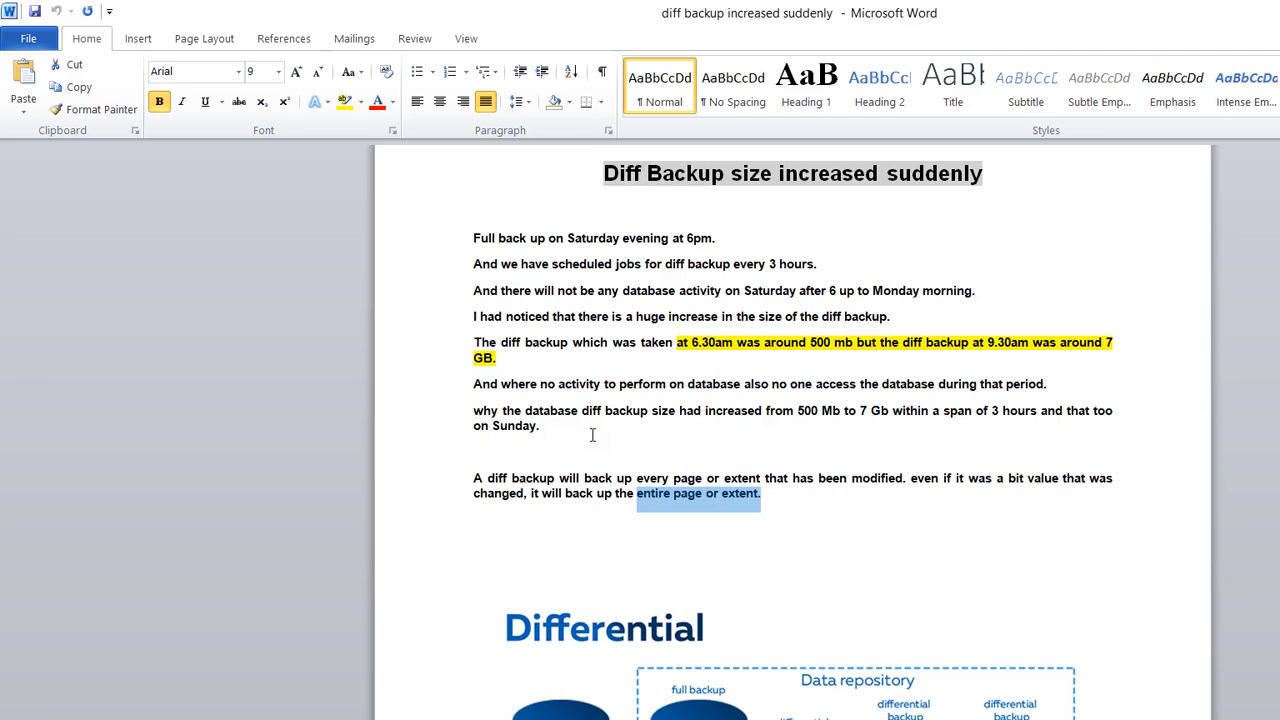
{"action": "mouse_move", "coordinate": [624, 424]}
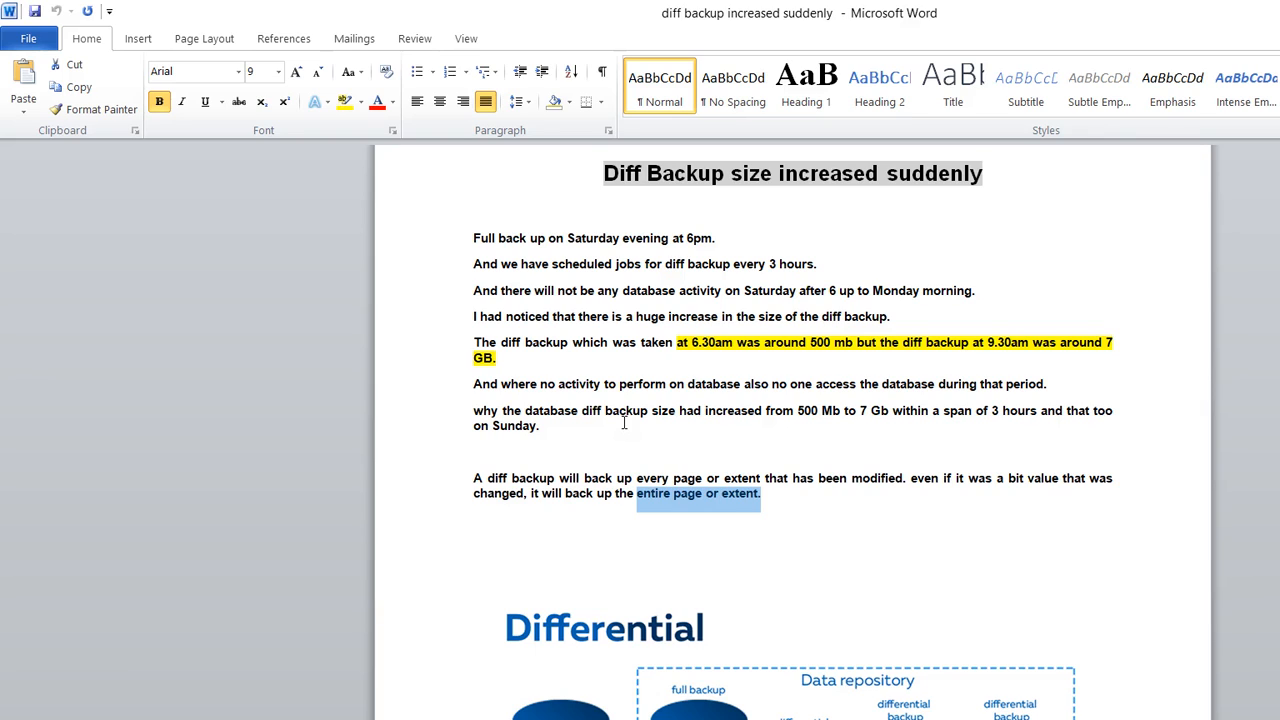
{"action": "scroll", "scroll_direction": "down", "scroll_amount": 3}
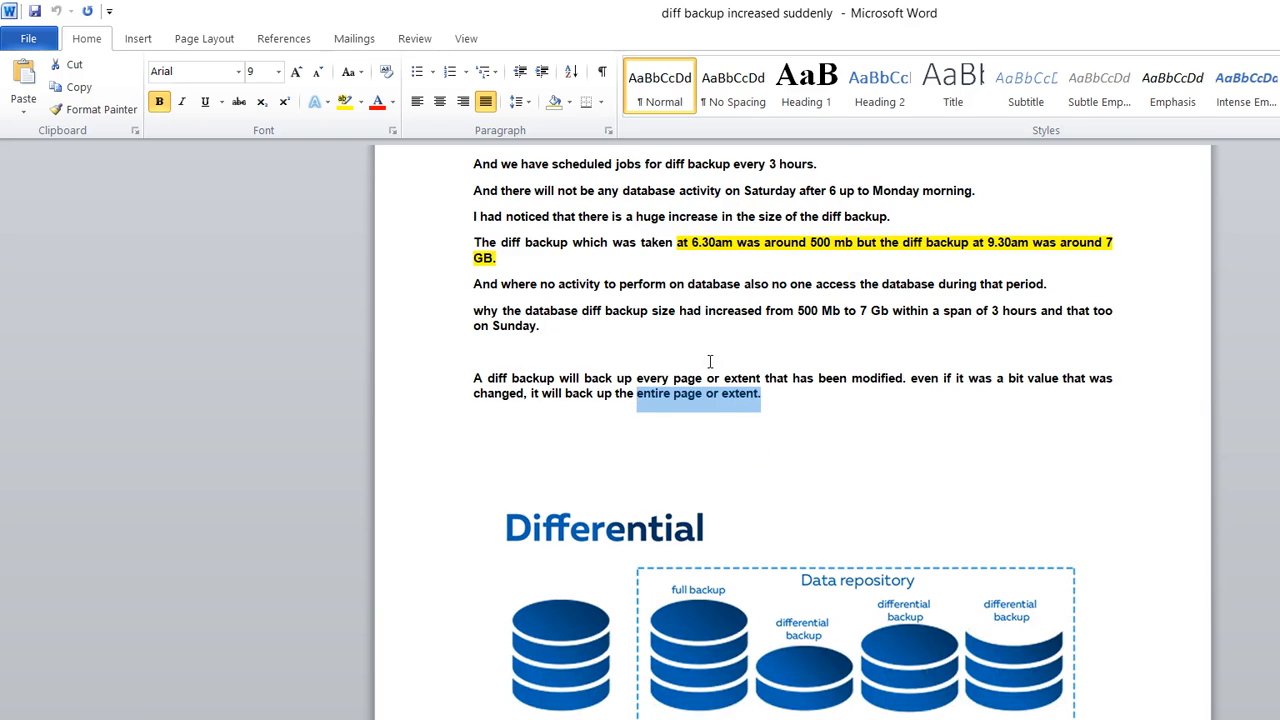
{"action": "scroll", "scroll_direction": "down", "scroll_amount": 3}
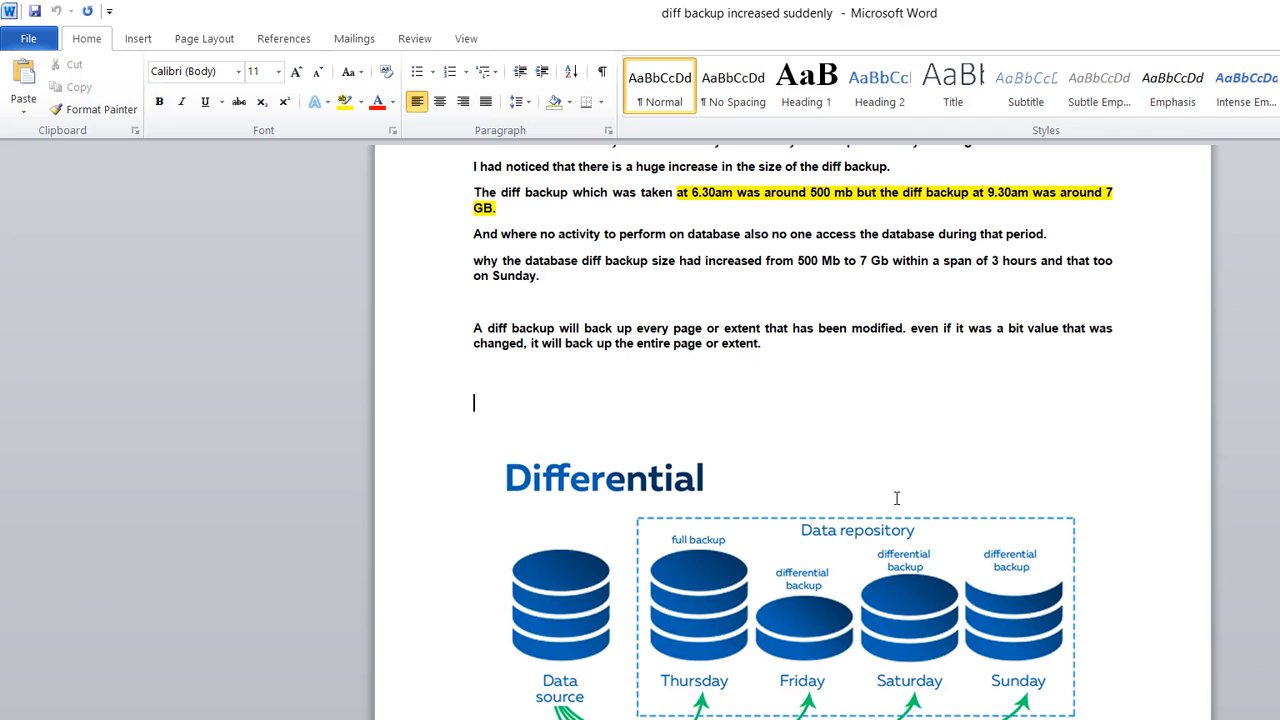
{"action": "mouse_move", "coordinate": [452, 568]}
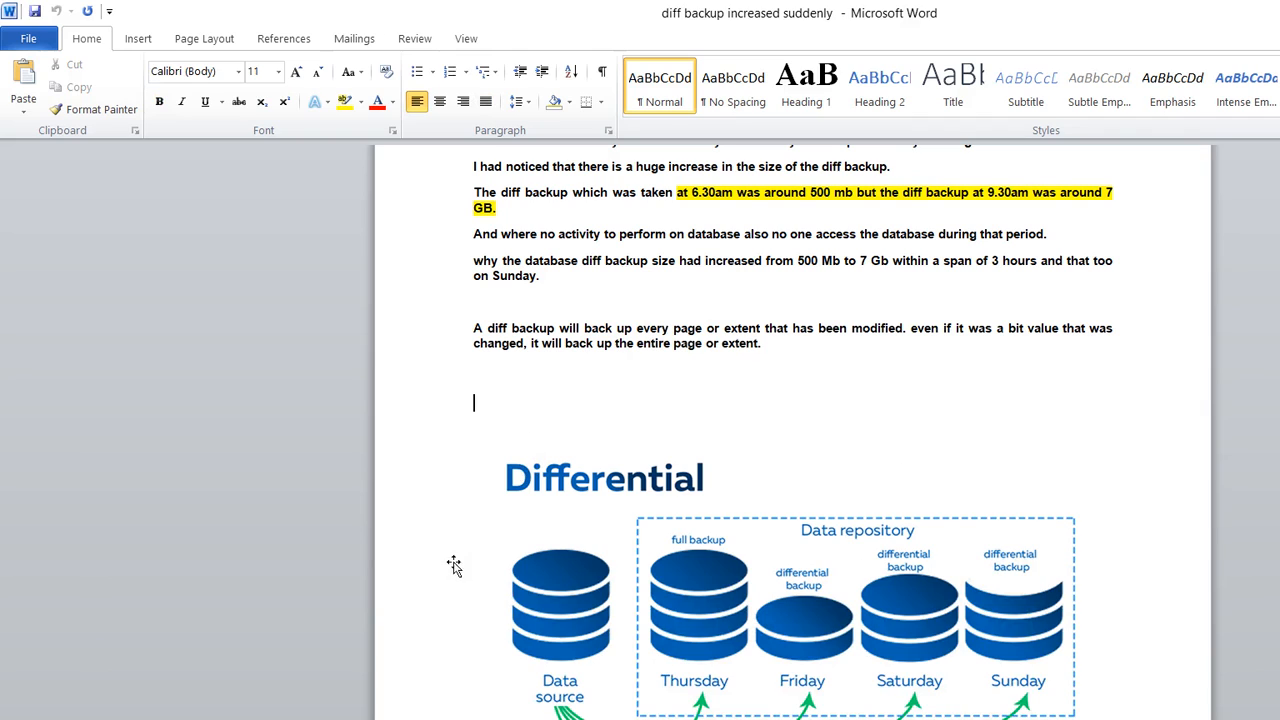
{"action": "mouse_move", "coordinate": [576, 438]}
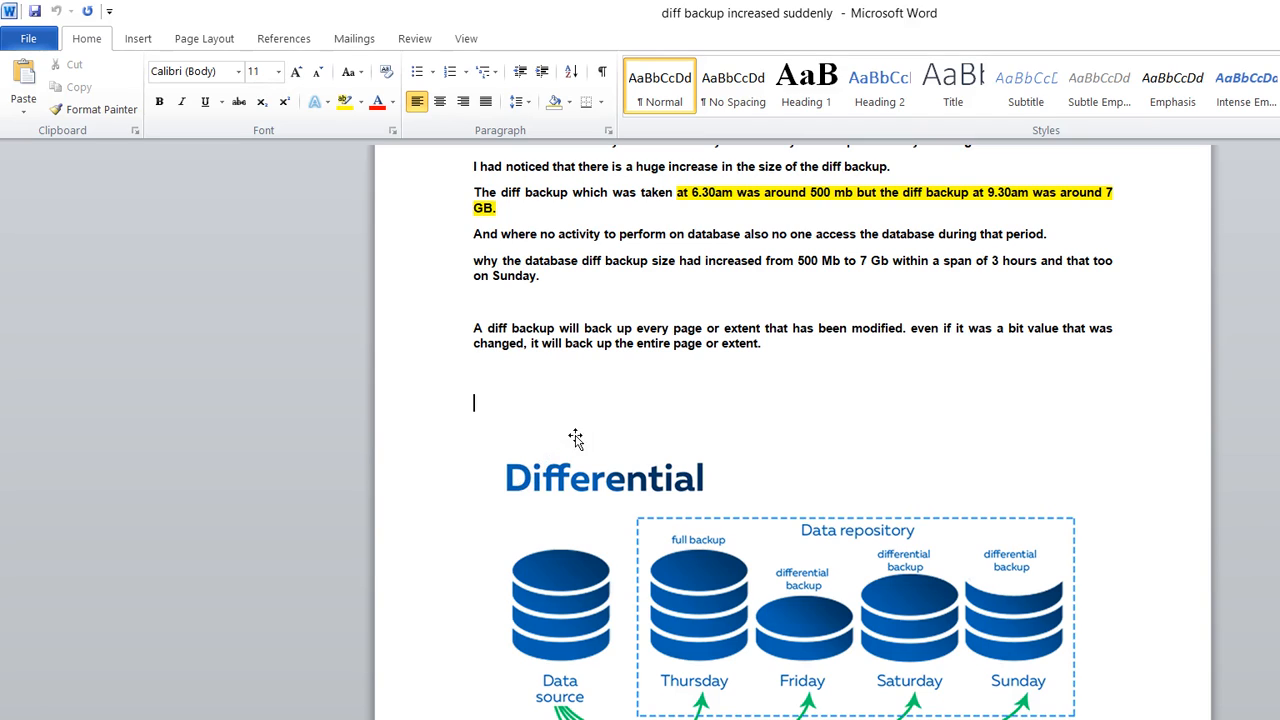
{"action": "mouse_move", "coordinate": [570, 552]}
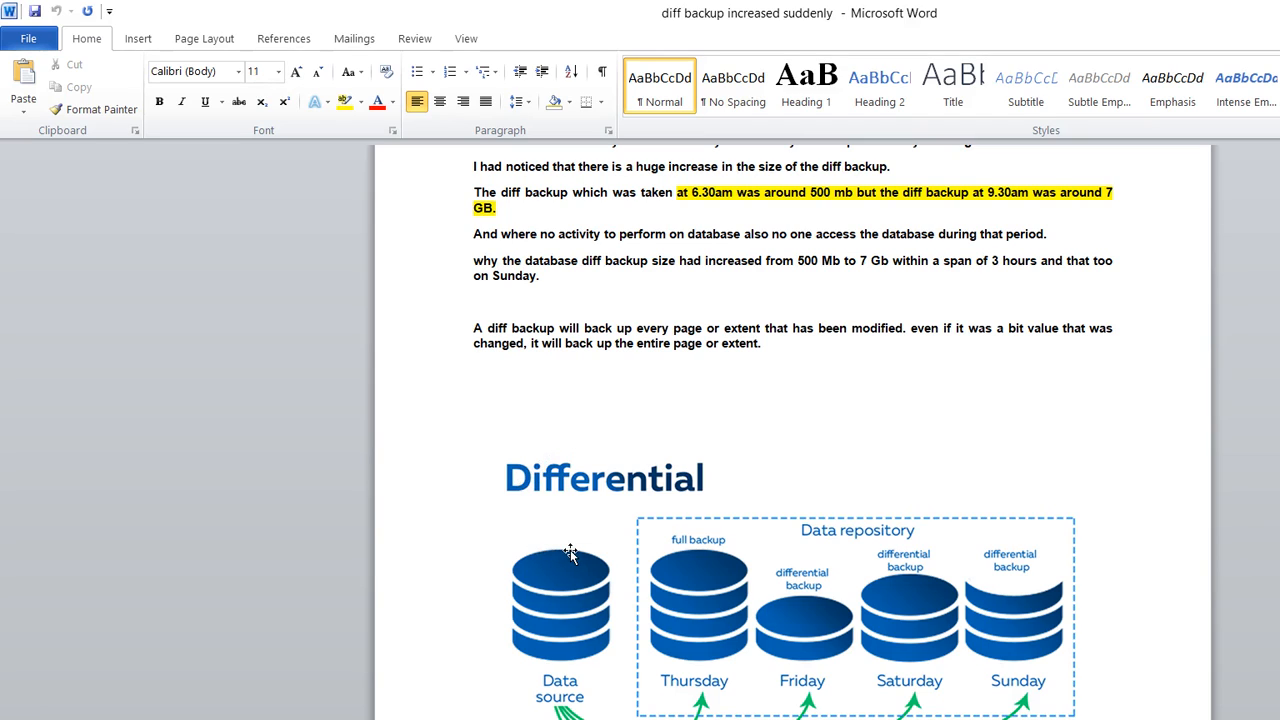
{"action": "mouse_move", "coordinate": [620, 580]}
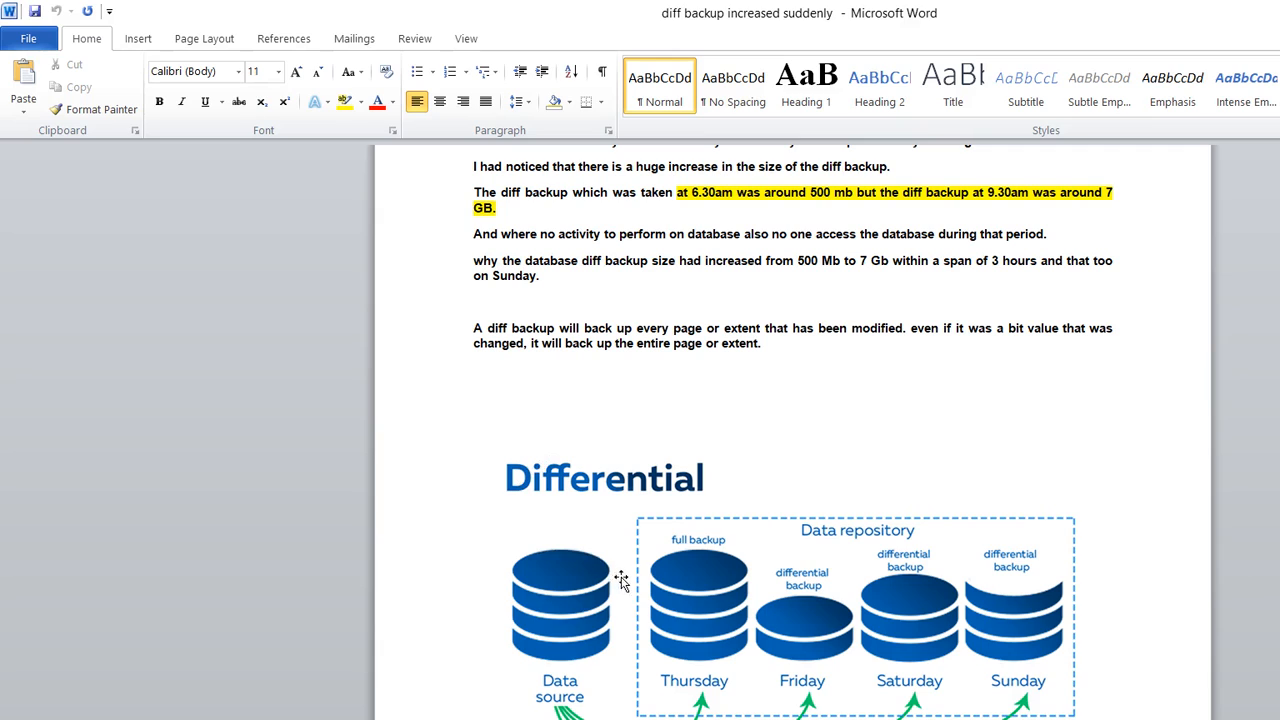
{"action": "mouse_move", "coordinate": [642, 560]}
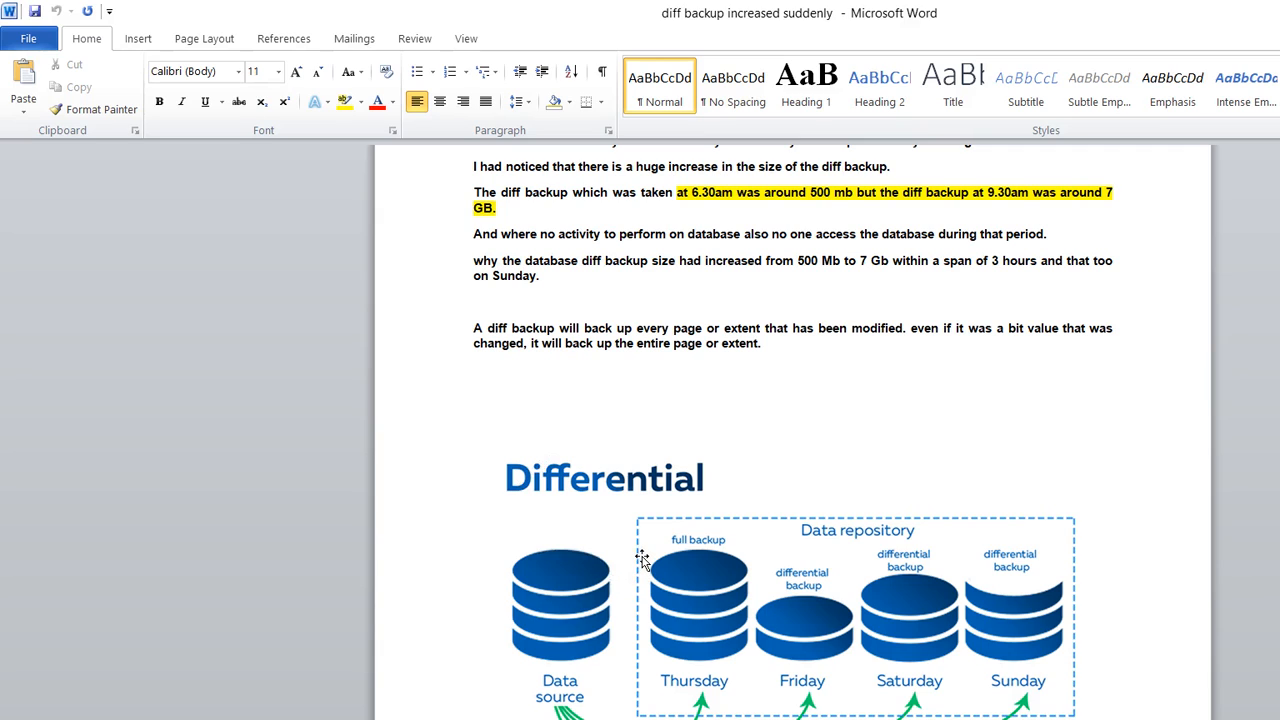
{"action": "mouse_move", "coordinate": [670, 560]}
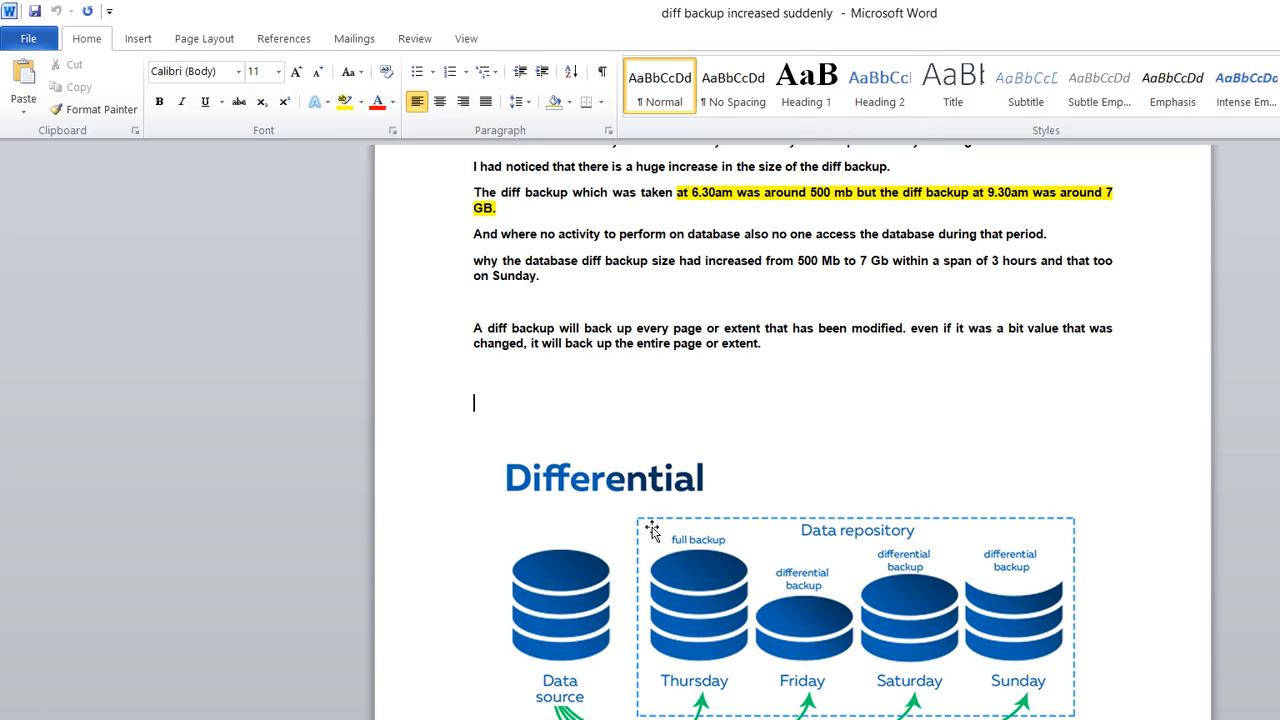
{"action": "mouse_move", "coordinate": [656, 538]}
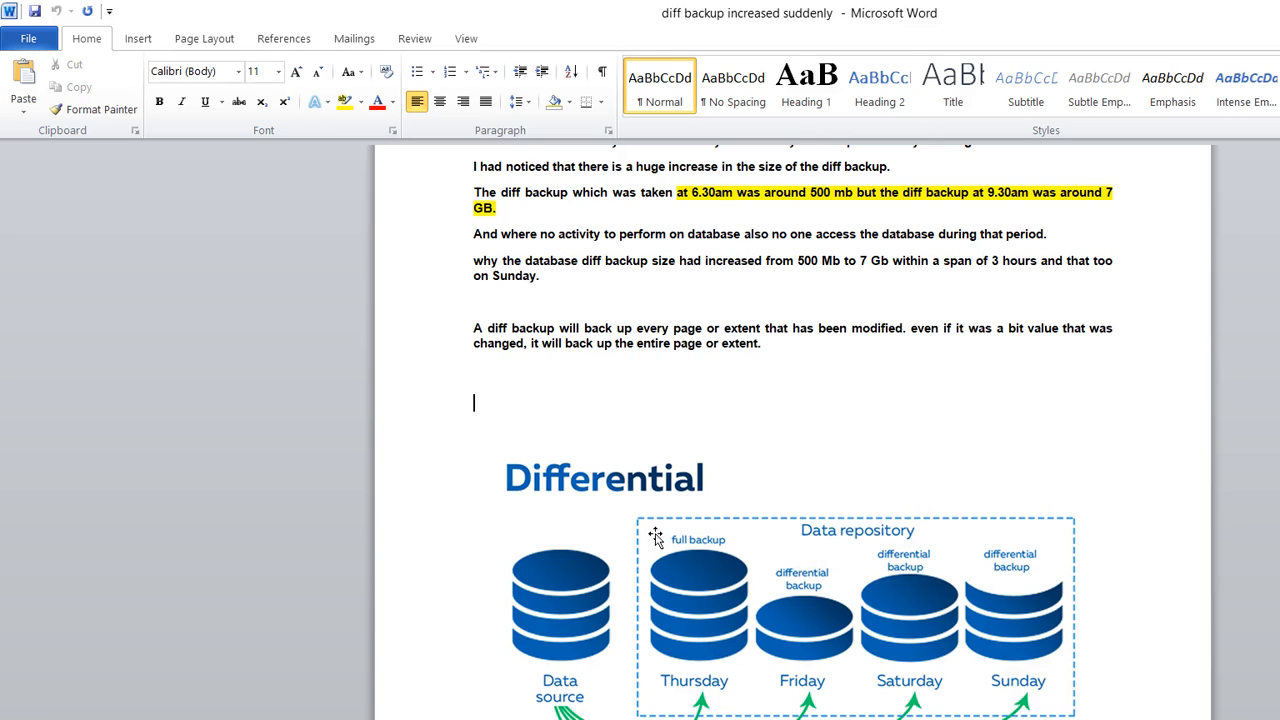
{"action": "mouse_move", "coordinate": [652, 518]}
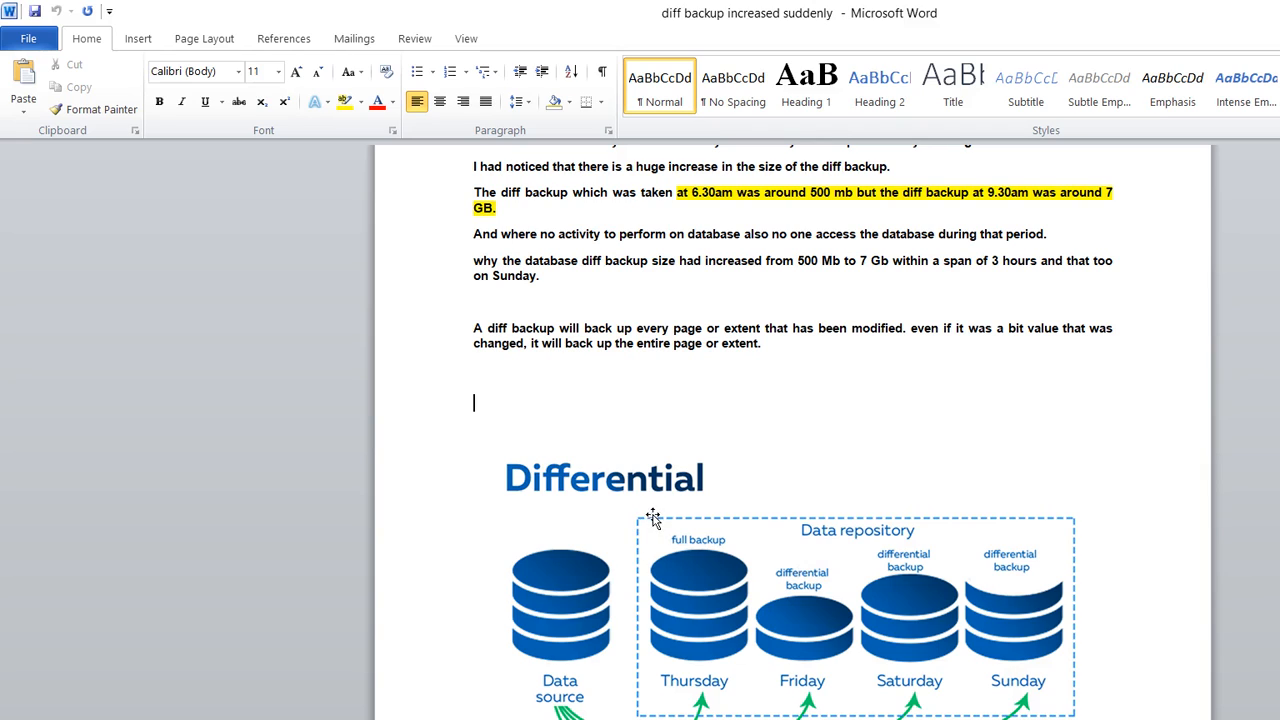
{"action": "mouse_move", "coordinate": [724, 544]}
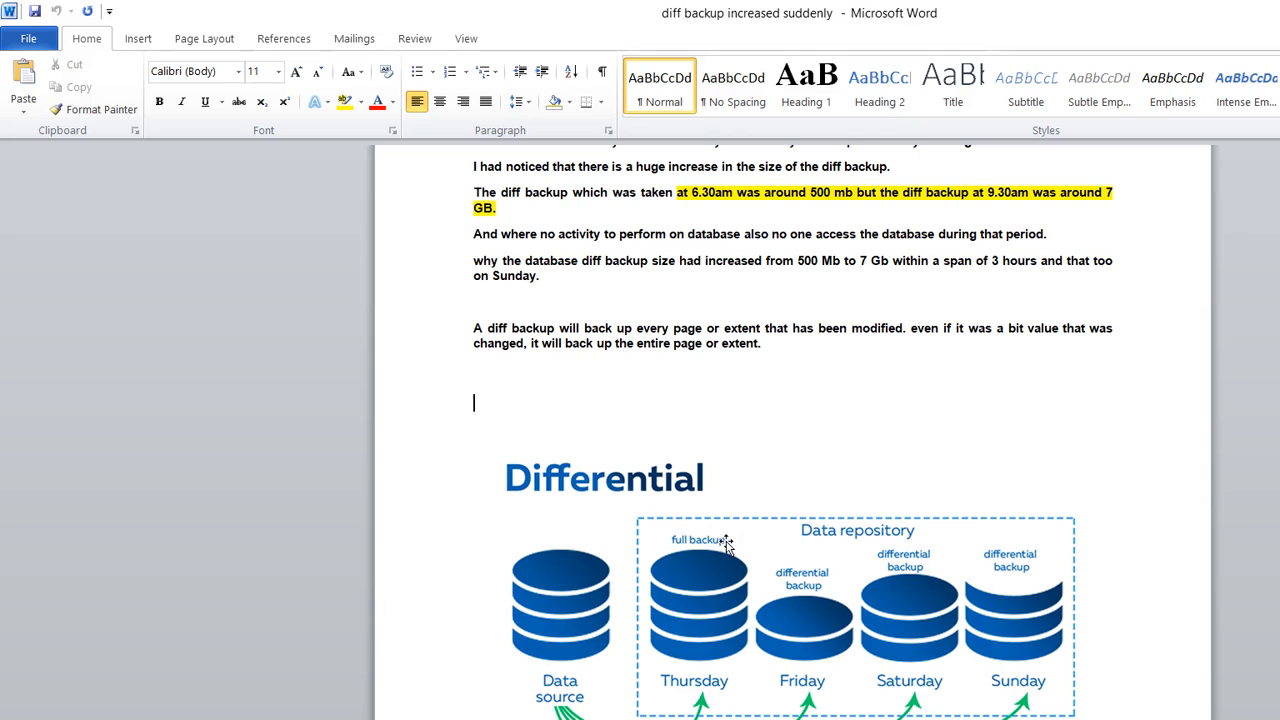
{"action": "mouse_move", "coordinate": [736, 512]}
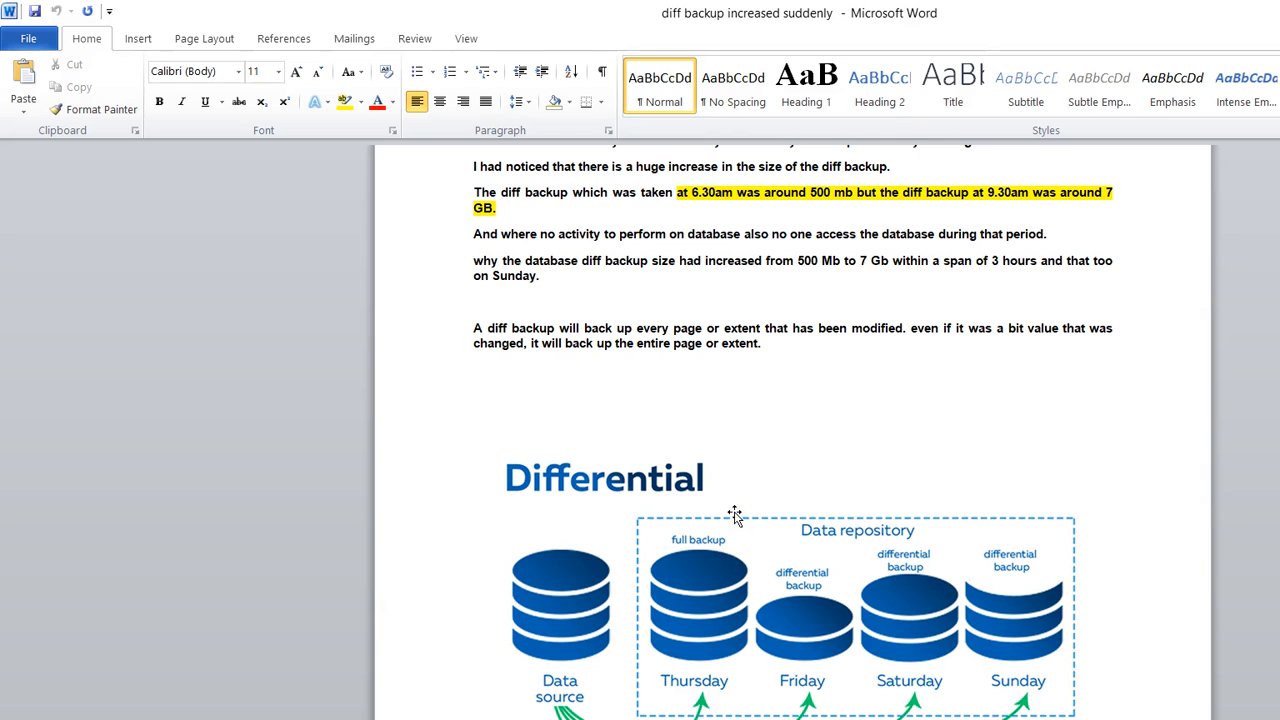
{"action": "mouse_move", "coordinate": [808, 508]}
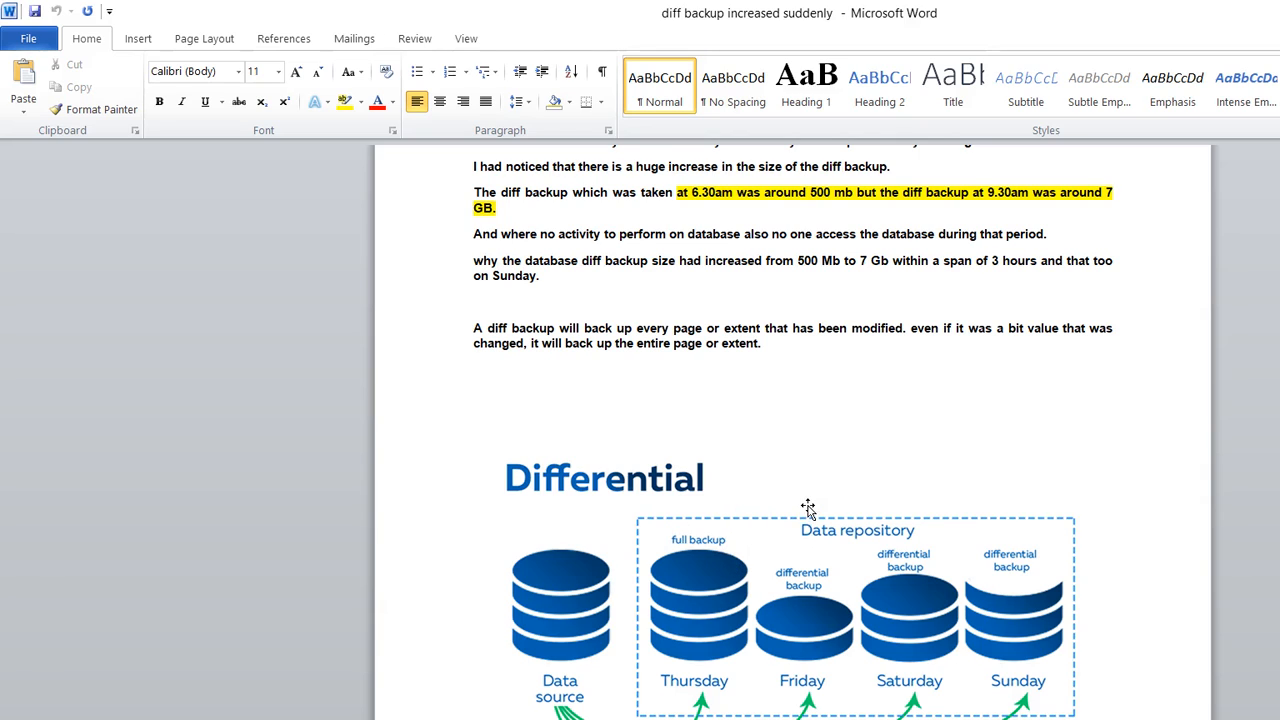
{"action": "mouse_move", "coordinate": [808, 490]}
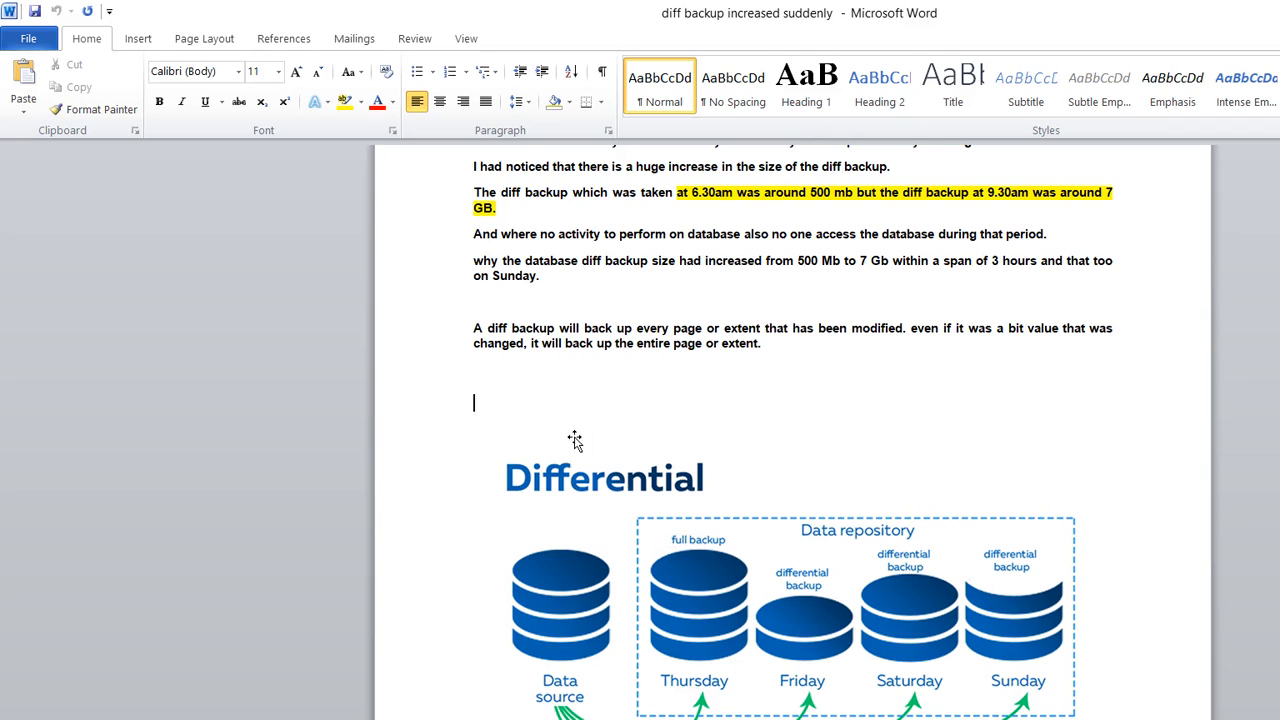
{"action": "mouse_move", "coordinate": [564, 564]}
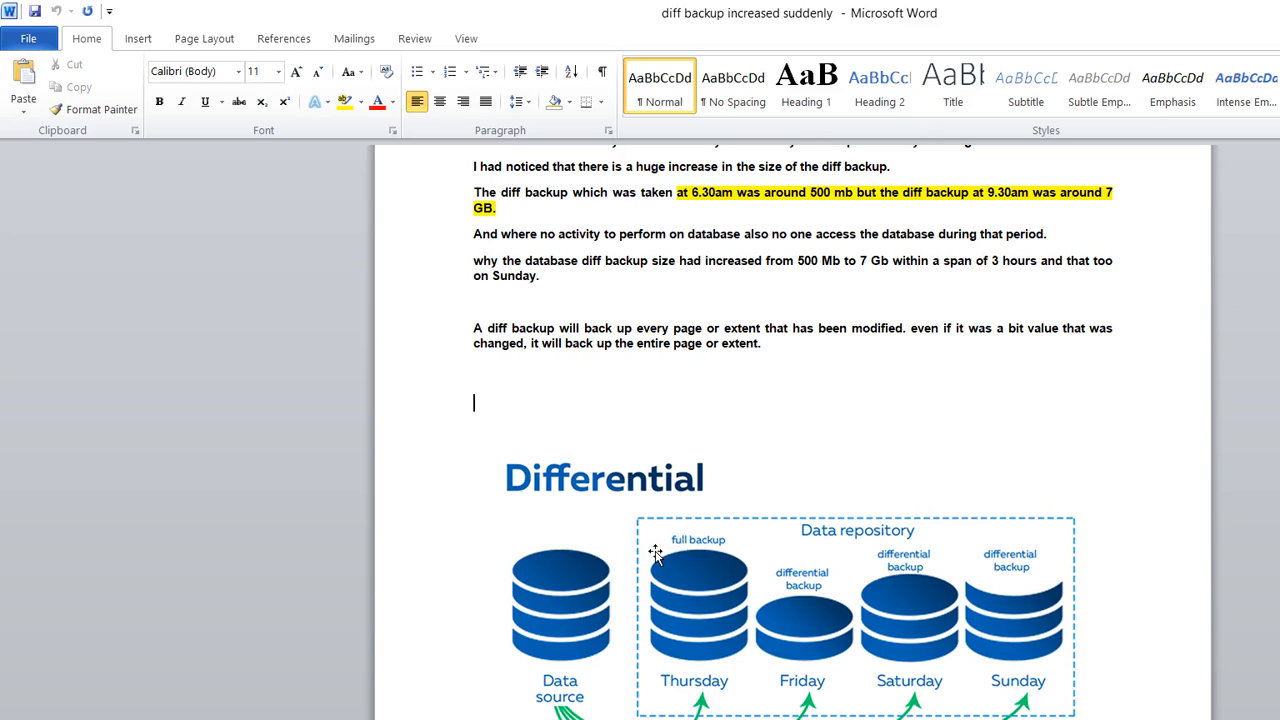
{"action": "mouse_move", "coordinate": [830, 552]}
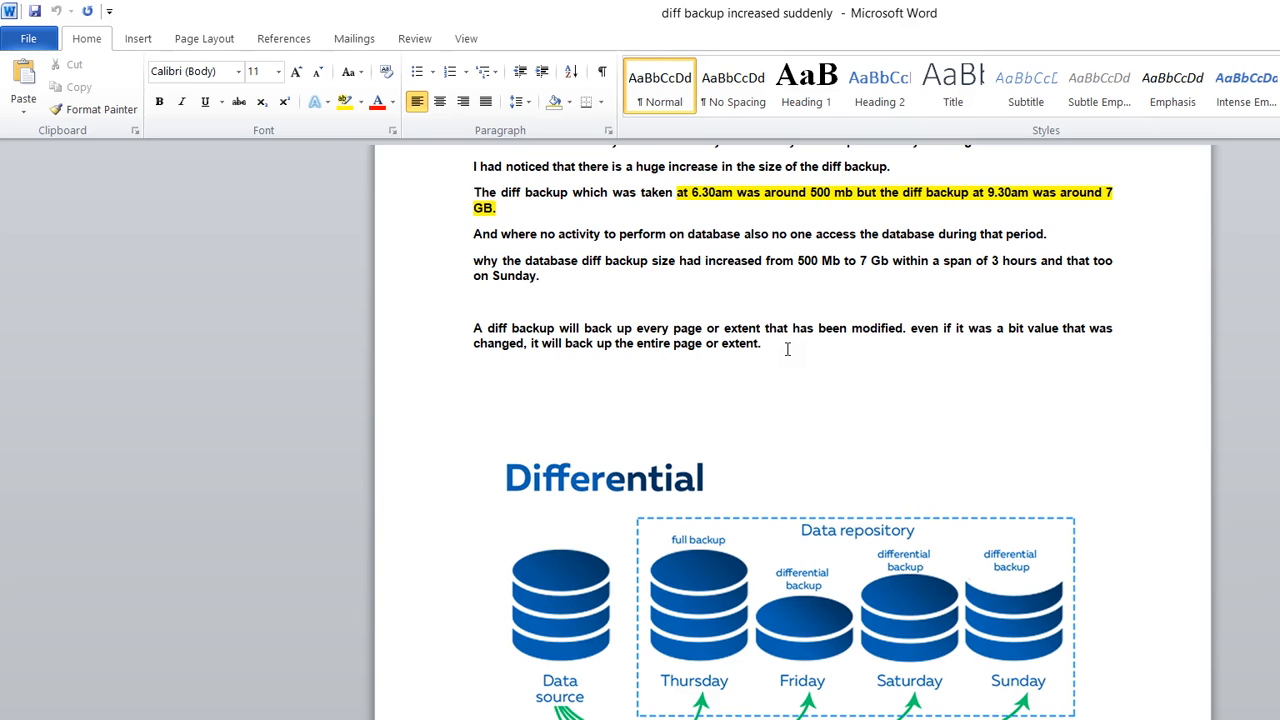
{"action": "left_click", "coordinate": [636, 432]}
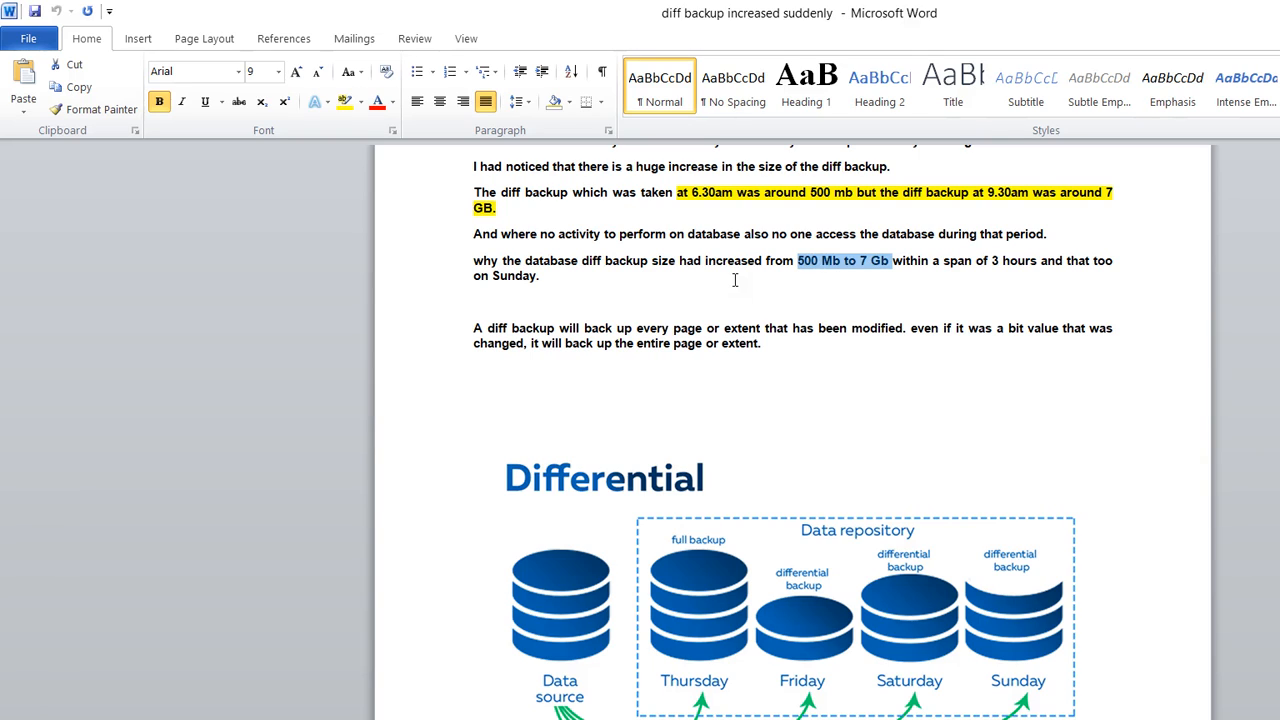
{"action": "mouse_move", "coordinate": [640, 528]}
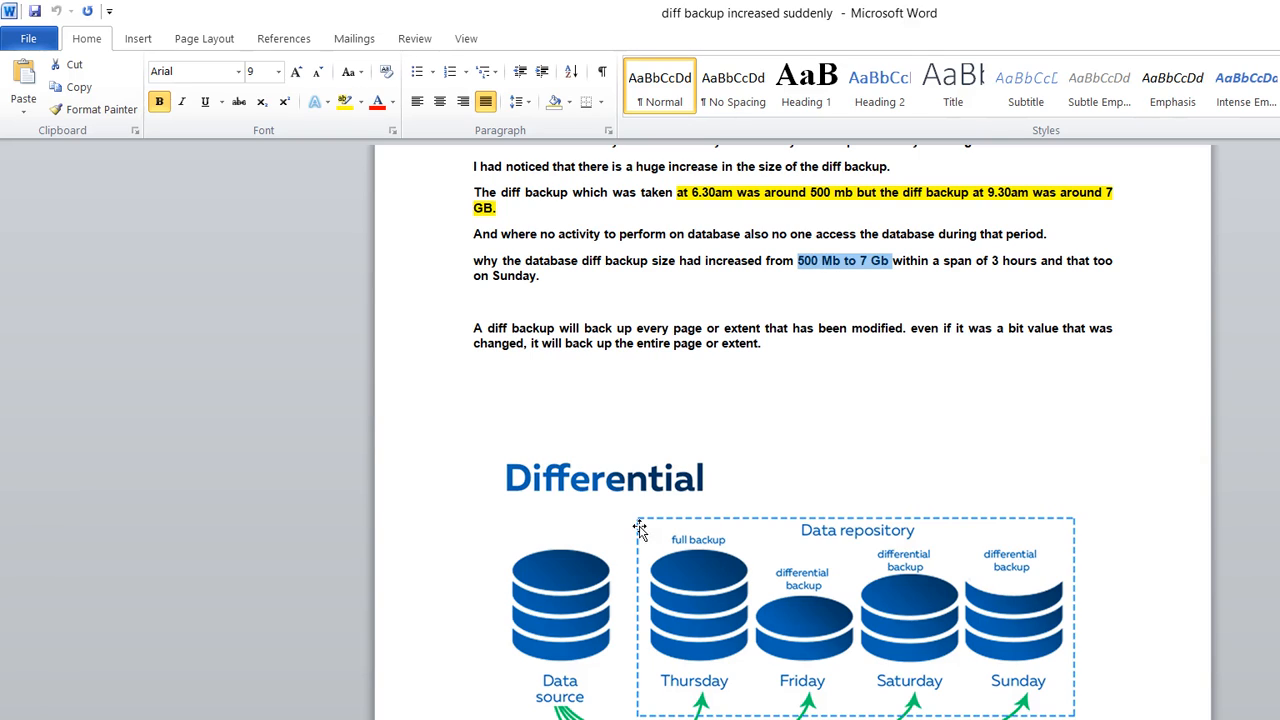
{"action": "mouse_move", "coordinate": [632, 516]}
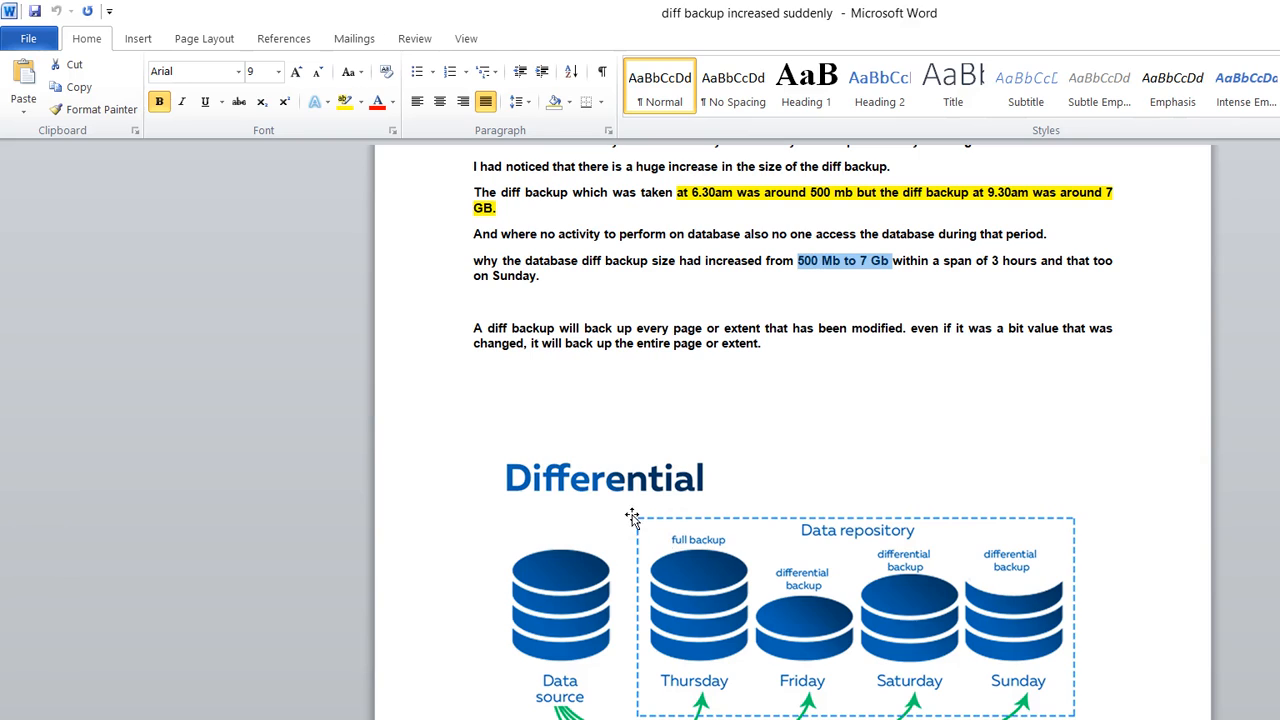
{"action": "mouse_move", "coordinate": [578, 444]}
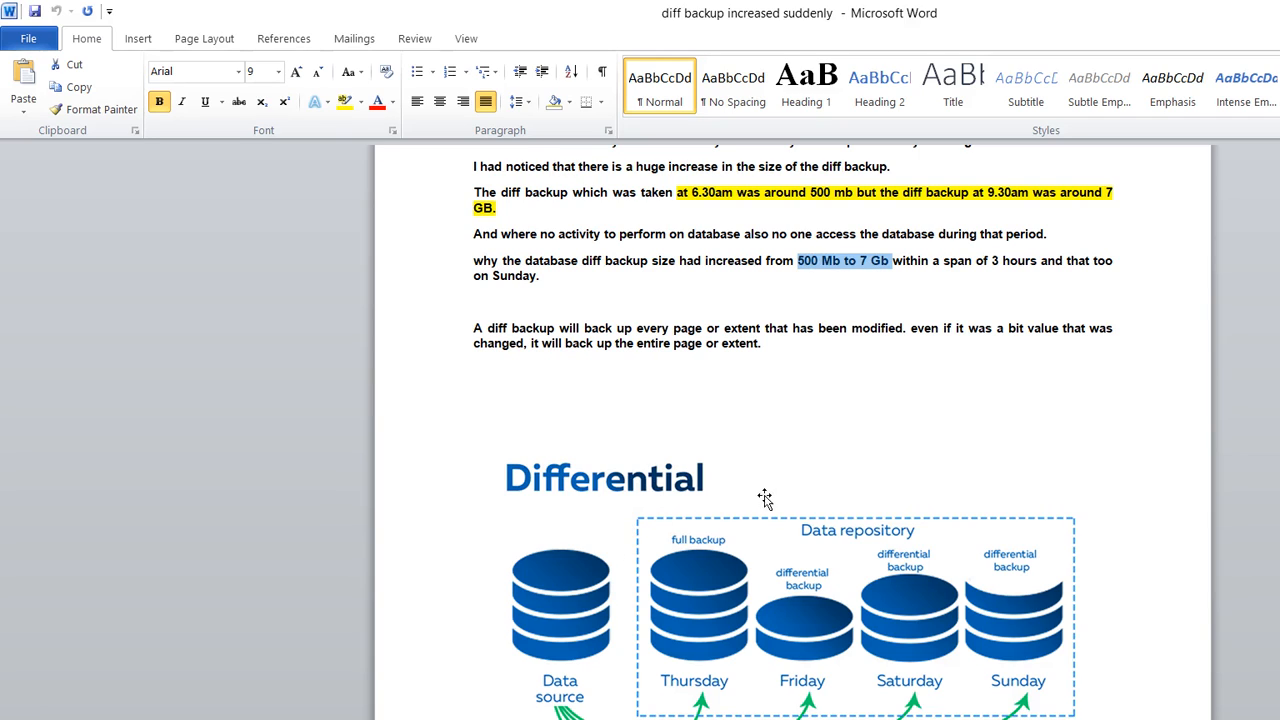
{"action": "mouse_move", "coordinate": [888, 556]}
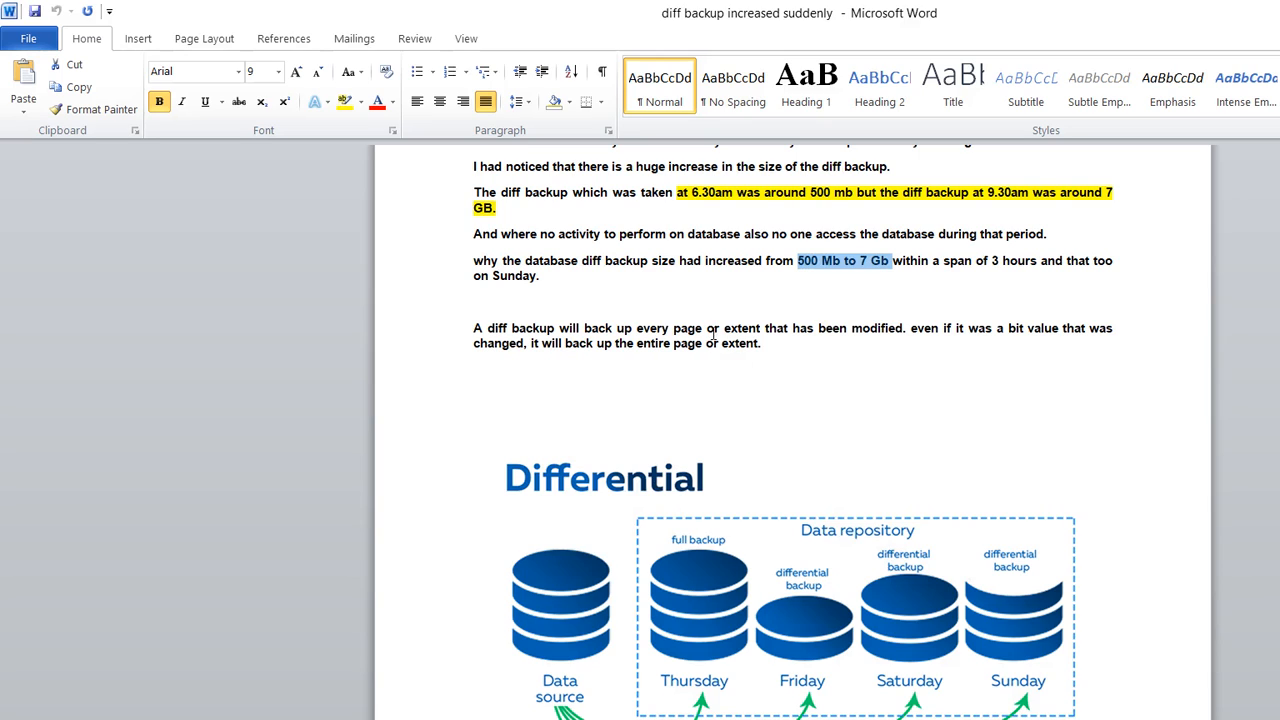
{"action": "scroll", "scroll_direction": "down", "scroll_amount": 3}
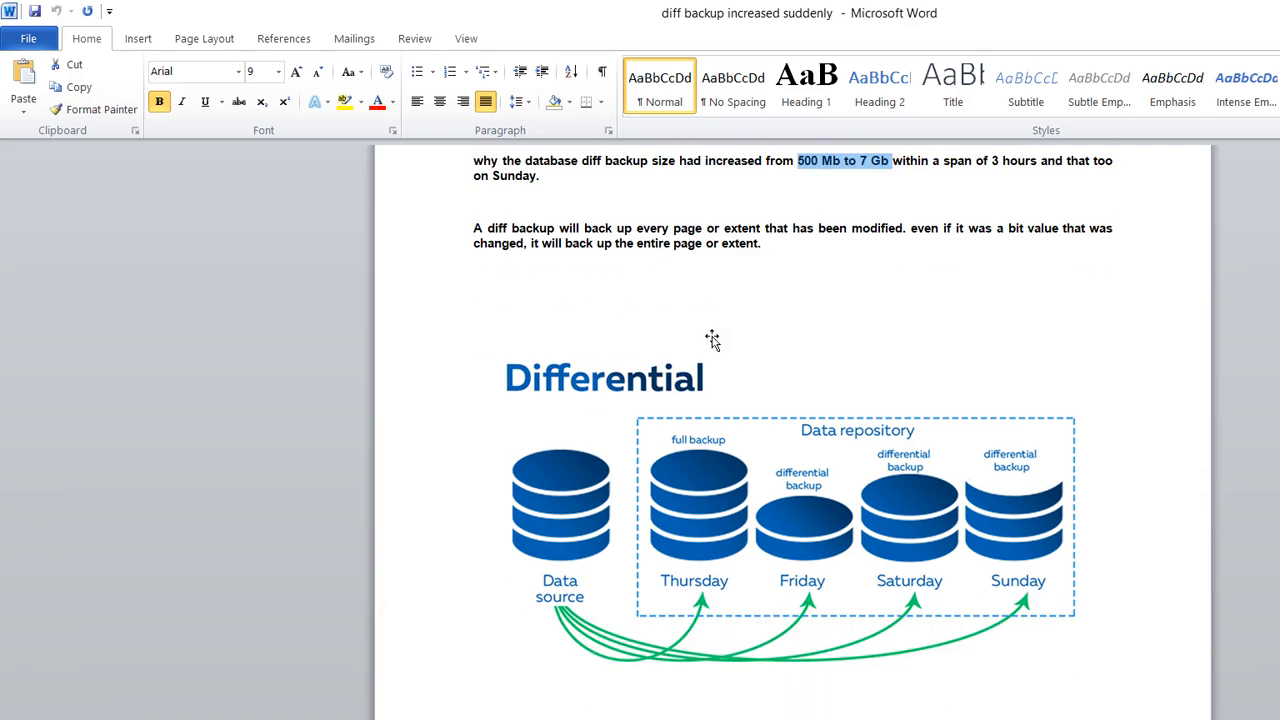
{"action": "scroll", "scroll_direction": "down", "scroll_amount": 3}
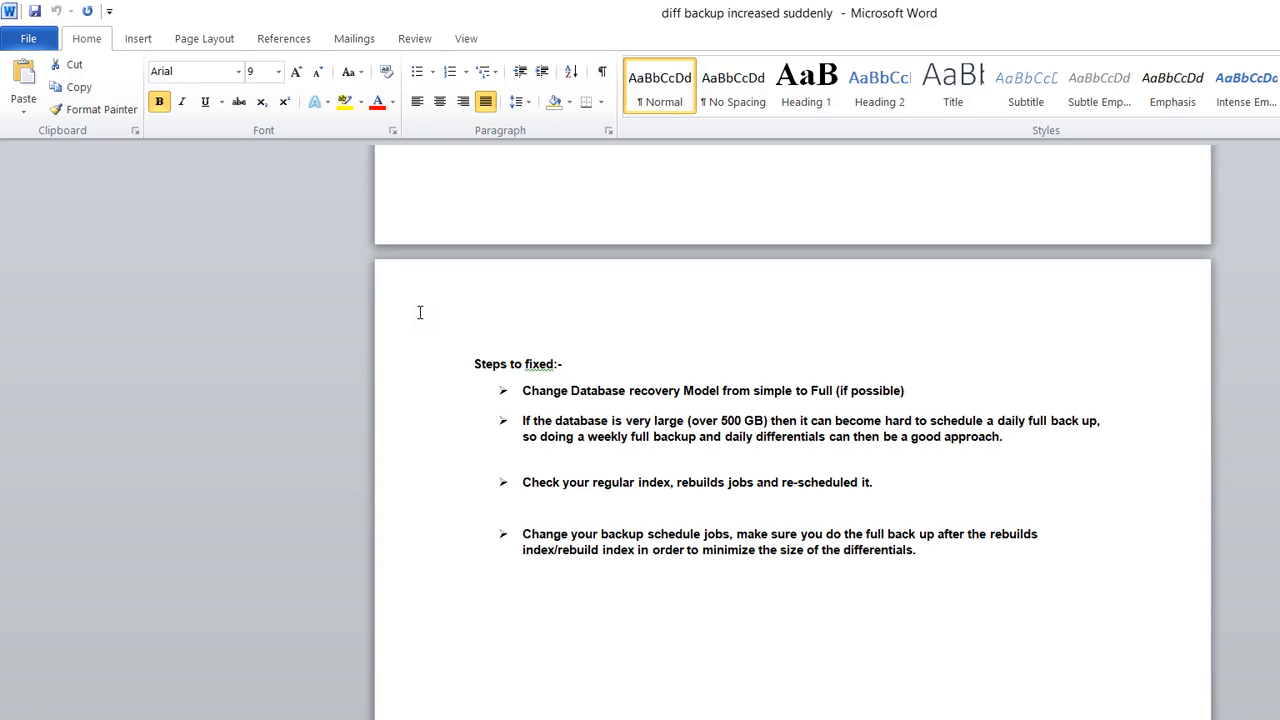
{"action": "double_click", "coordinate": [530, 390]}
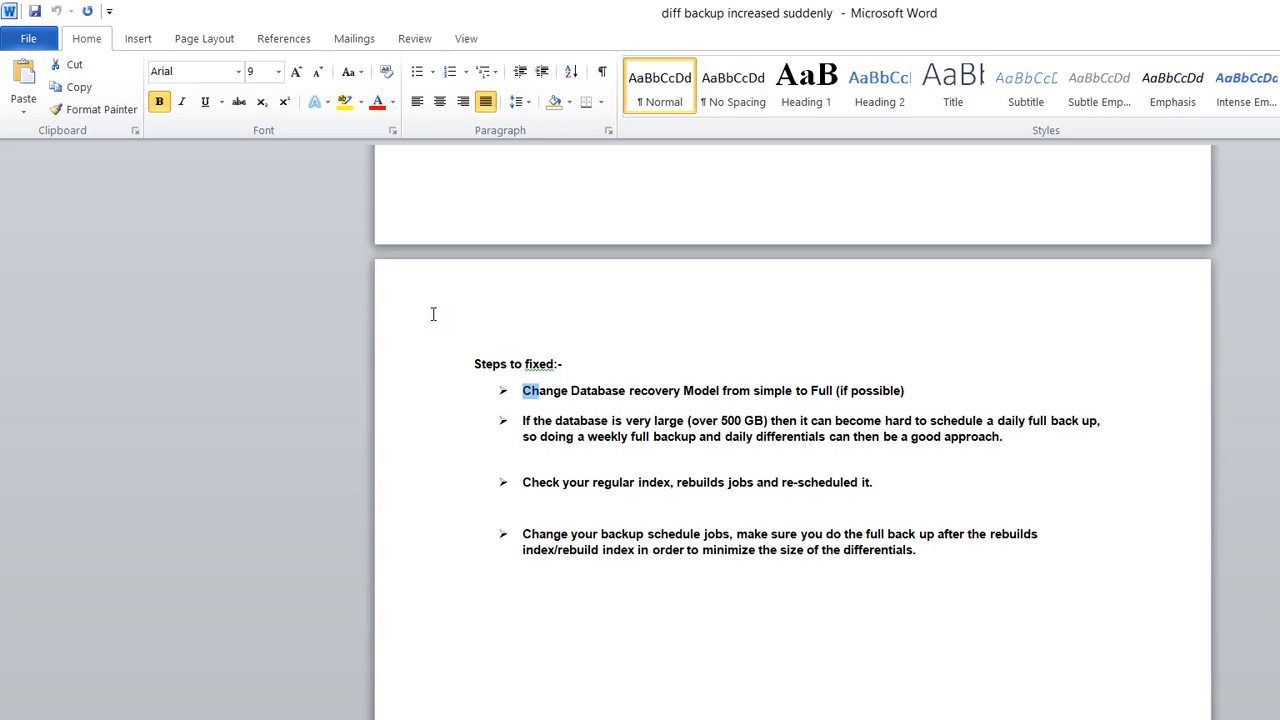
{"action": "left_click_drag", "start_coordinate": [536, 390], "coordinate": [792, 390]}
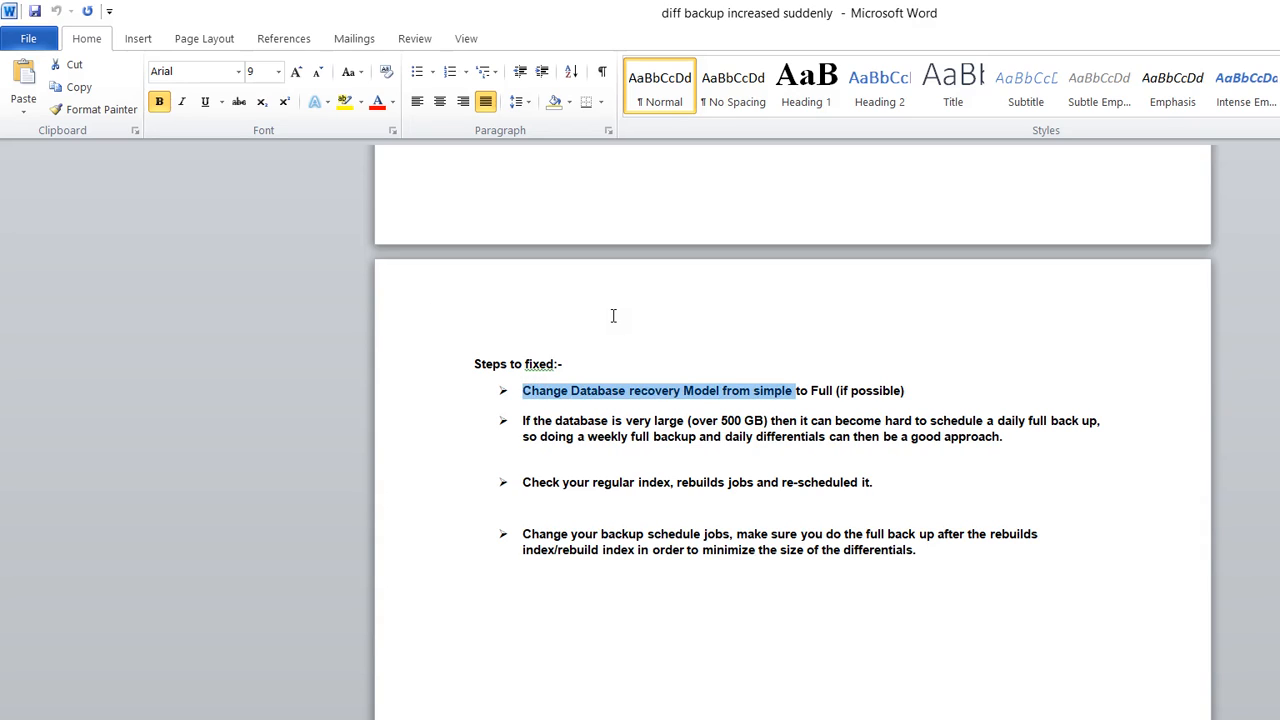
{"action": "left_click", "coordinate": [416, 72]}
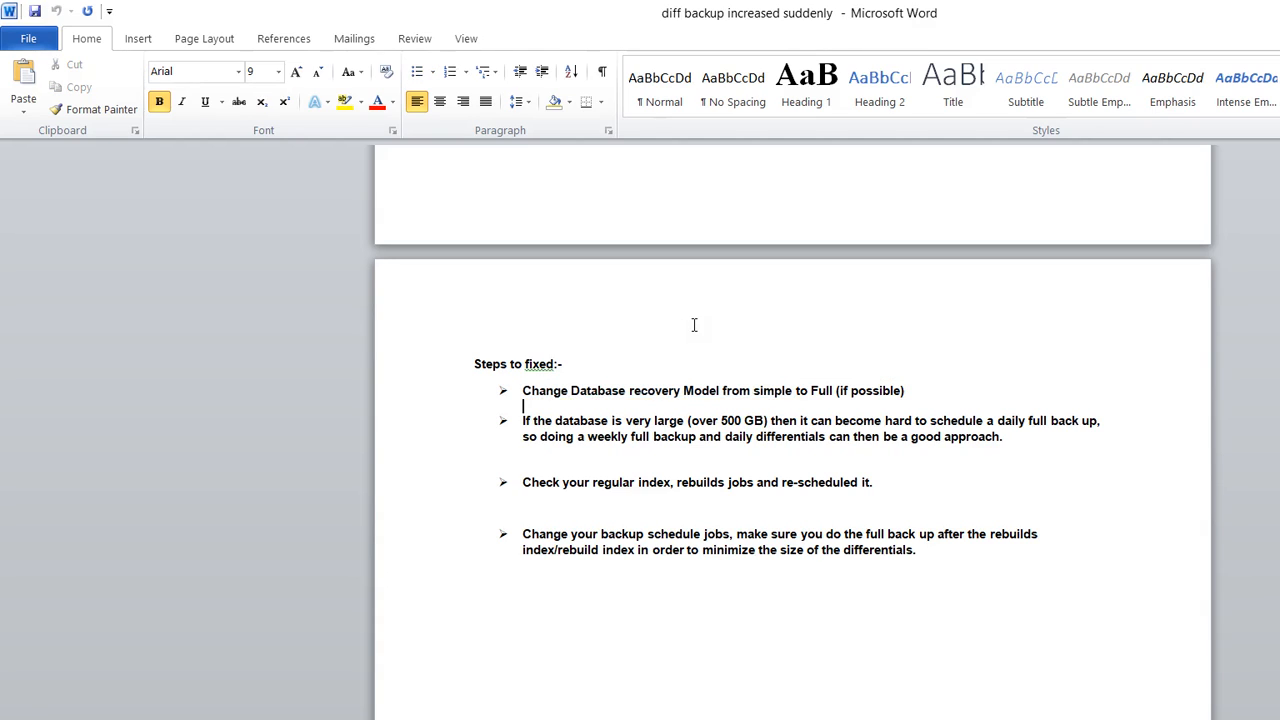
{"action": "mouse_move", "coordinate": [728, 312]}
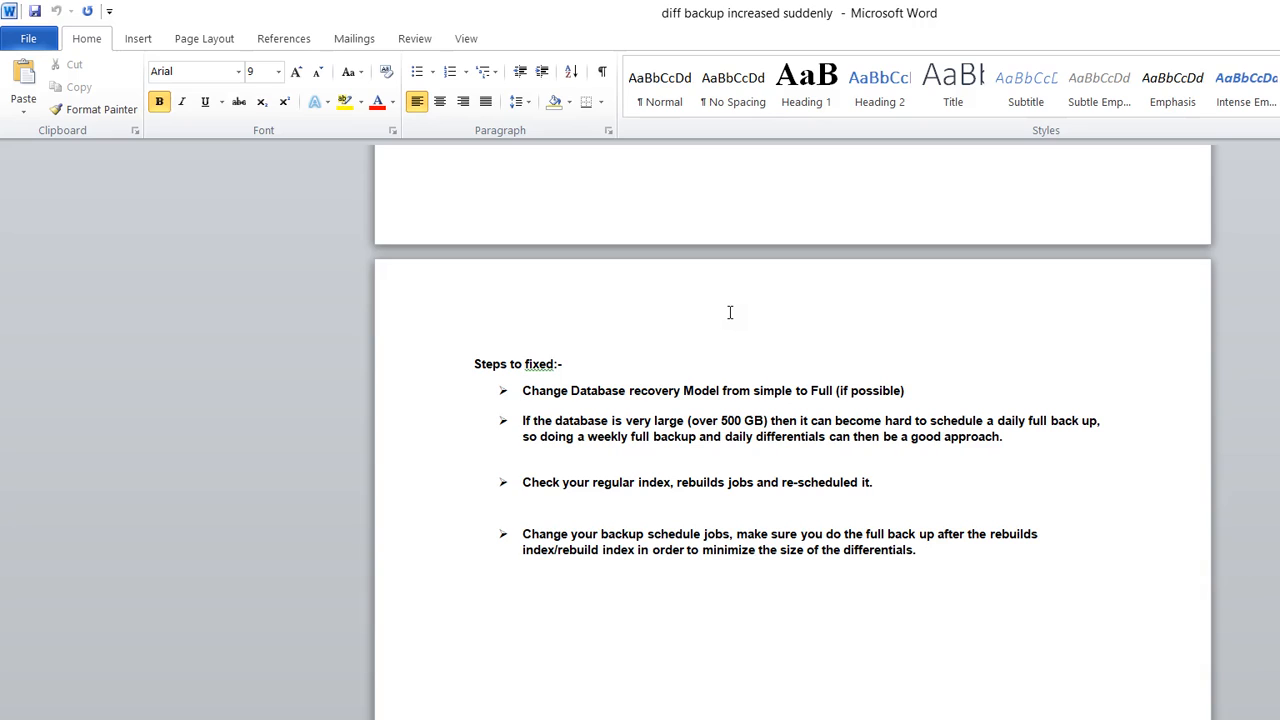
{"action": "left_click", "coordinate": [522, 404]}
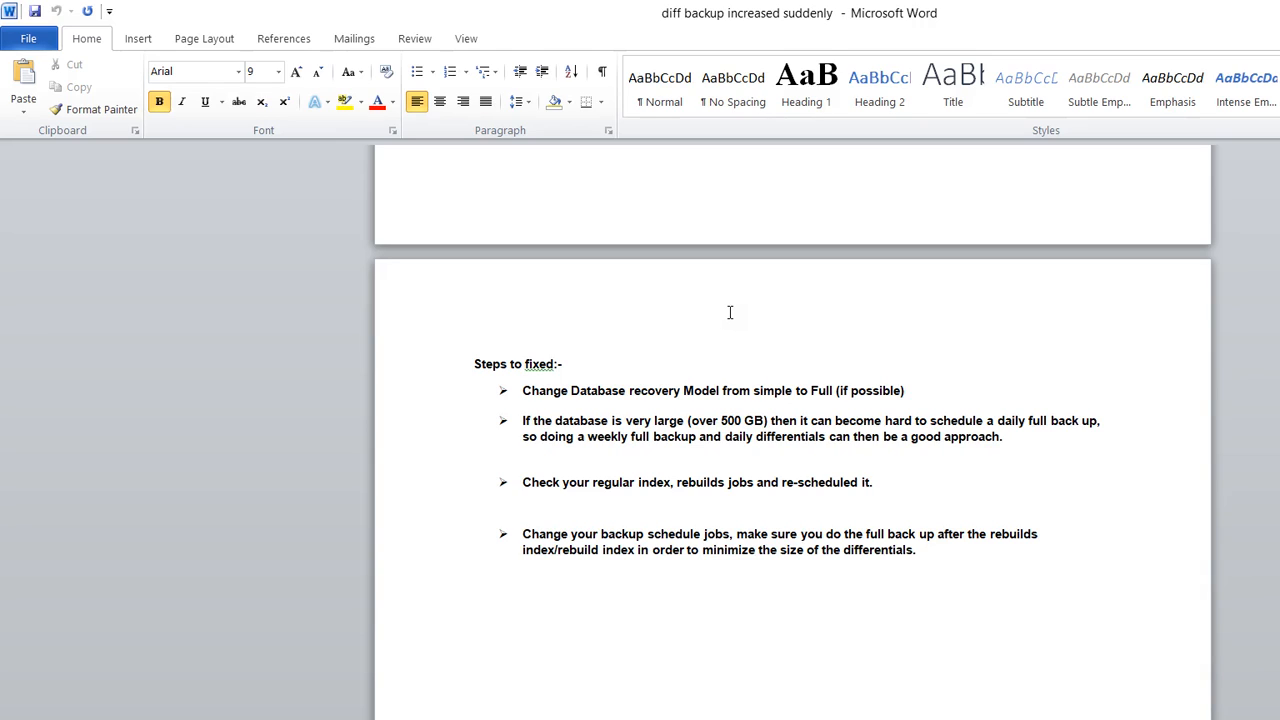
{"action": "mouse_move", "coordinate": [748, 316]}
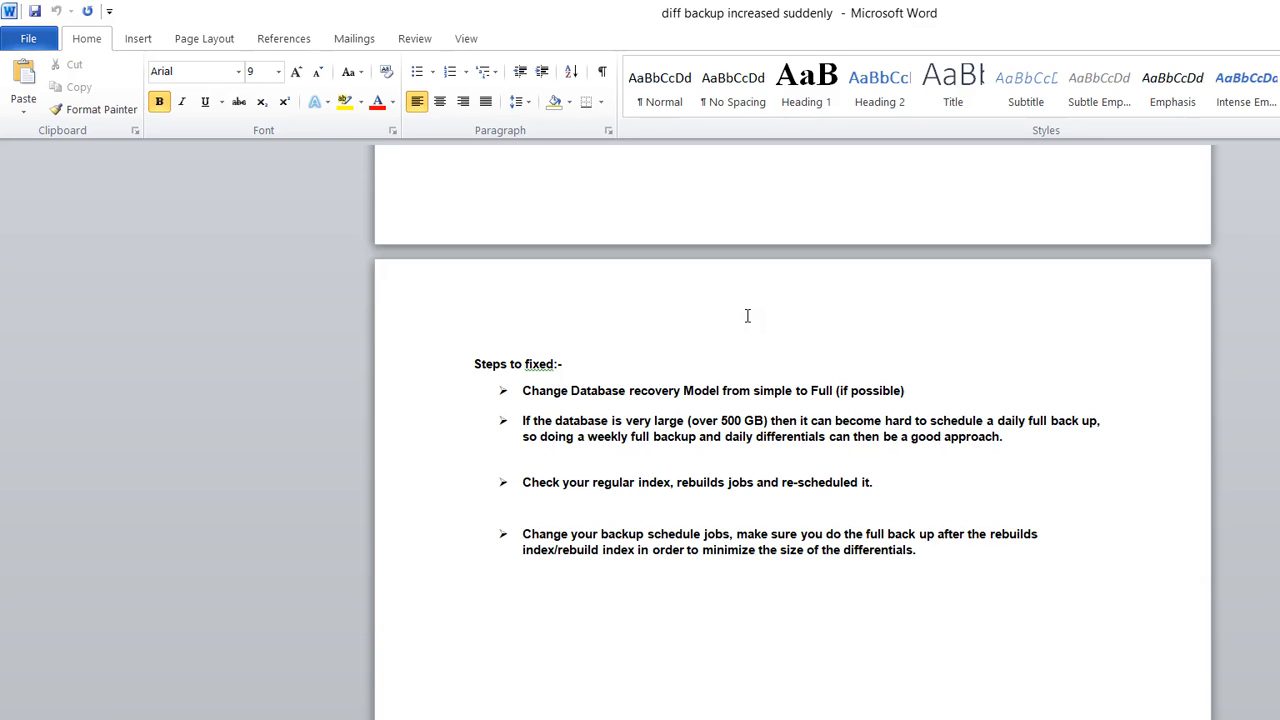
{"action": "left_click", "coordinate": [904, 390]}
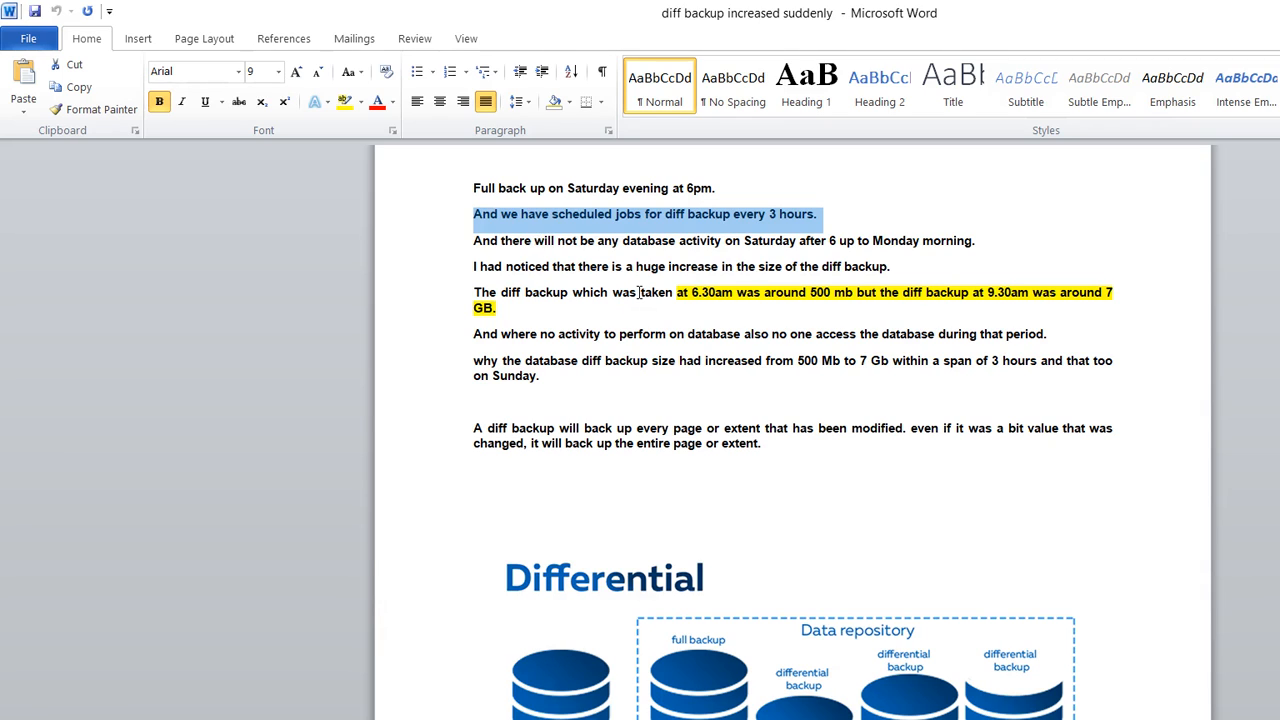
{"action": "scroll", "scroll_direction": "down", "scroll_amount": 3}
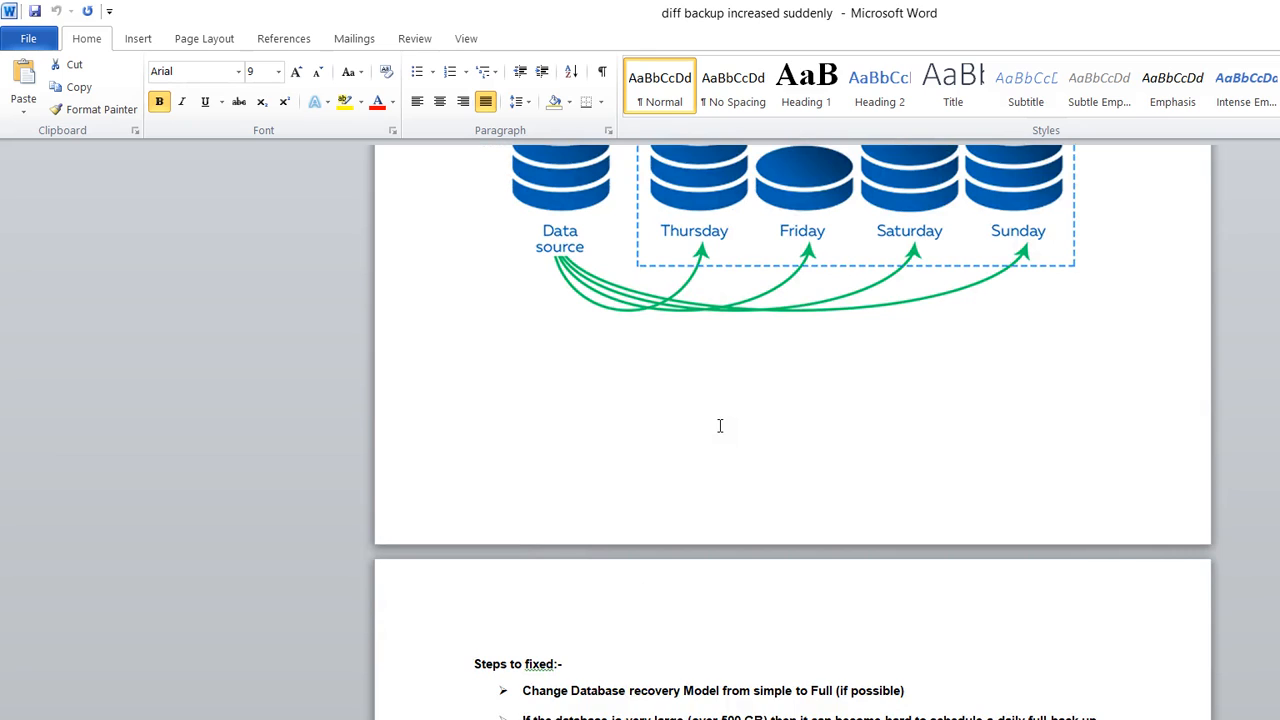
{"action": "scroll", "scroll_direction": "down", "scroll_amount": 3}
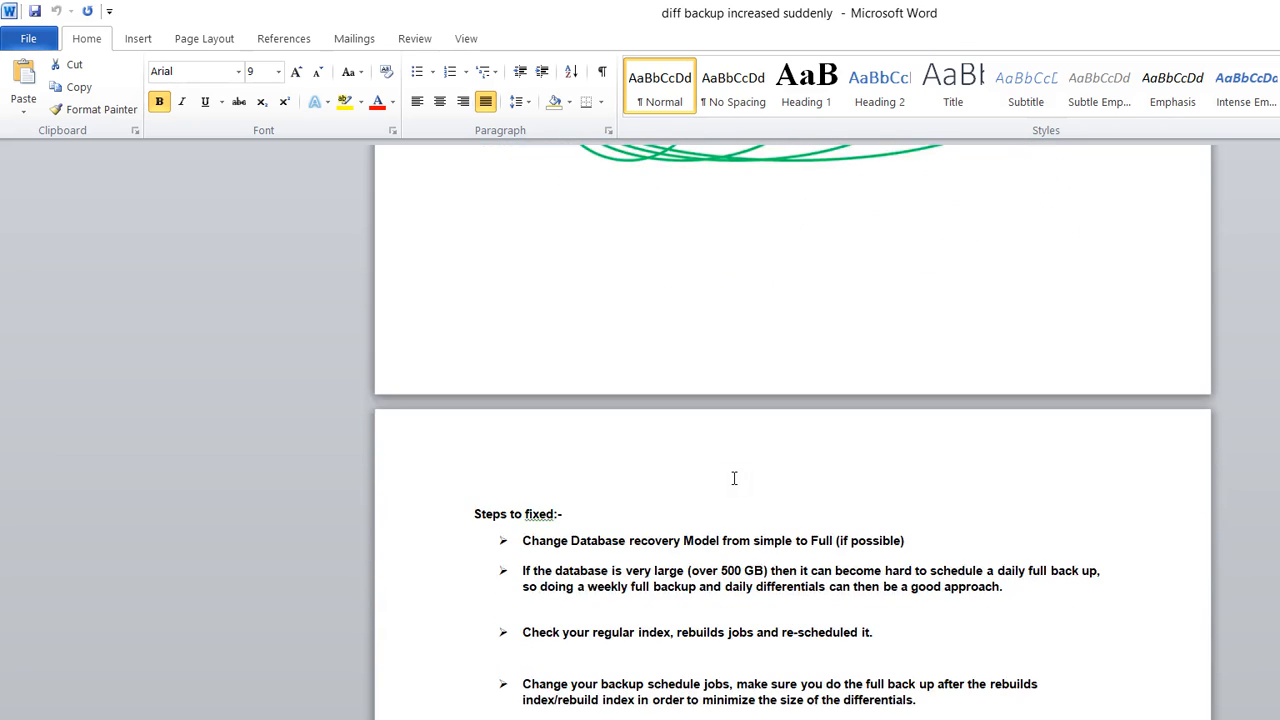
{"action": "mouse_move", "coordinate": [510, 476]}
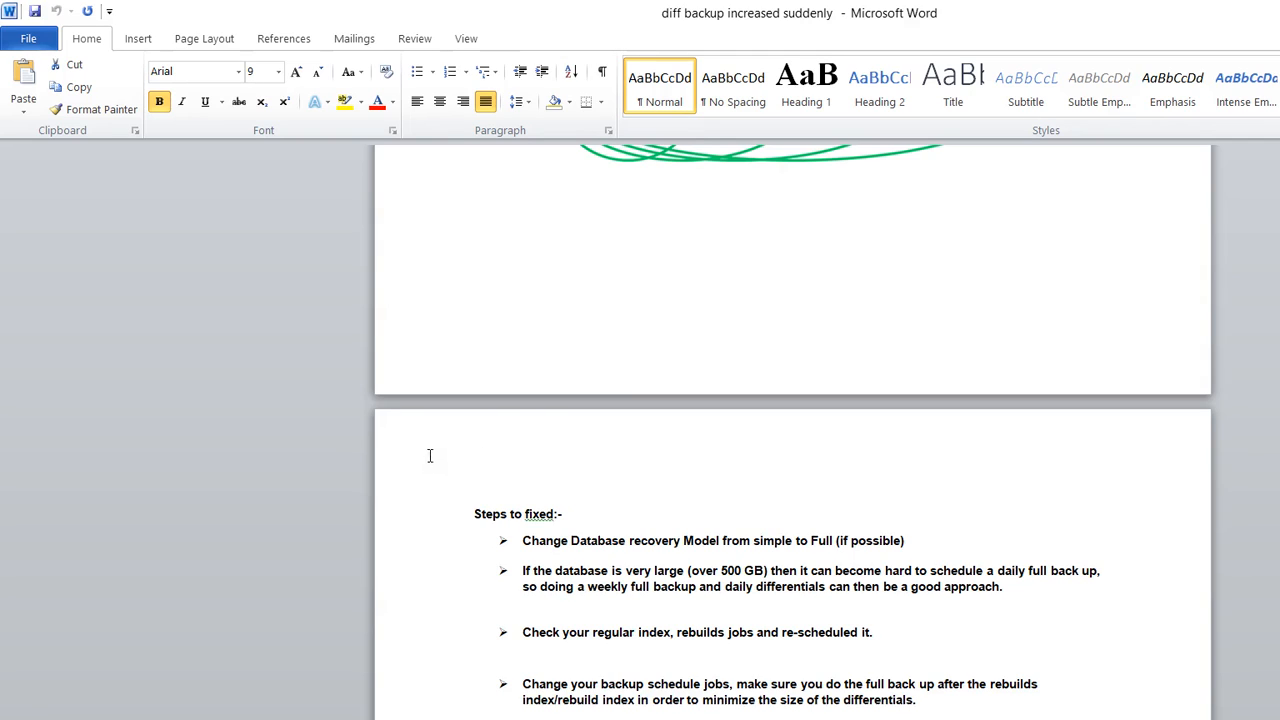
{"action": "left_click_drag", "start_coordinate": [532, 570], "coordinate": [684, 570]}
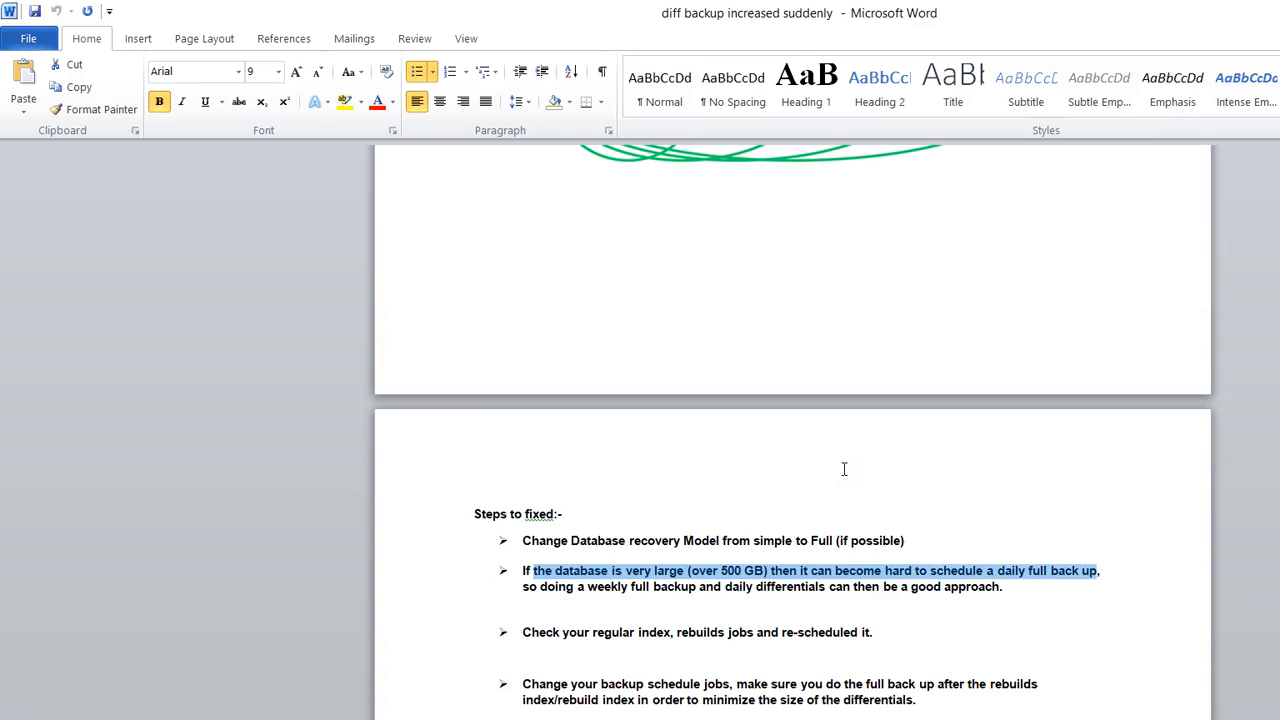
{"action": "mouse_move", "coordinate": [460, 492]}
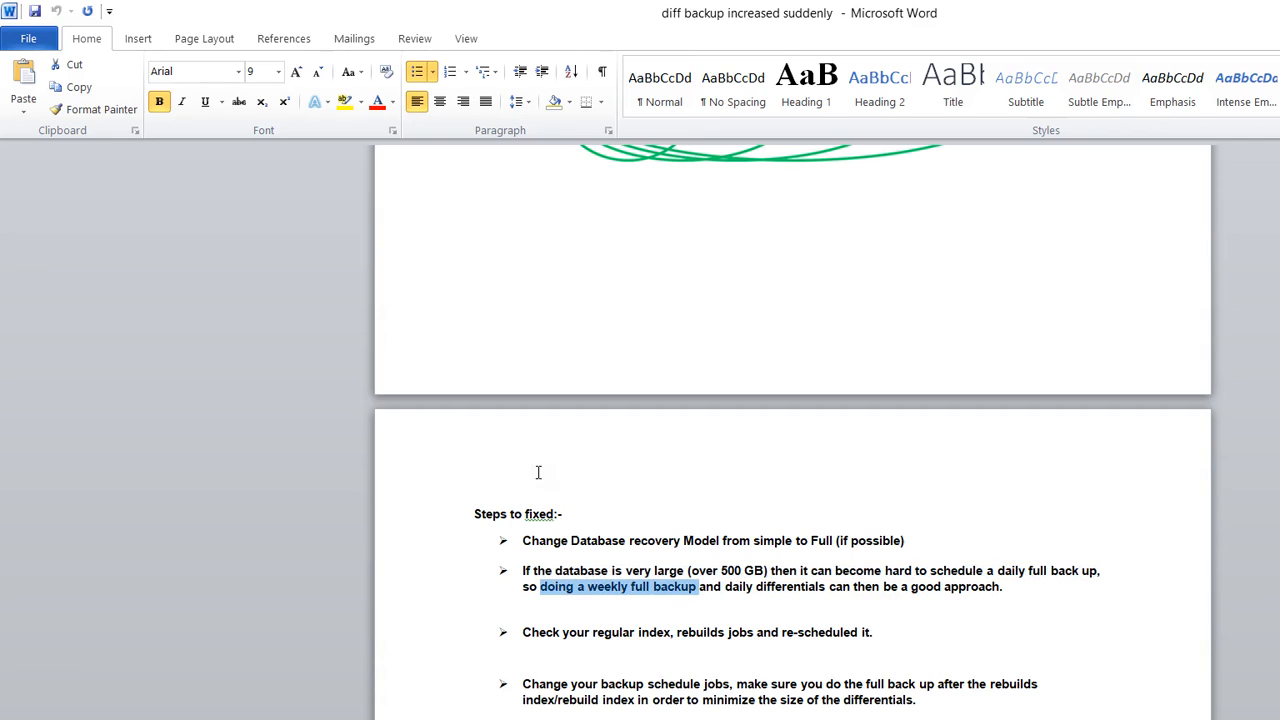
{"action": "left_click_drag", "start_coordinate": [696, 586], "coordinate": [1000, 586]}
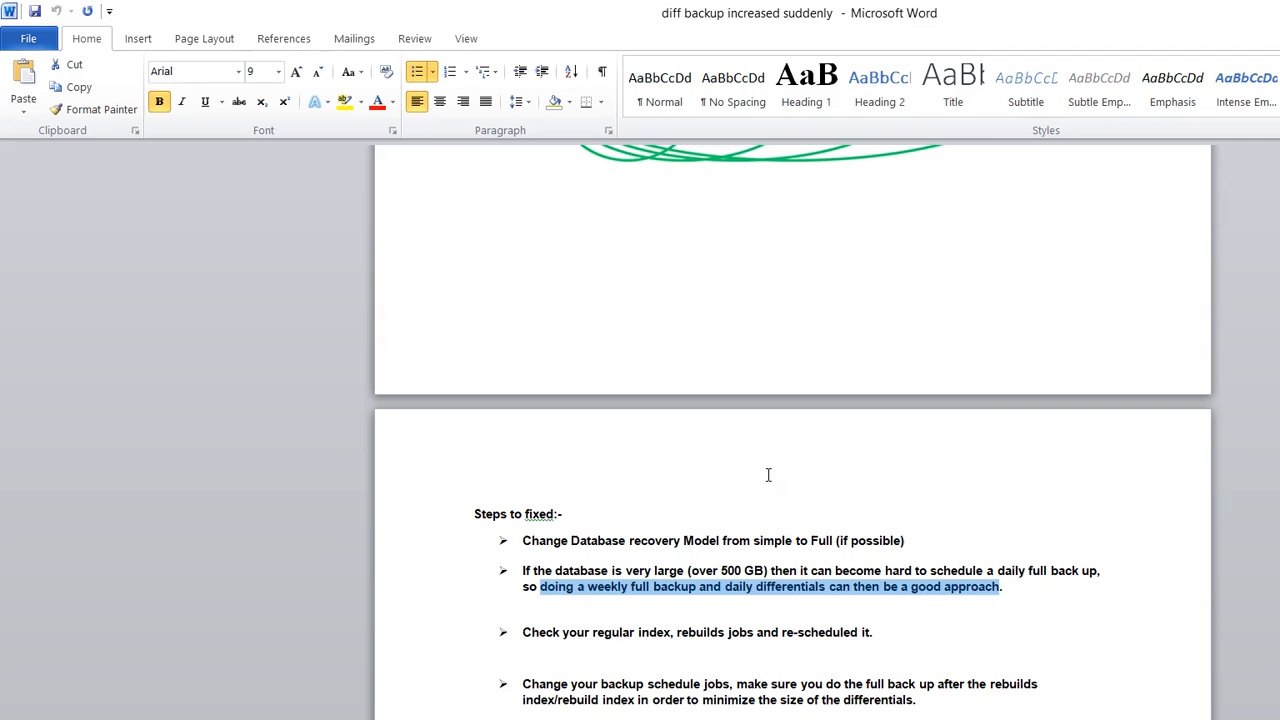
{"action": "mouse_move", "coordinate": [804, 500]}
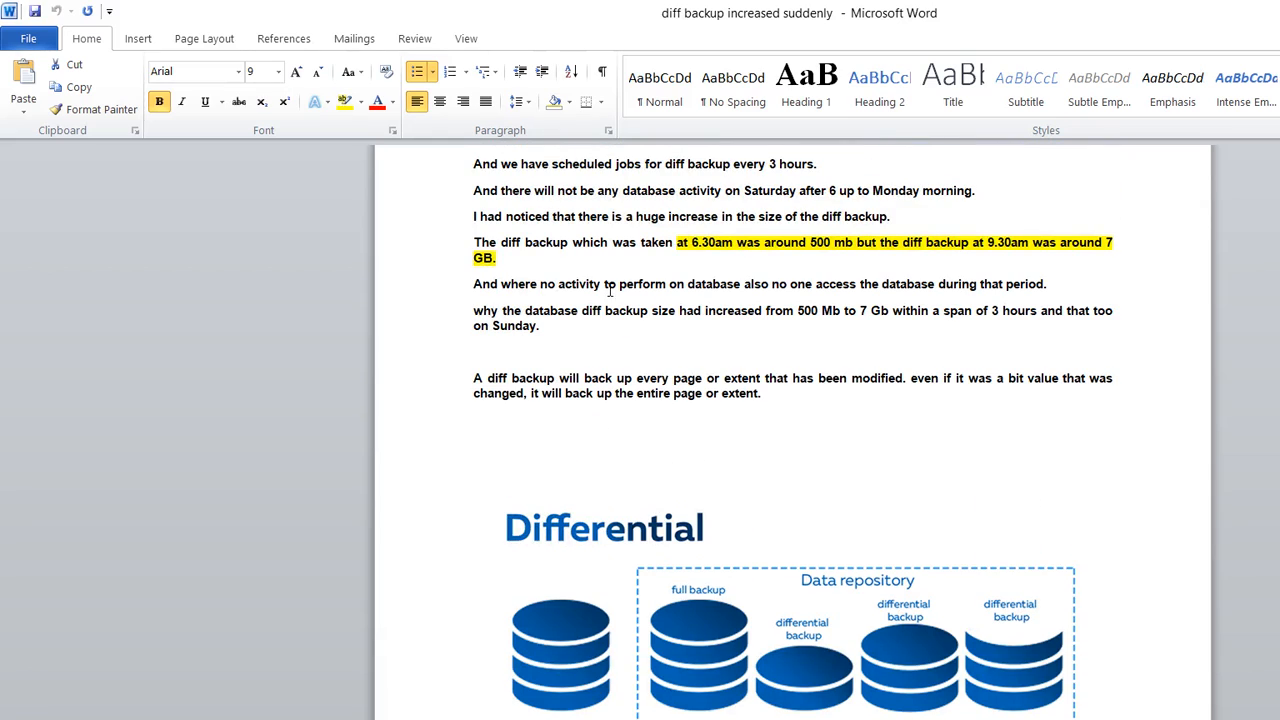
{"action": "left_click_drag", "start_coordinate": [766, 312], "coordinate": [856, 312]}
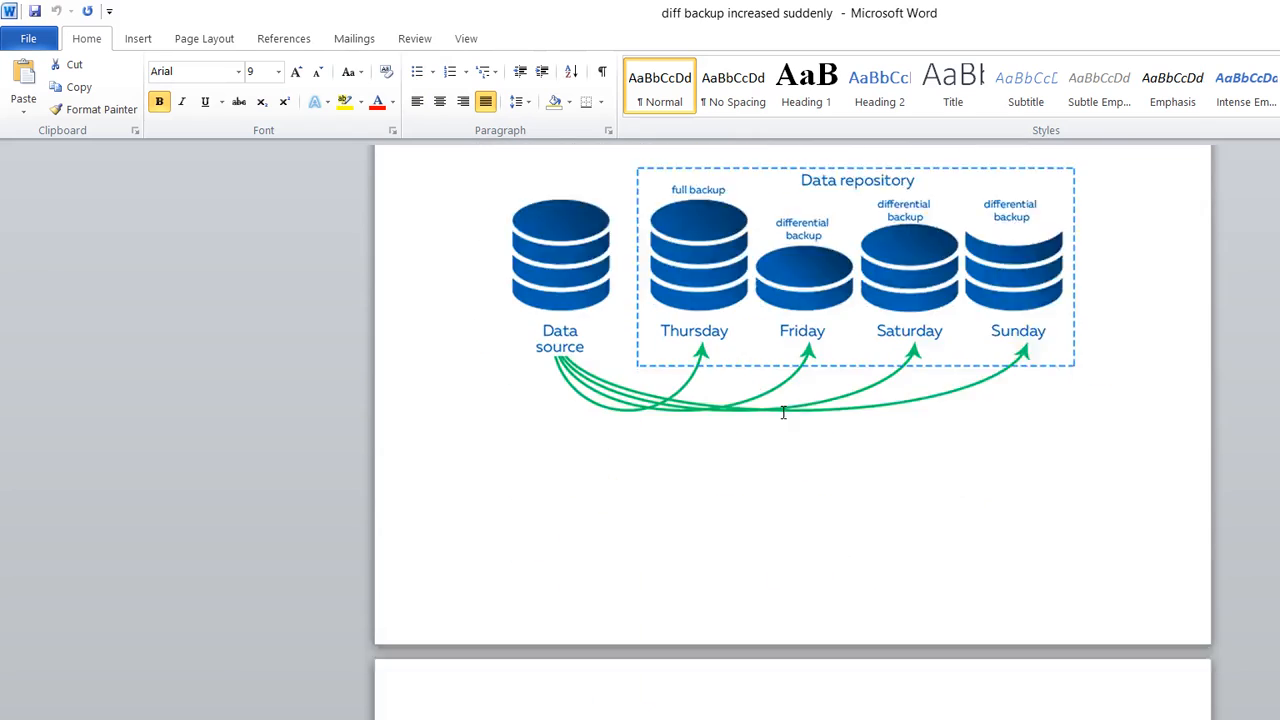
{"action": "scroll", "scroll_direction": "down", "scroll_amount": 3}
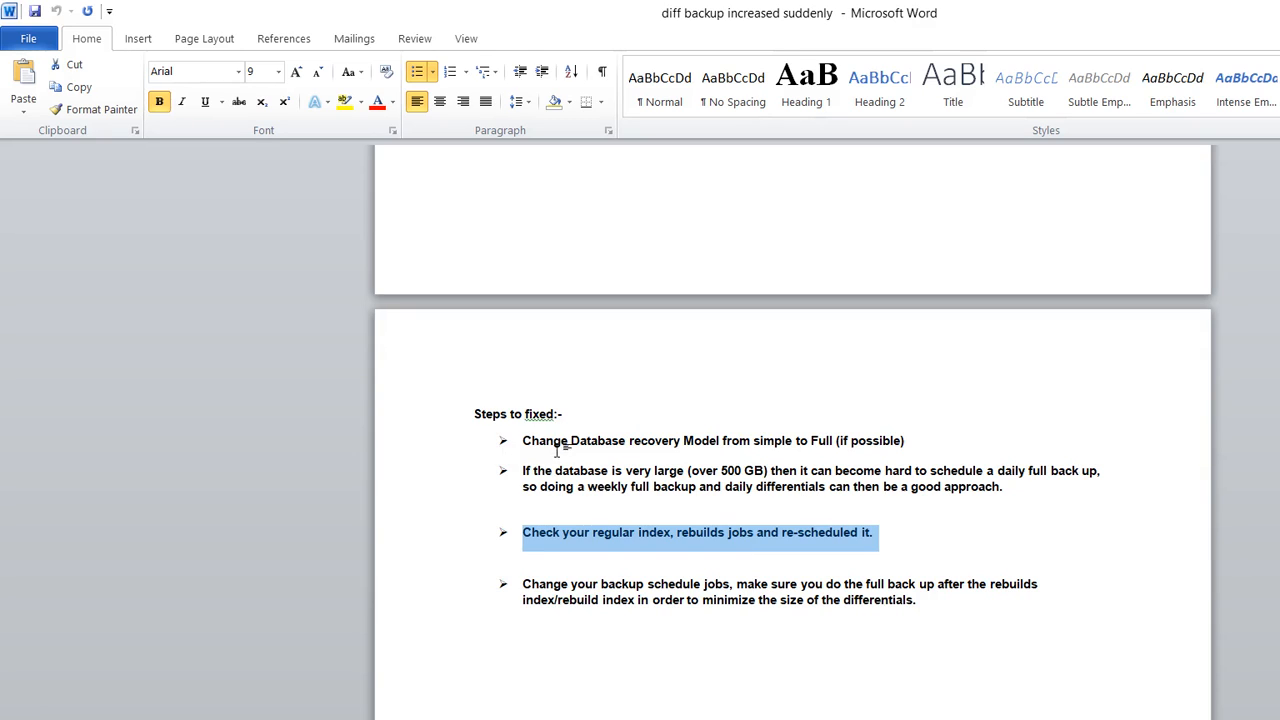
{"action": "mouse_move", "coordinate": [564, 452]}
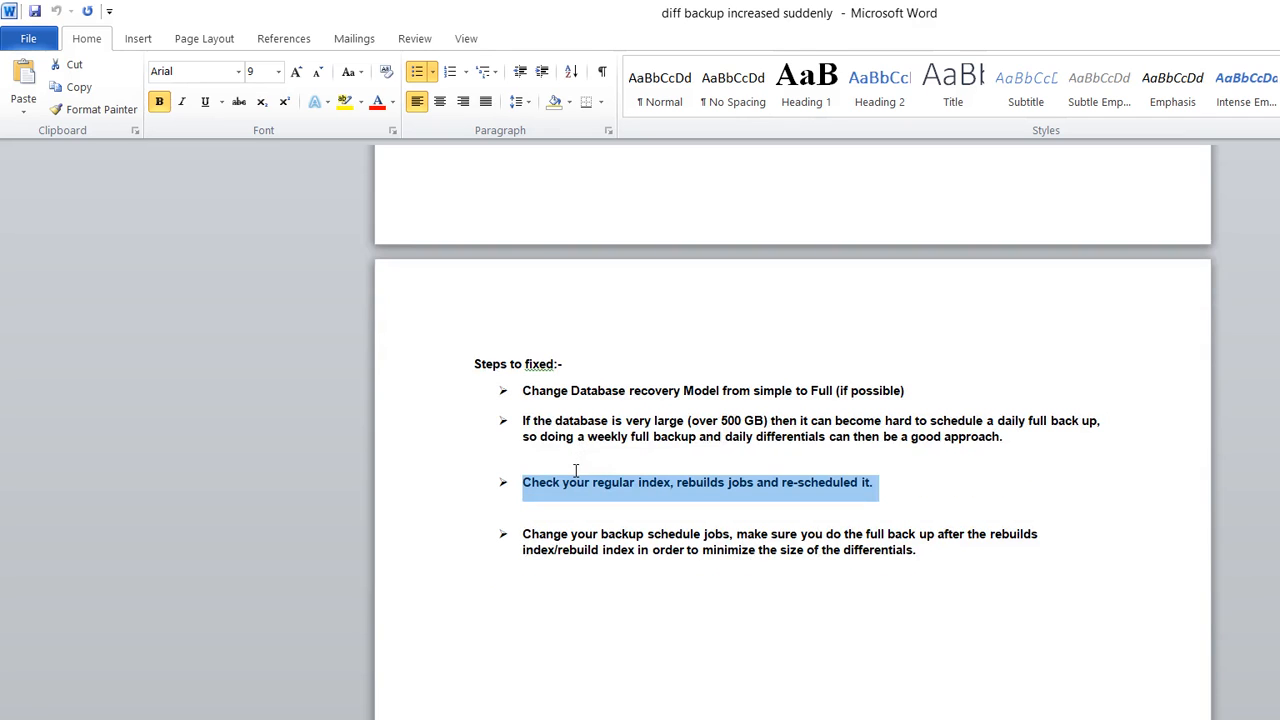
{"action": "mouse_move", "coordinate": [550, 476]}
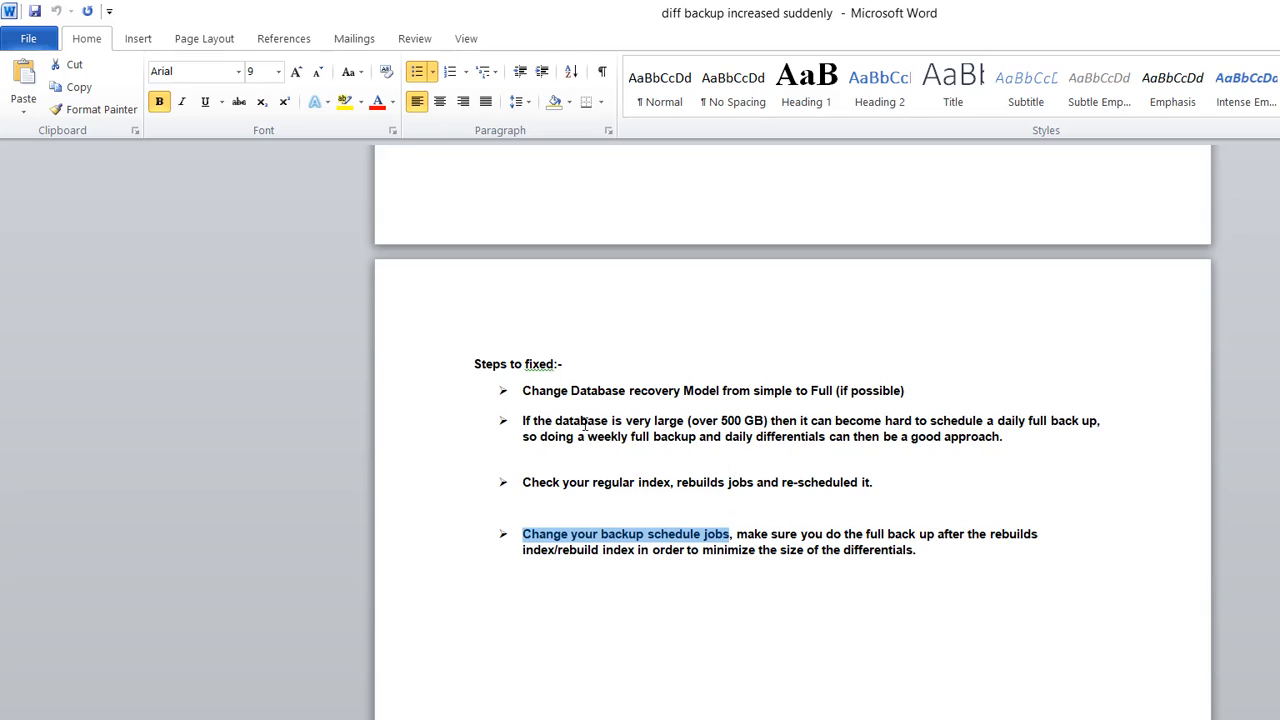
{"action": "mouse_move", "coordinate": [620, 492]}
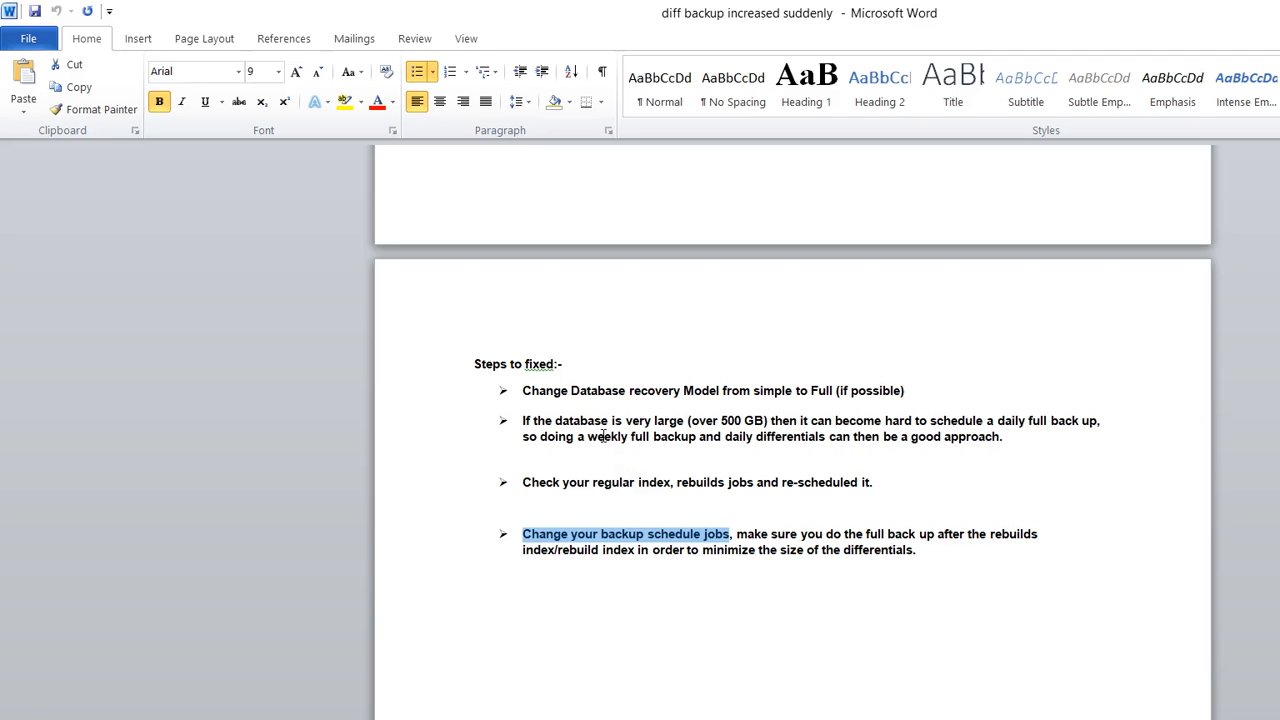
{"action": "left_click", "coordinate": [738, 532]}
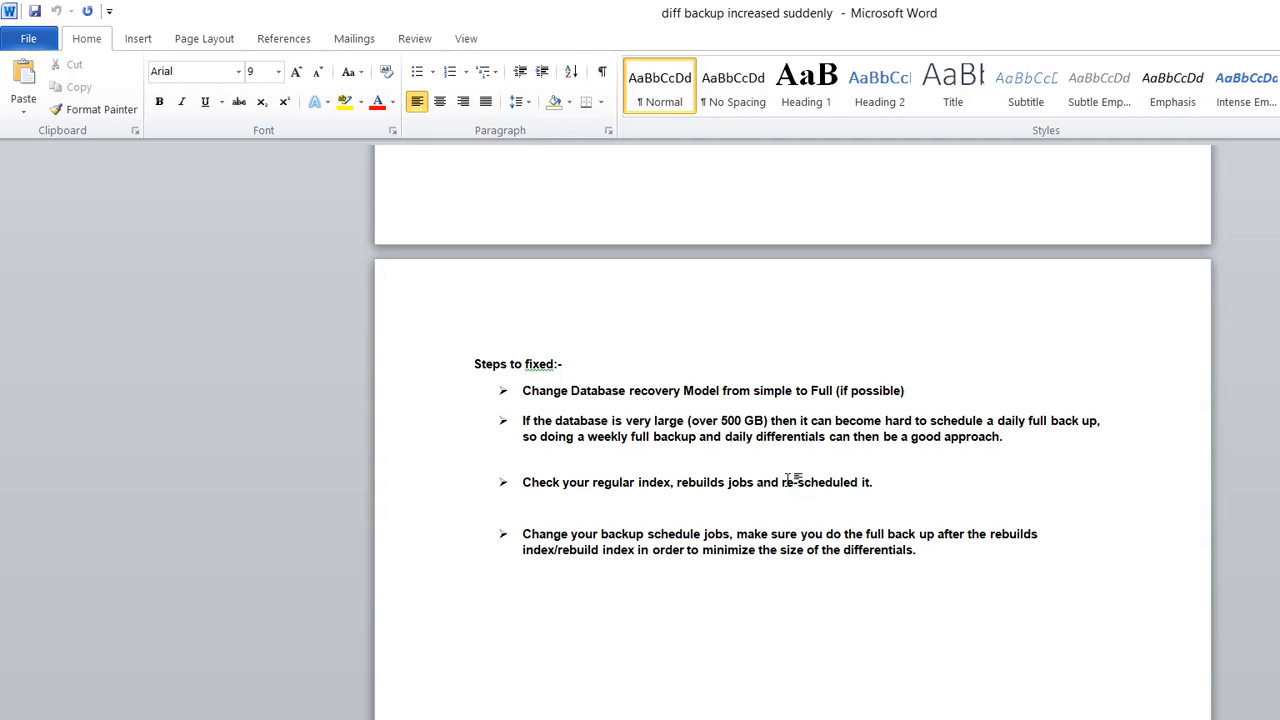
{"action": "mouse_move", "coordinate": [584, 456]}
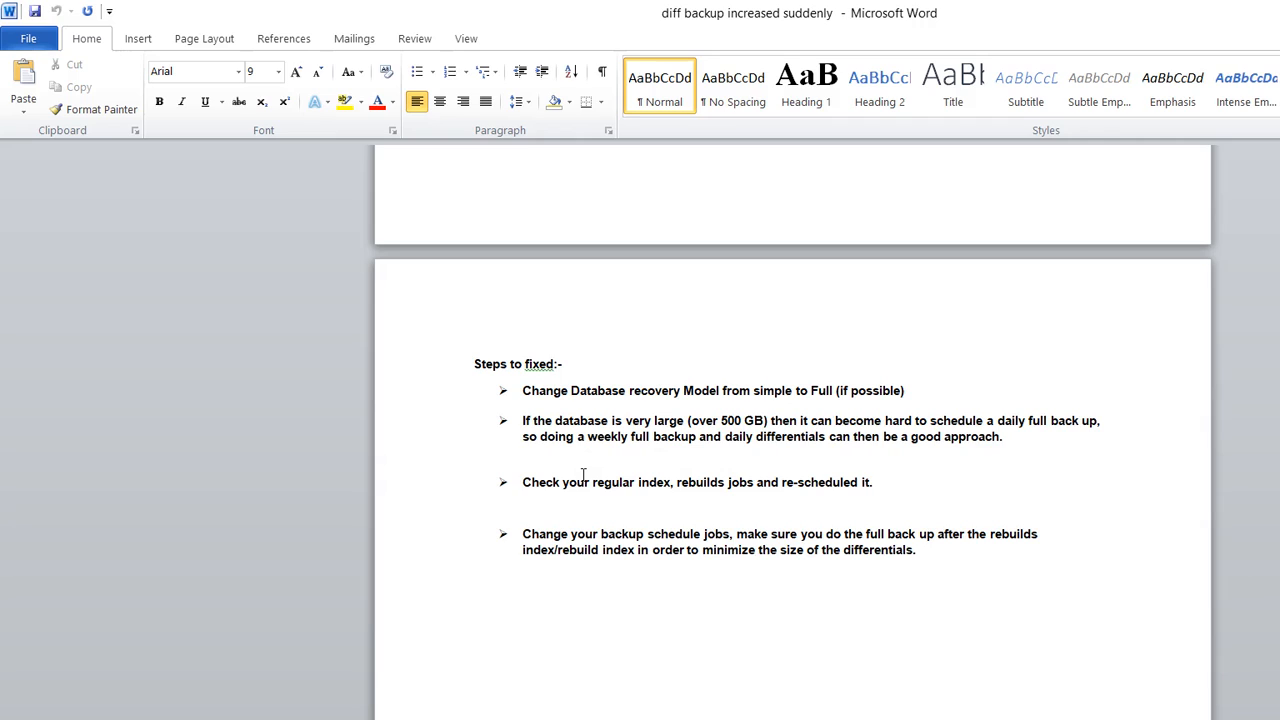
{"action": "left_click", "coordinate": [474, 600]}
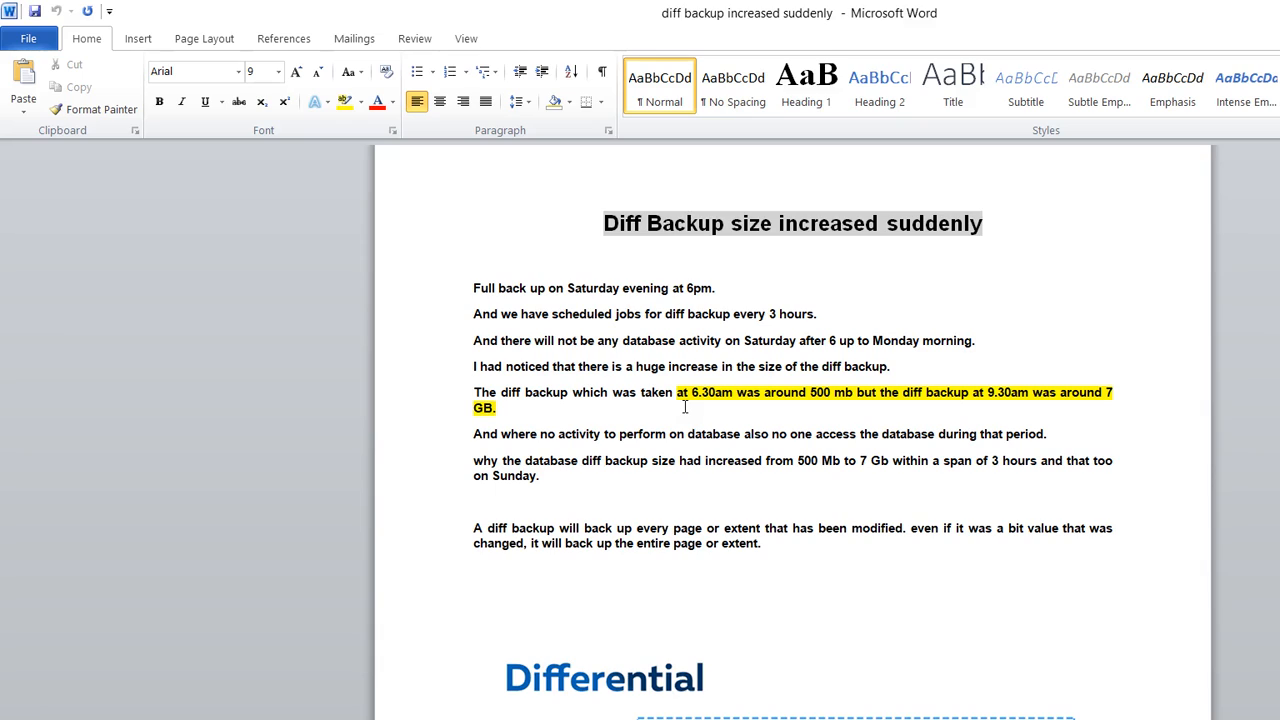
{"action": "mouse_move", "coordinate": [644, 458]}
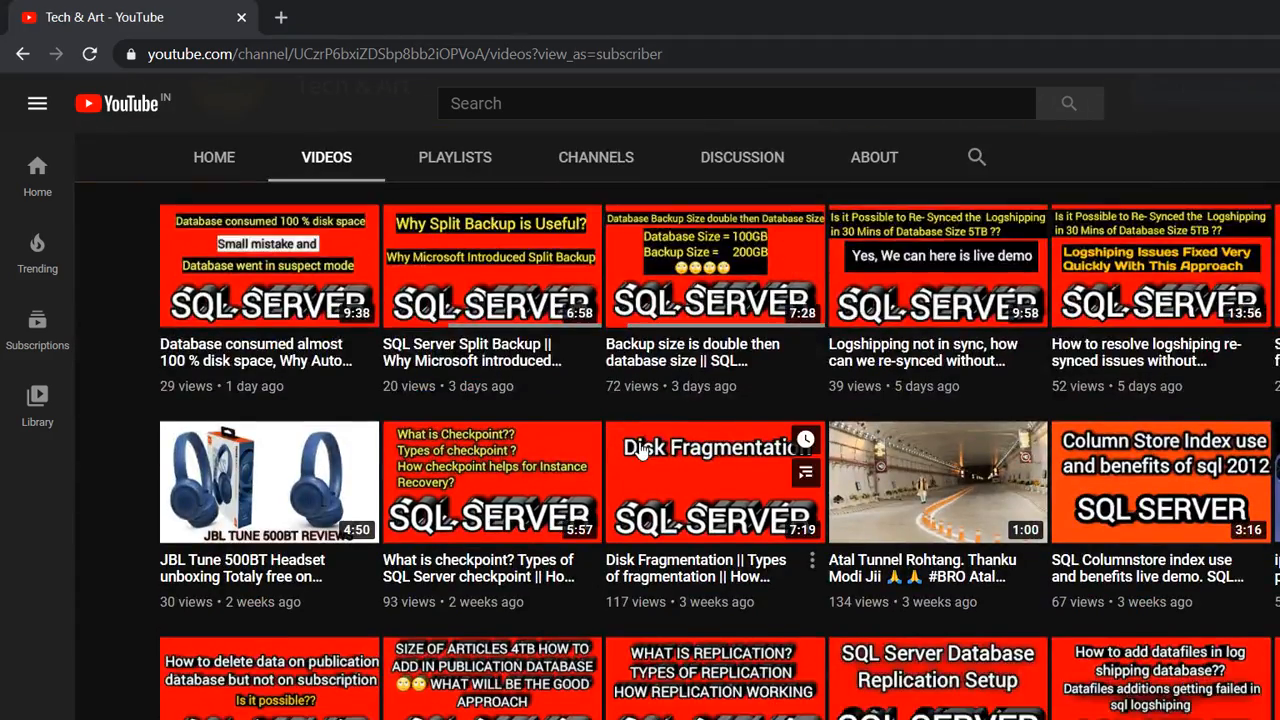
{"action": "scroll", "scroll_direction": "down", "scroll_amount": 3}
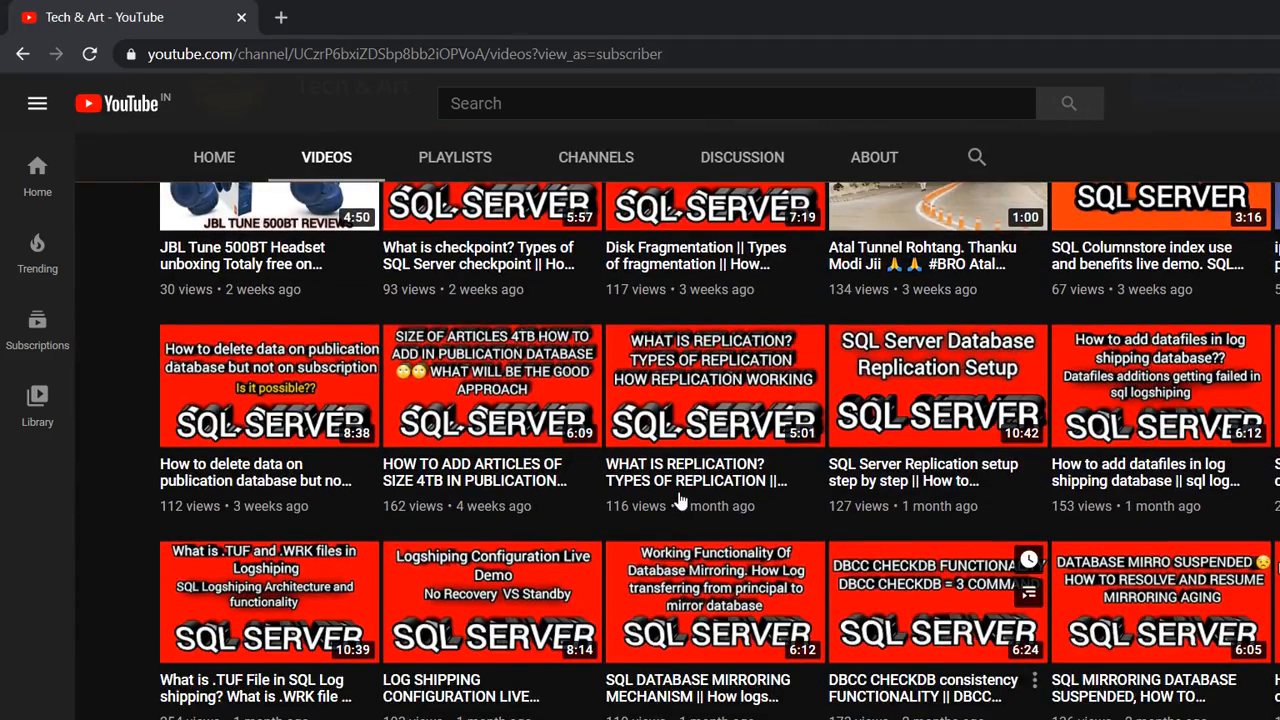
{"action": "scroll", "scroll_direction": "down", "scroll_amount": 3}
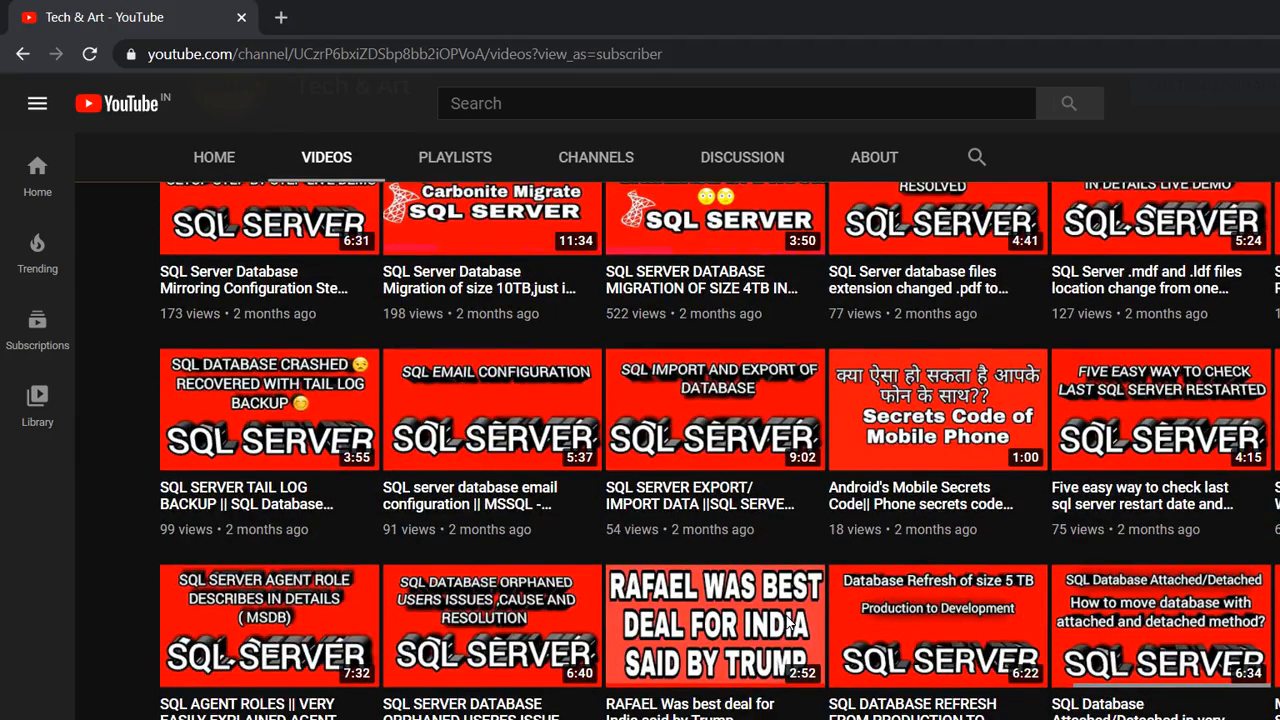
{"action": "scroll", "scroll_direction": "down", "scroll_amount": 3}
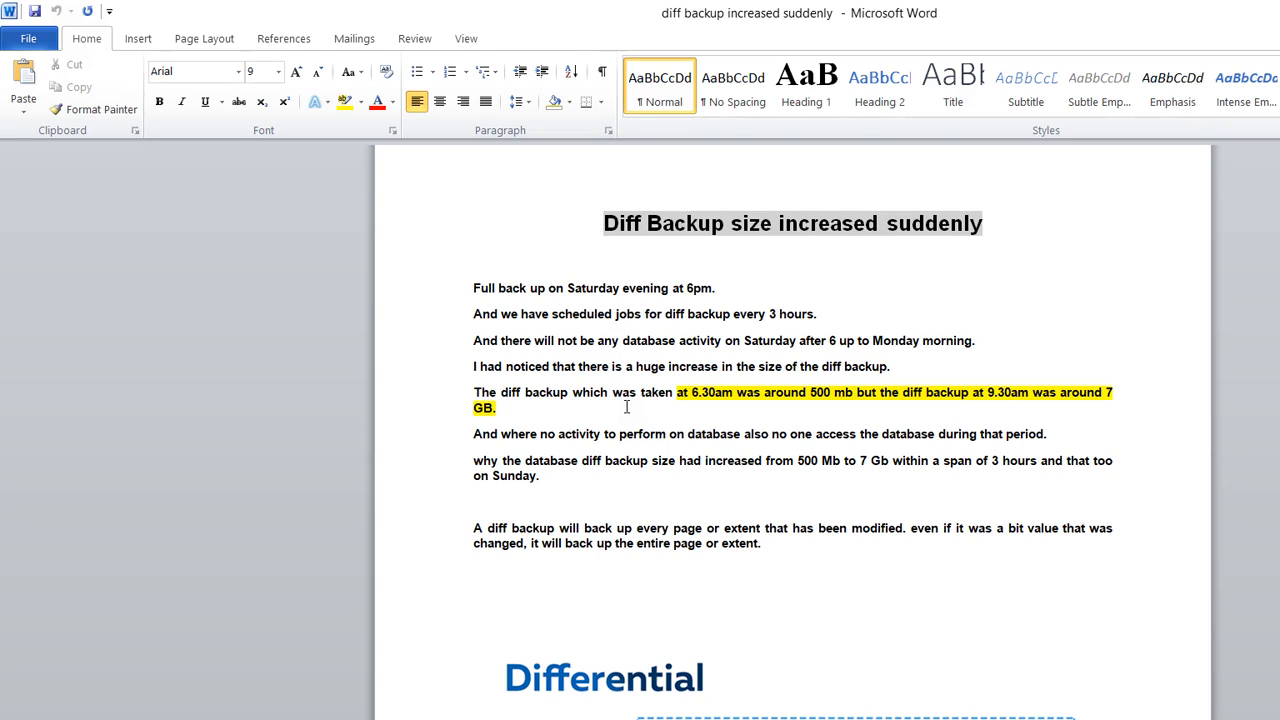
{"action": "mouse_move", "coordinate": [536, 196]}
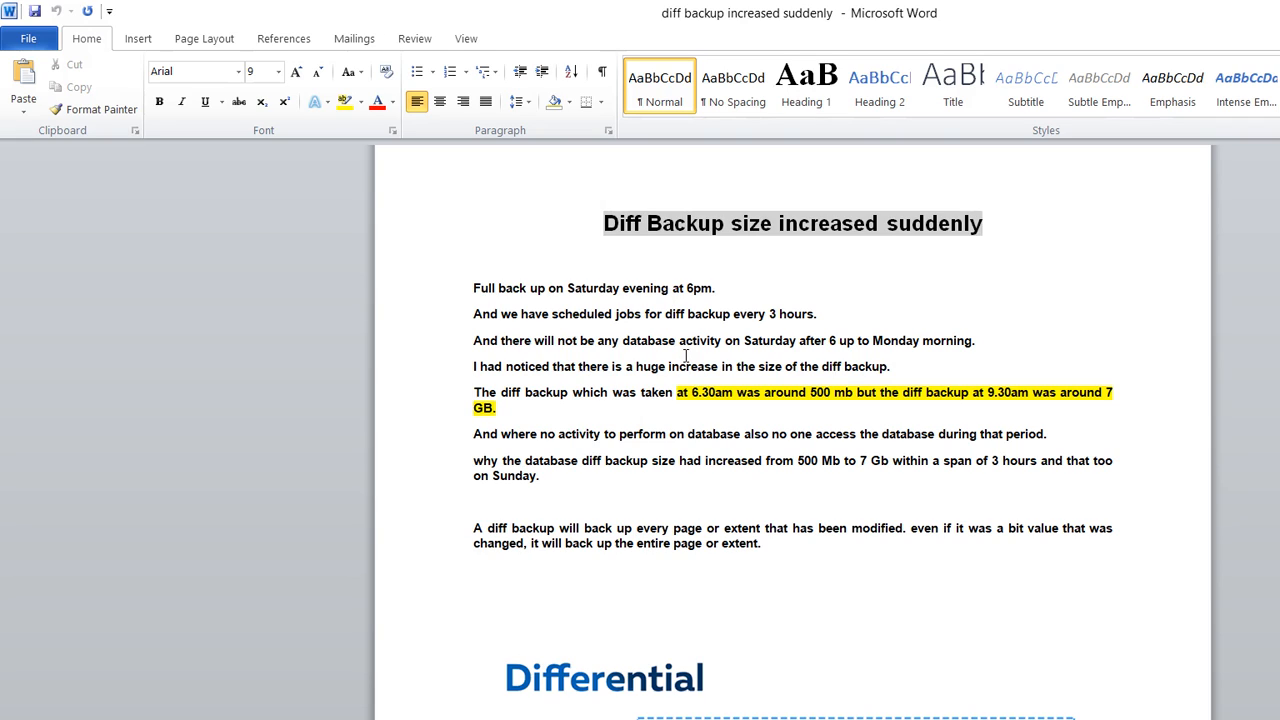
{"action": "scroll", "scroll_direction": "down", "scroll_amount": 3}
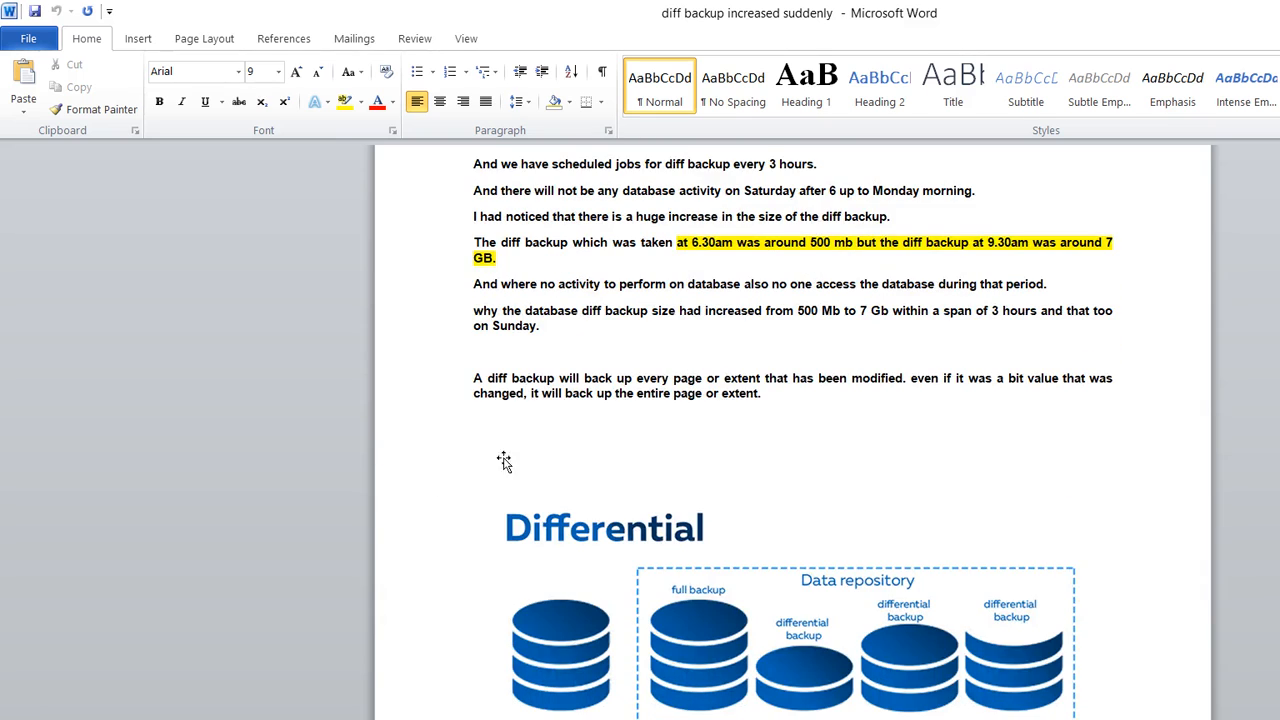
{"action": "mouse_move", "coordinate": [622, 412]}
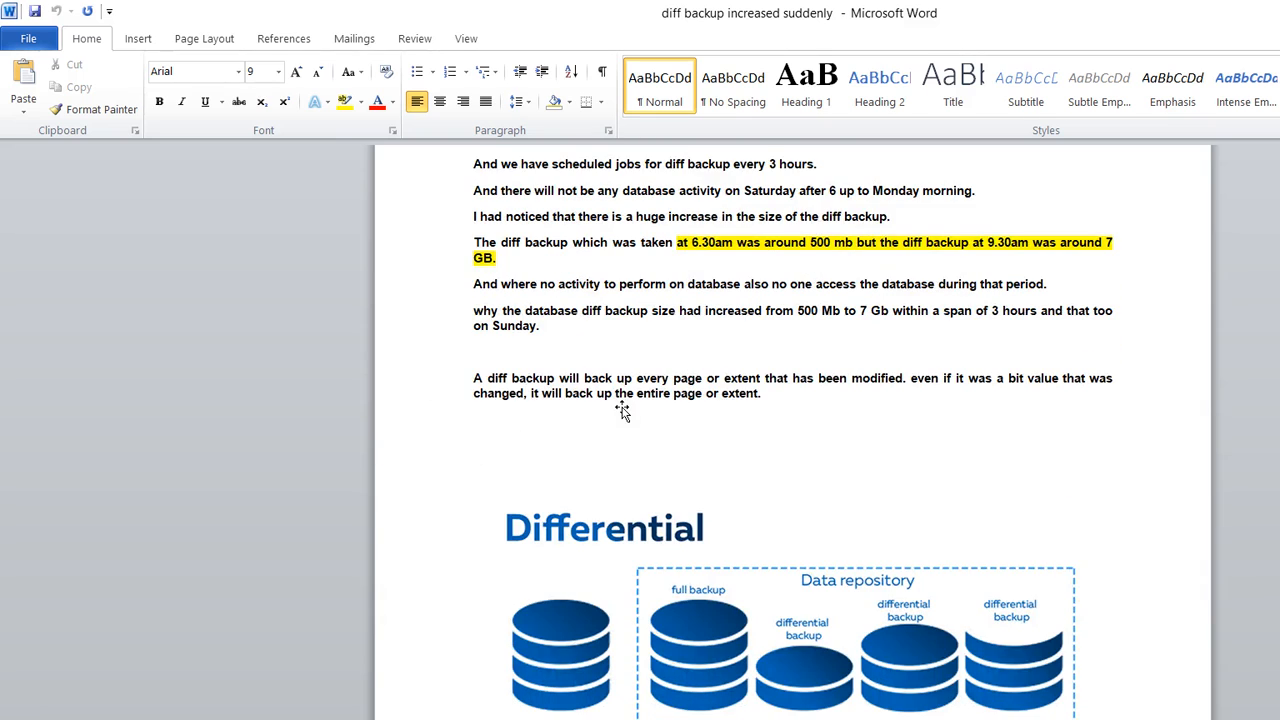